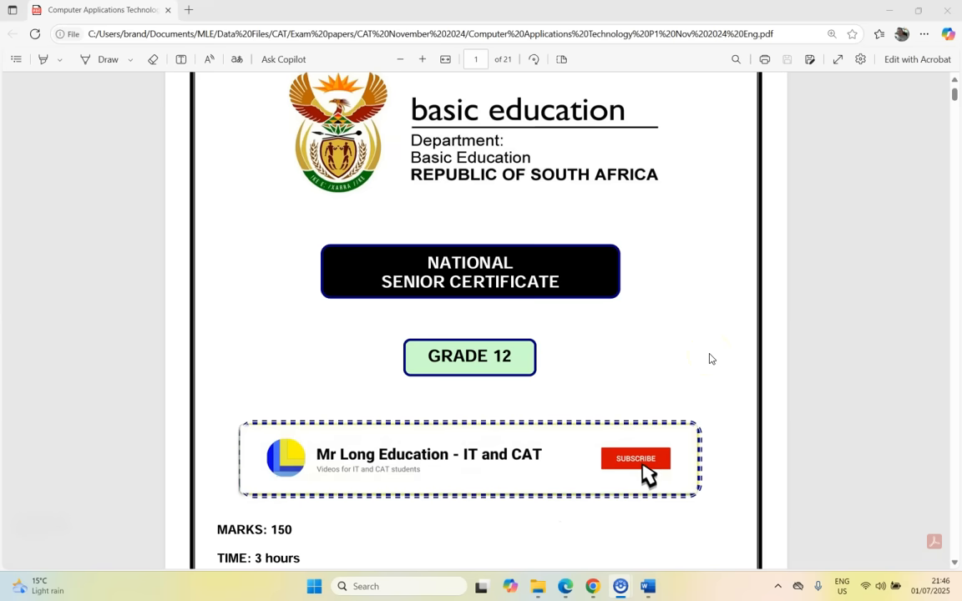
# Step: Jump to page 16 with Question 7, briefly checking the 7Envelope document in Word
pyautogui.click(635, 457)
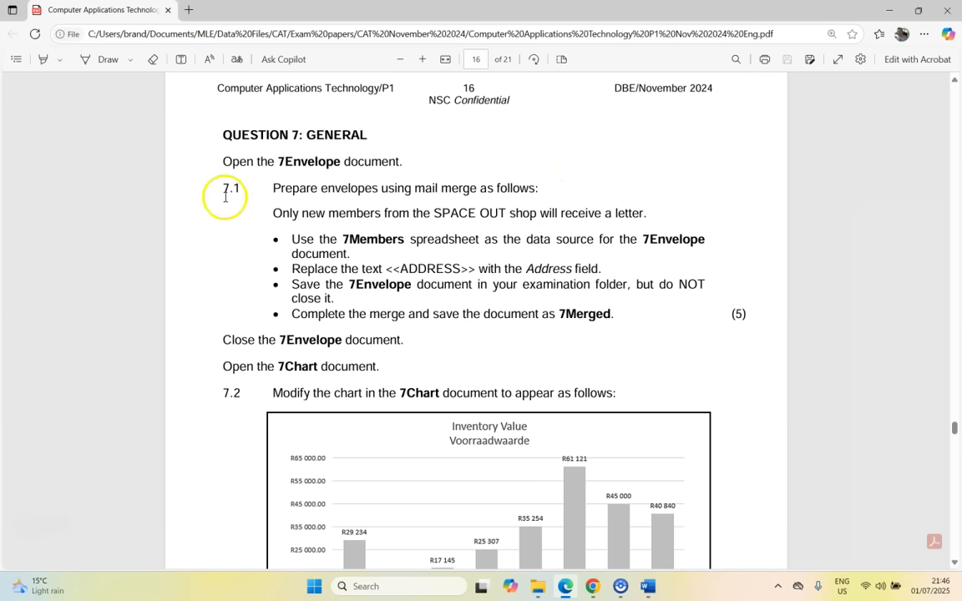
pyautogui.moveTo(401, 208)
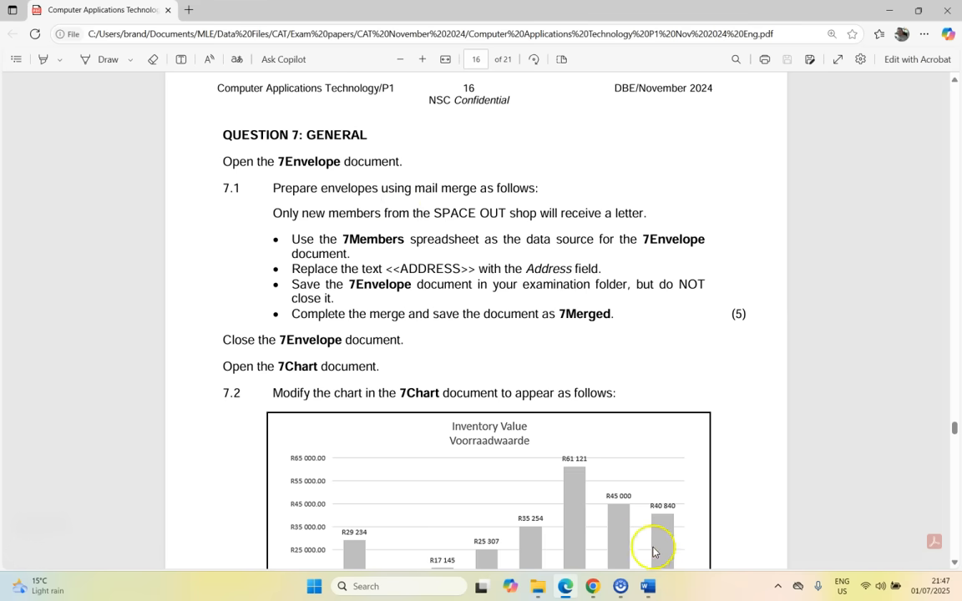
pyautogui.click(648, 584)
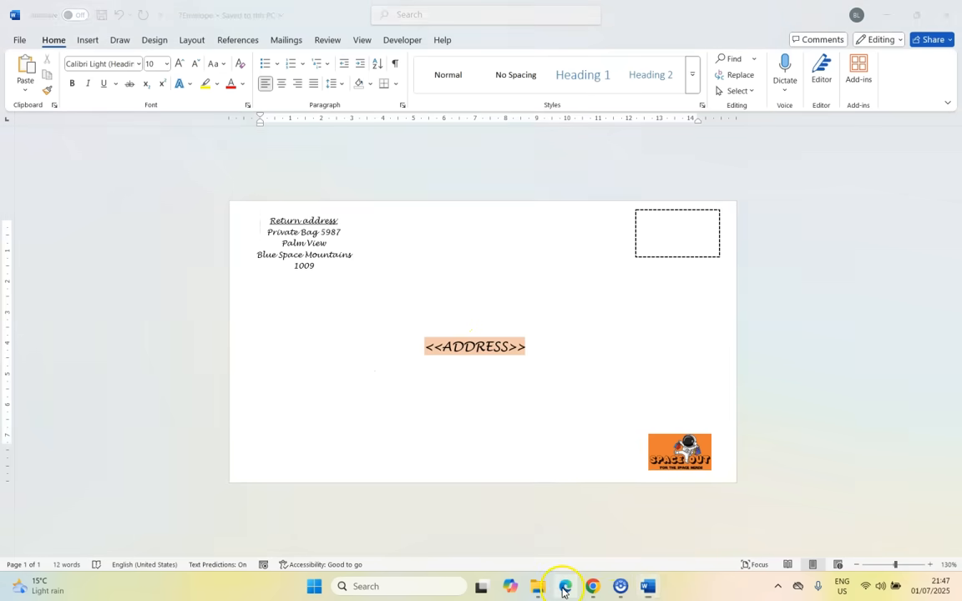
pyautogui.click(565, 585)
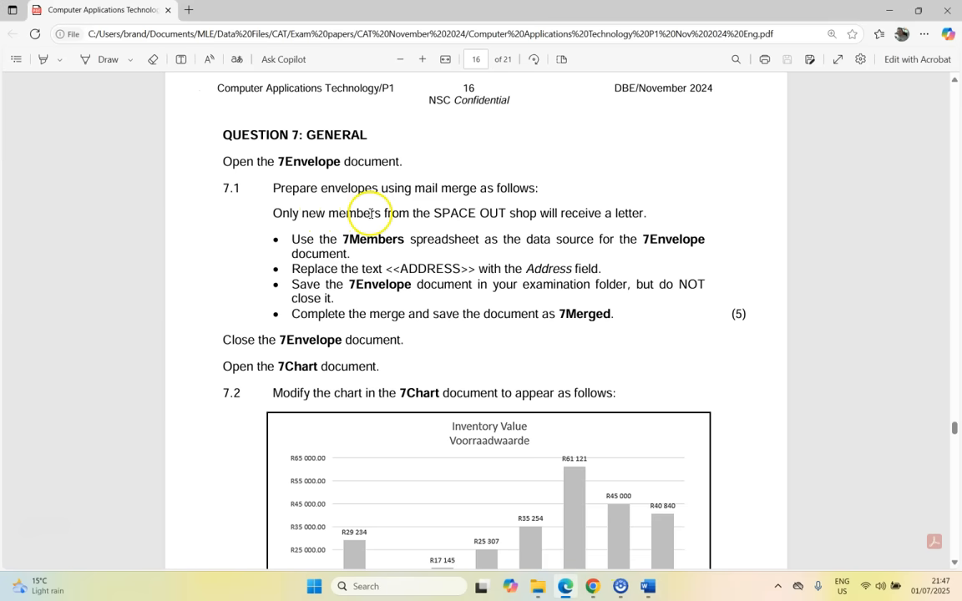
pyautogui.moveTo(454, 197)
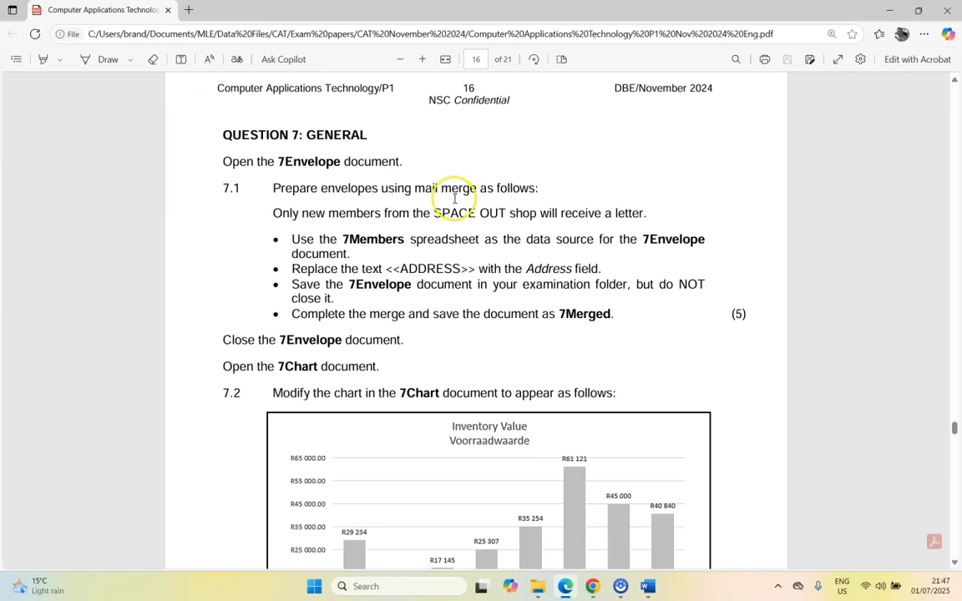
pyautogui.moveTo(474, 298)
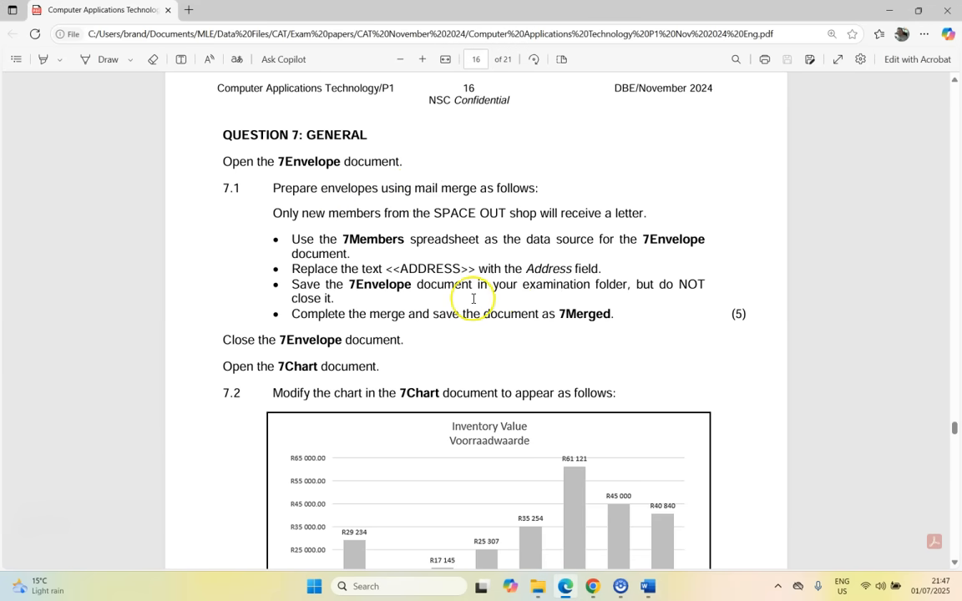
pyautogui.moveTo(491, 214)
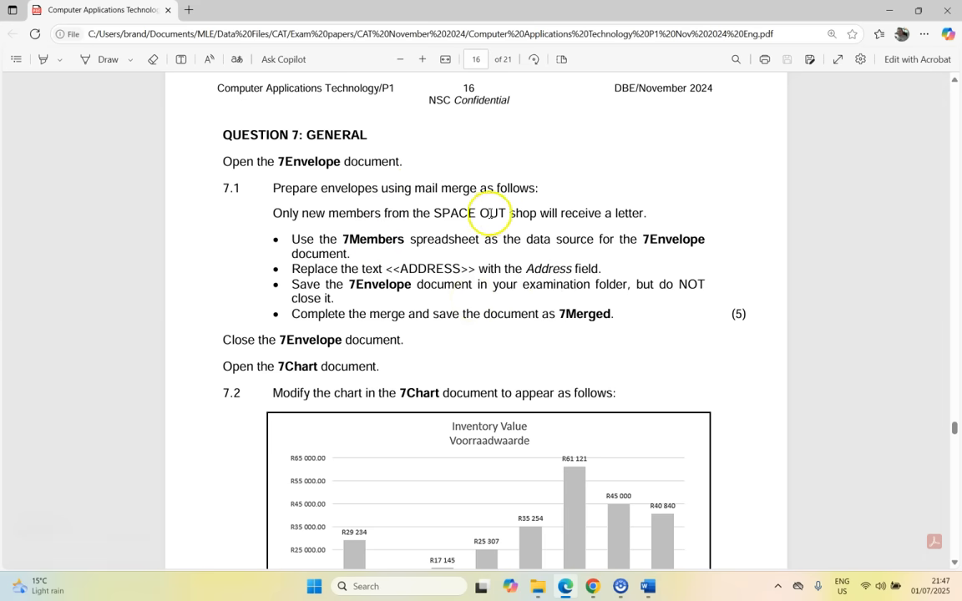
pyautogui.moveTo(633, 213)
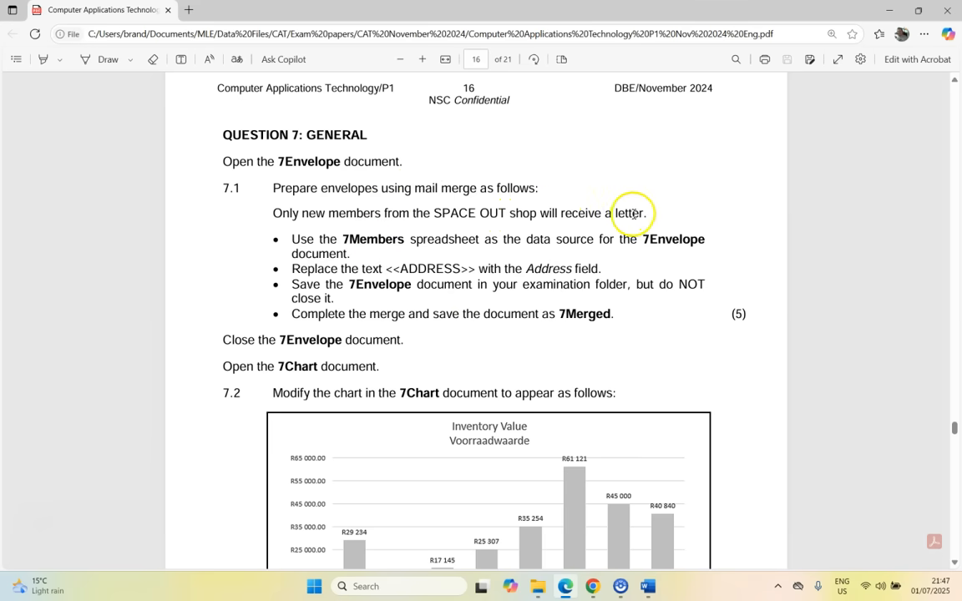
pyautogui.moveTo(400, 238)
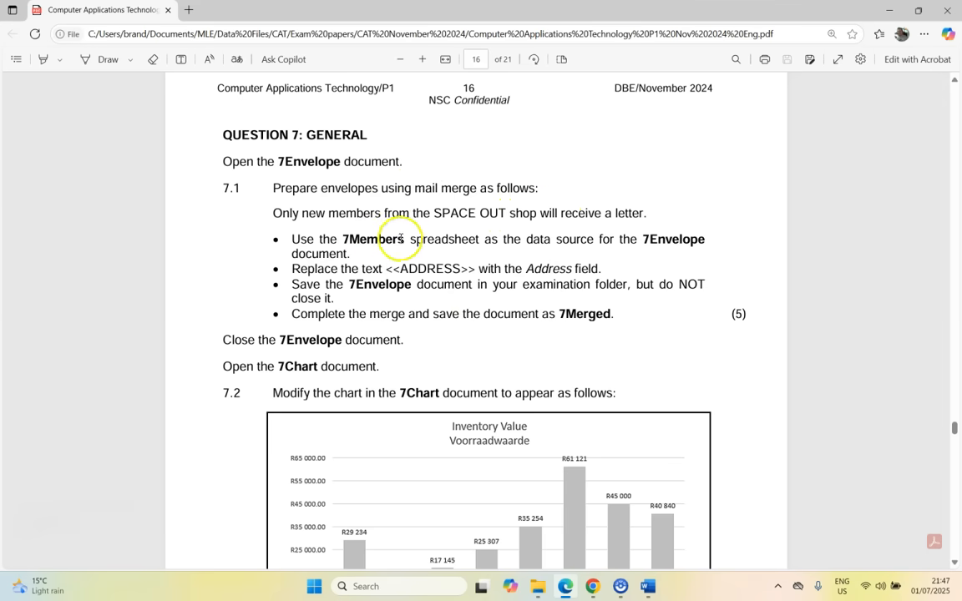
# Step: Start an Envelopes mail merge in 7Envelope and accept the default envelope options
pyautogui.click(648, 584)
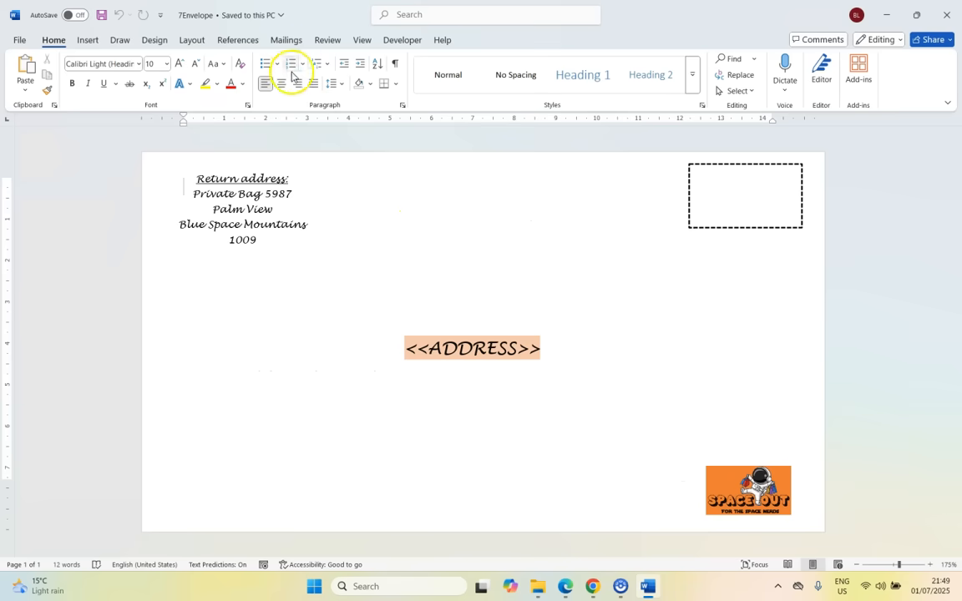
pyautogui.click(285, 40)
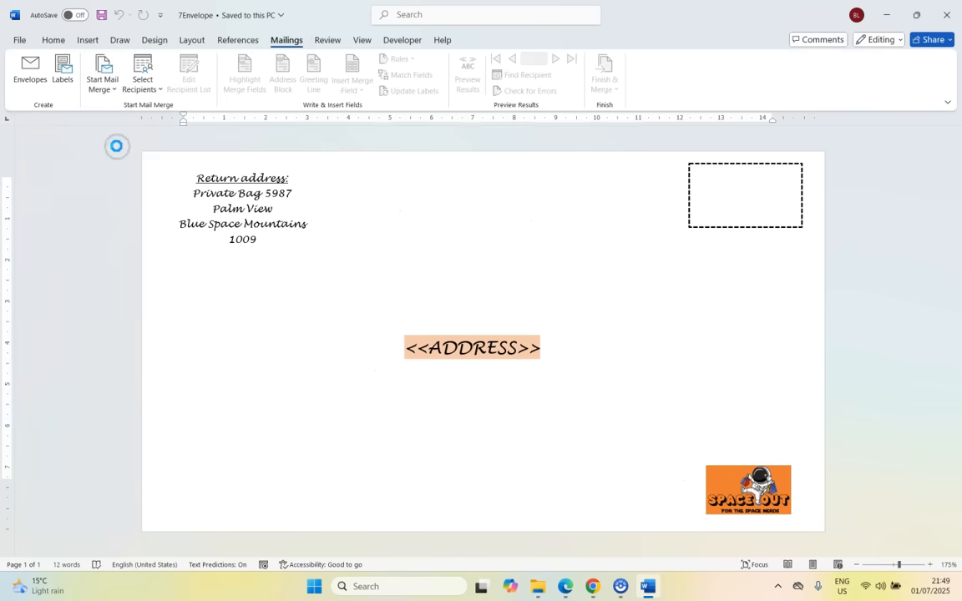
pyautogui.click(30, 73)
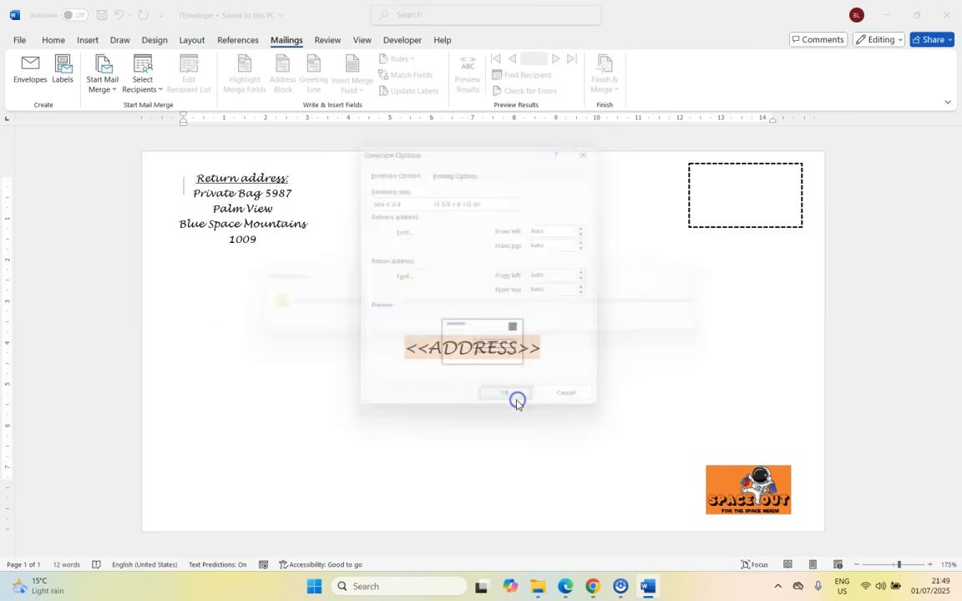
pyautogui.click(496, 394)
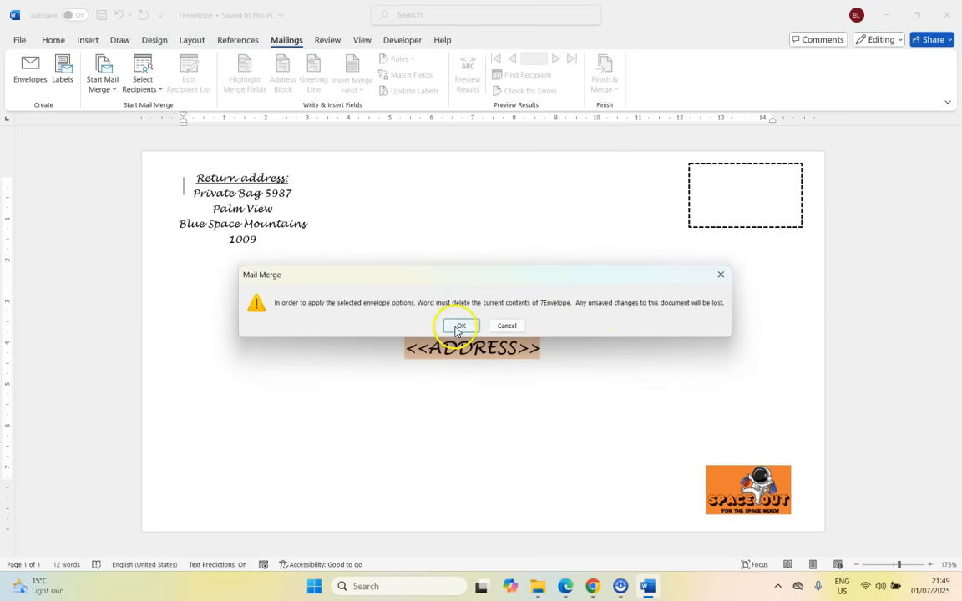
pyautogui.click(459, 325)
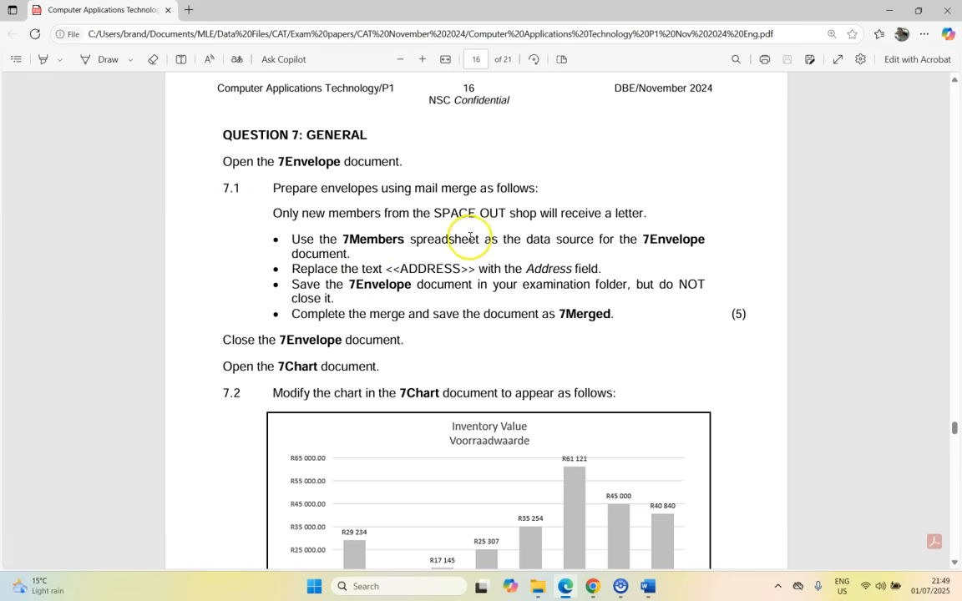
# Step: Choose the existing 7Members spreadsheet as the recipient list for the envelope merge
pyautogui.click(648, 584)
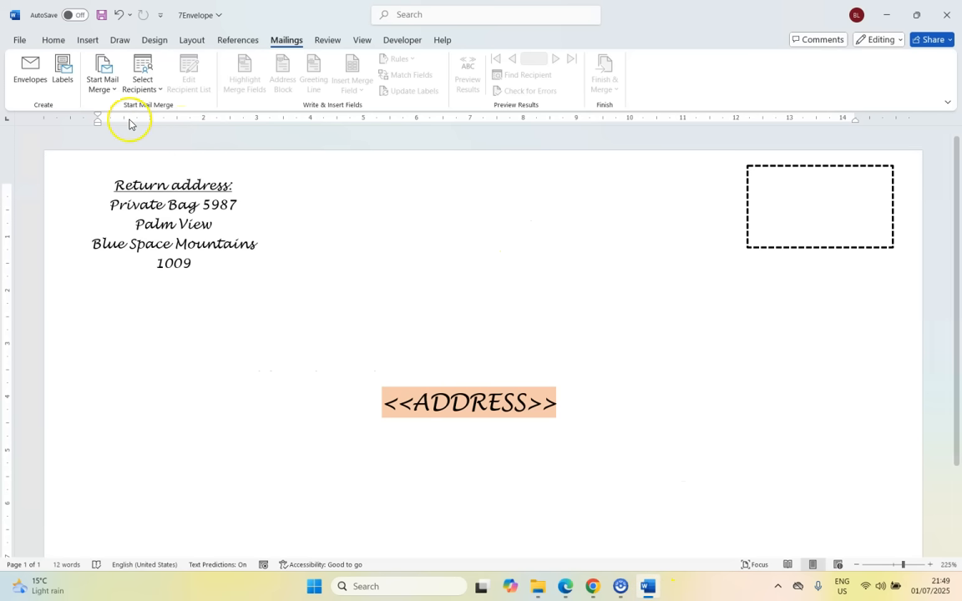
pyautogui.click(142, 81)
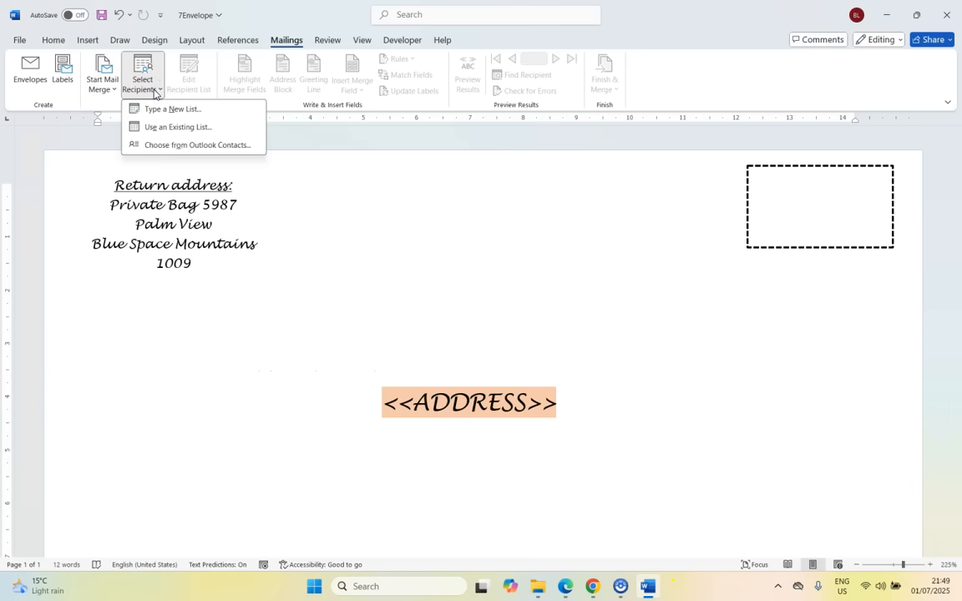
pyautogui.click(177, 127)
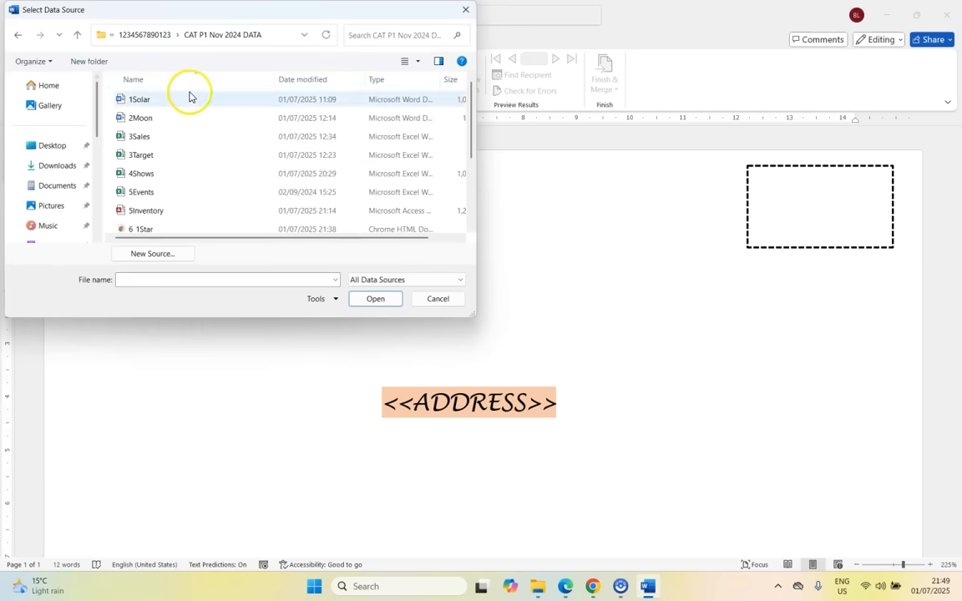
pyautogui.scroll(-3)
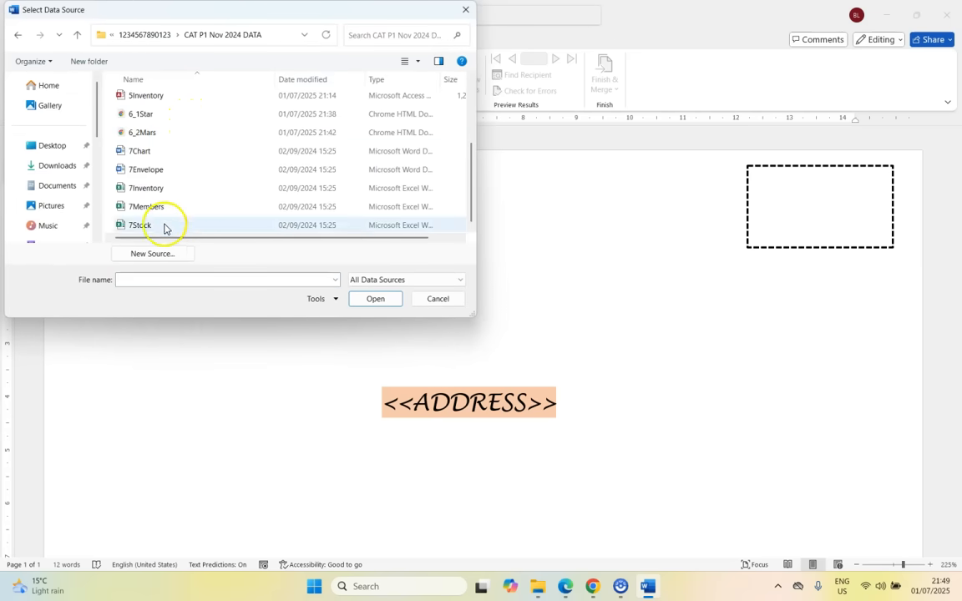
pyautogui.click(147, 207)
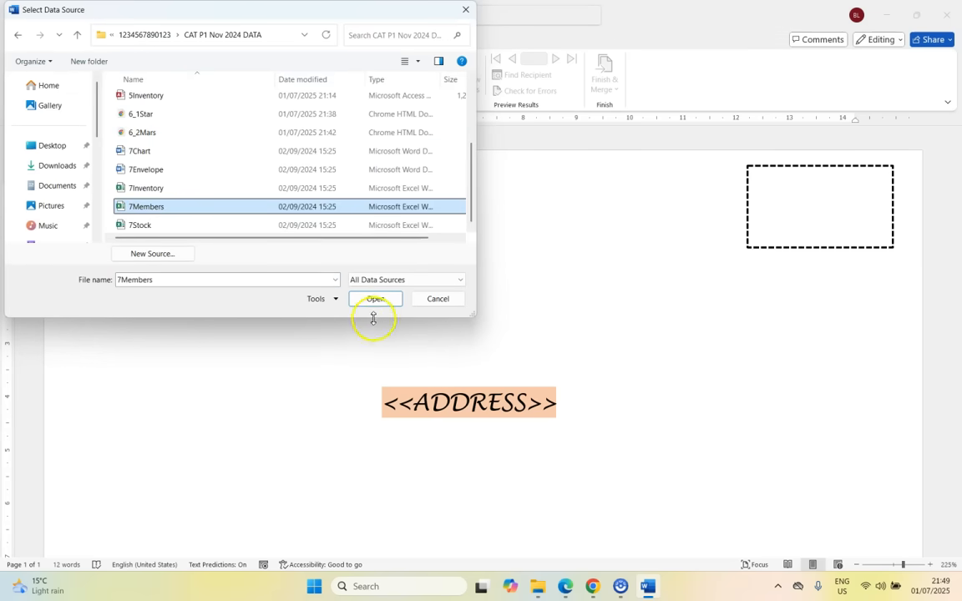
pyautogui.click(374, 299)
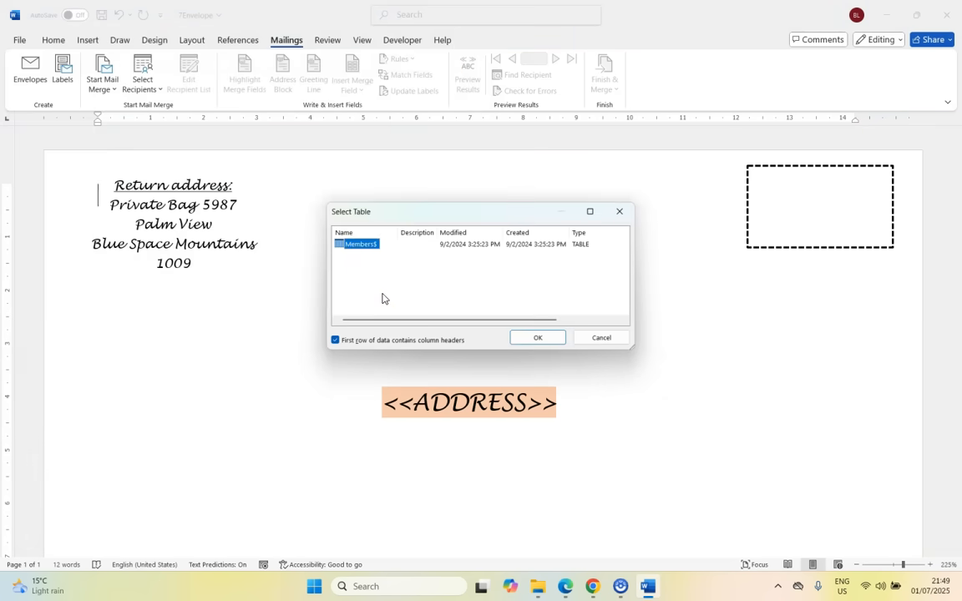
pyautogui.moveTo(538, 337)
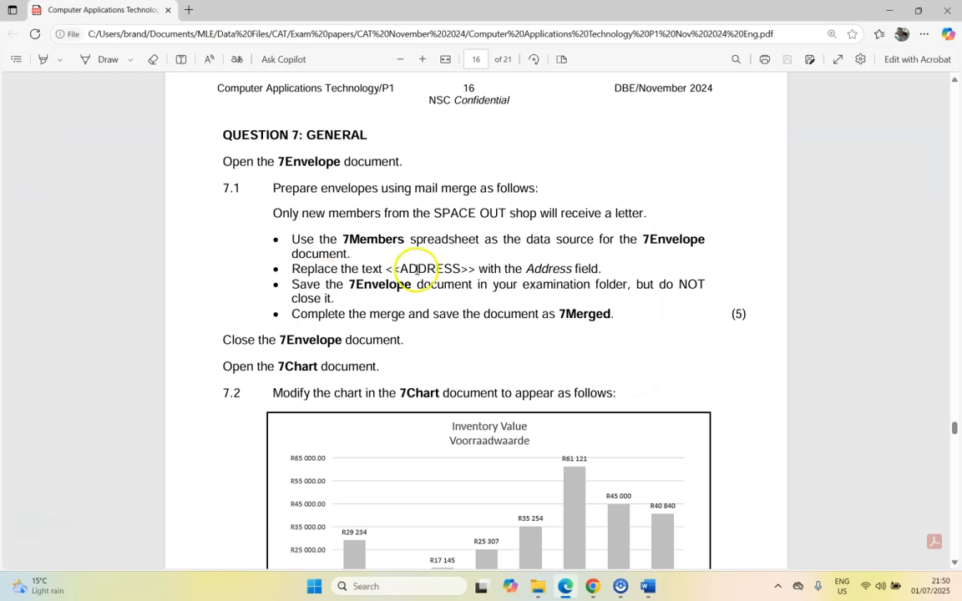
pyautogui.moveTo(585, 267)
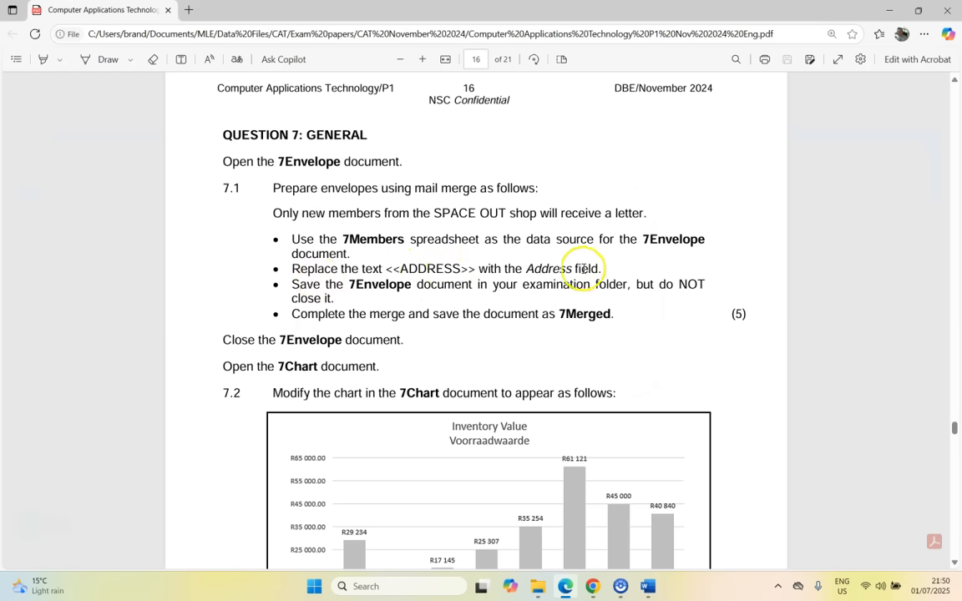
# Step: Insert the Address_Adres merge field where the <<ADDRESS>> placeholder was
pyautogui.click(648, 584)
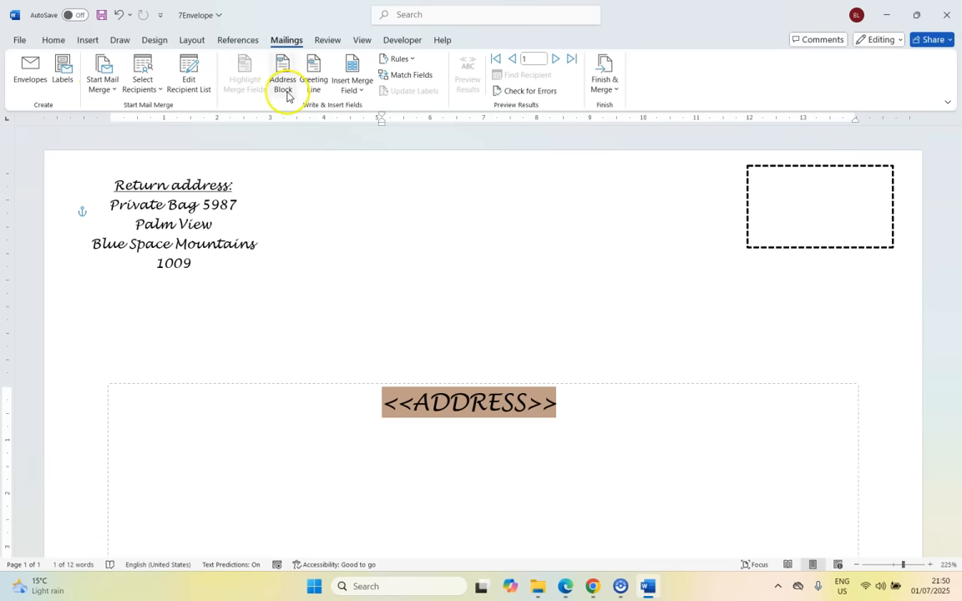
pyautogui.click(350, 74)
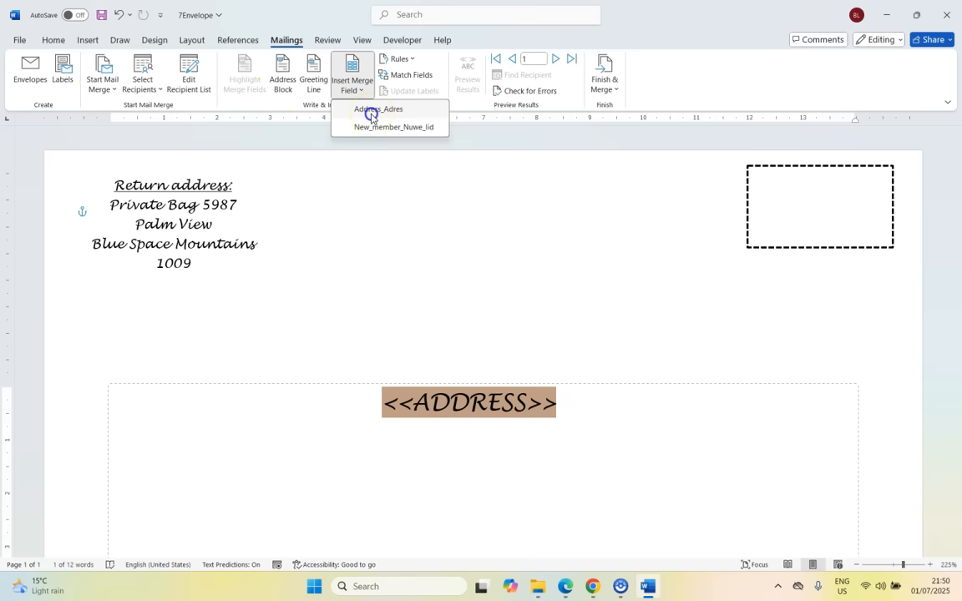
pyautogui.click(379, 109)
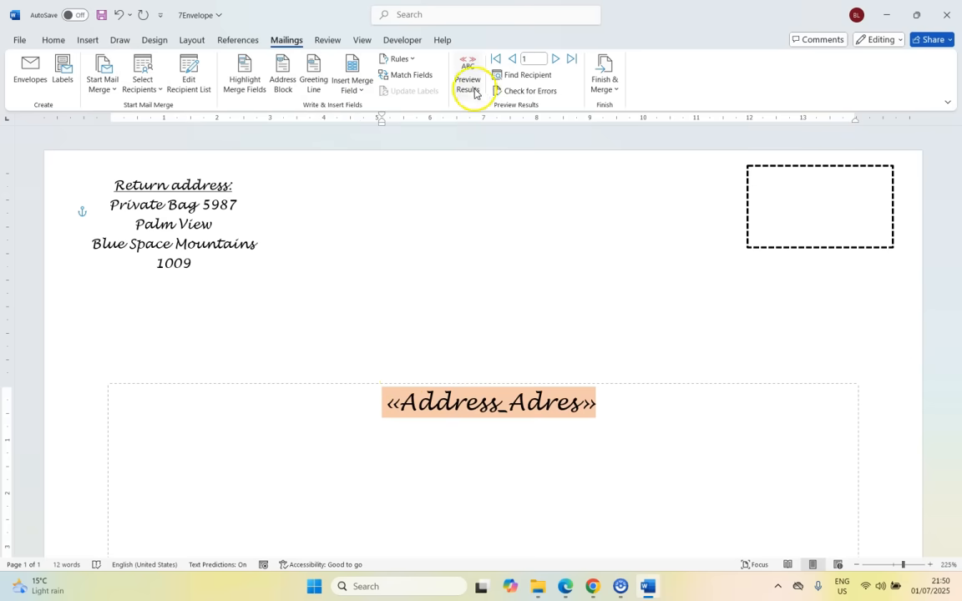
pyautogui.click(468, 80)
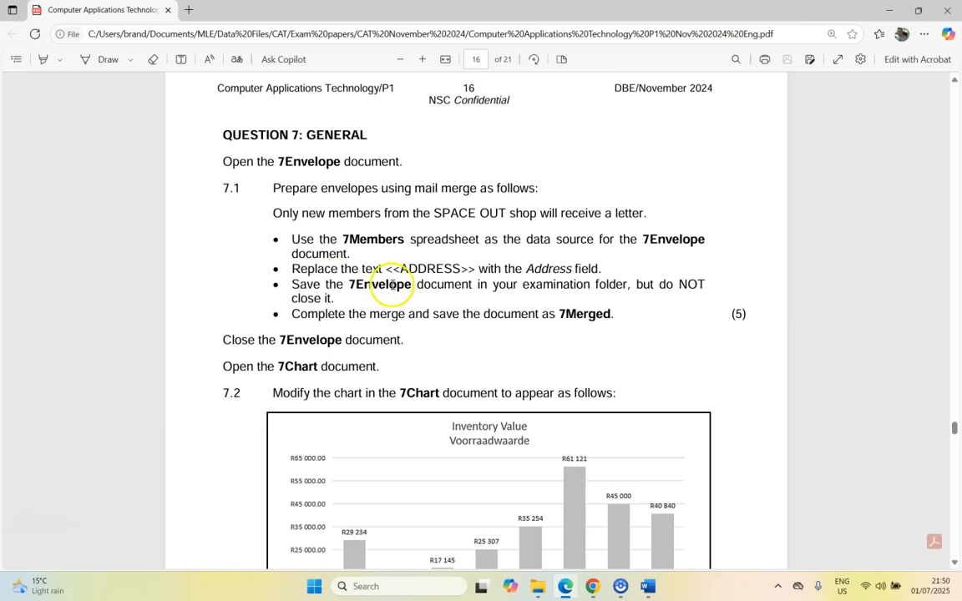
pyautogui.moveTo(404, 317)
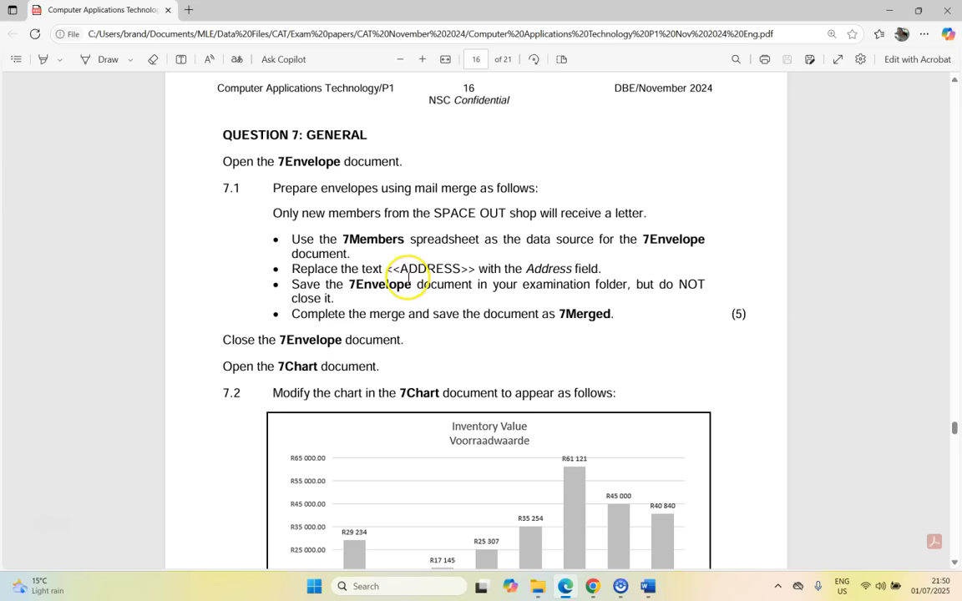
pyautogui.moveTo(280, 210)
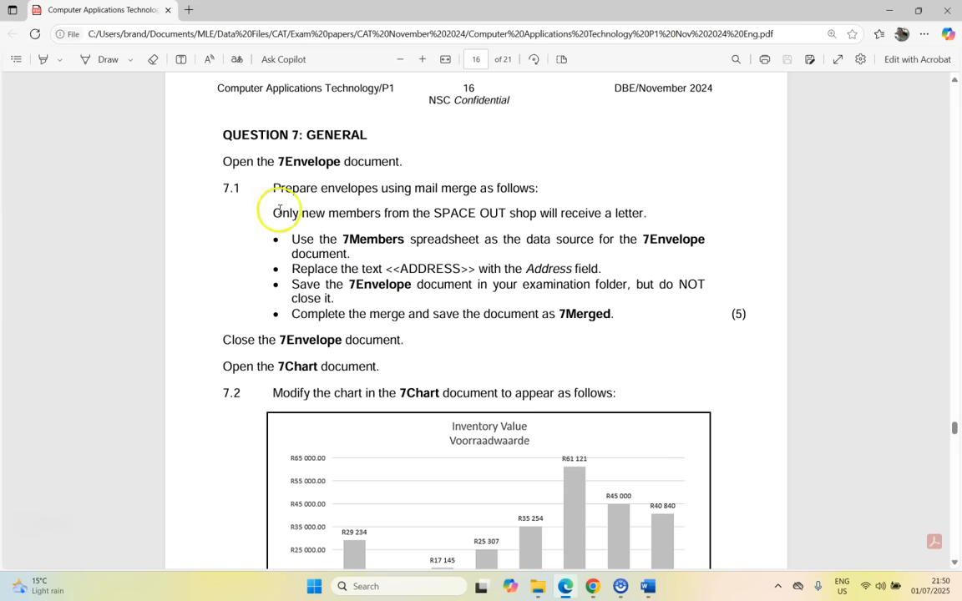
pyautogui.moveTo(274, 213); pyautogui.dragTo(643, 214)
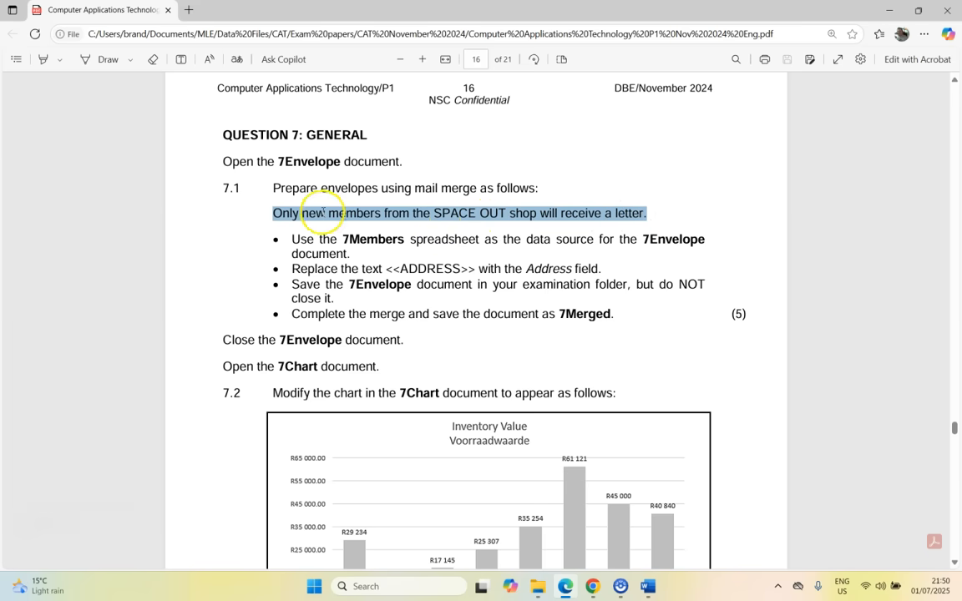
pyautogui.moveTo(591, 447)
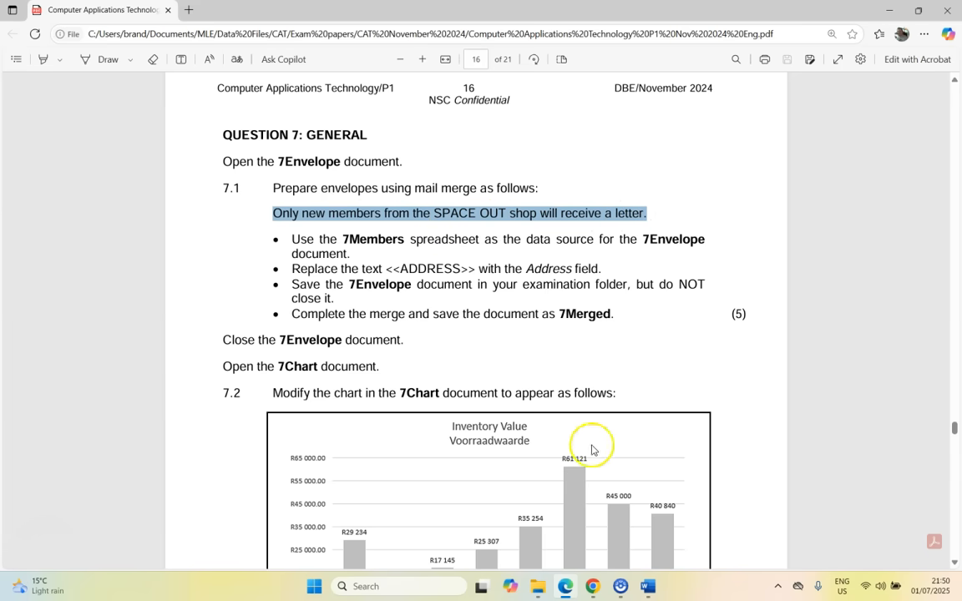
pyautogui.click(648, 585)
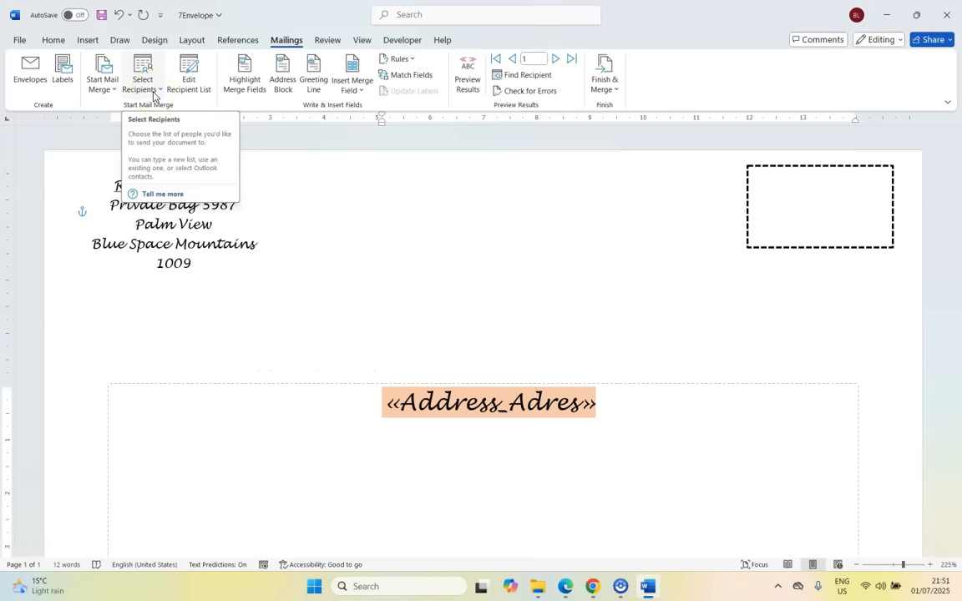
# Step: Bring up the recipient list's filter options after rechecking the exam instructions
pyautogui.click(189, 75)
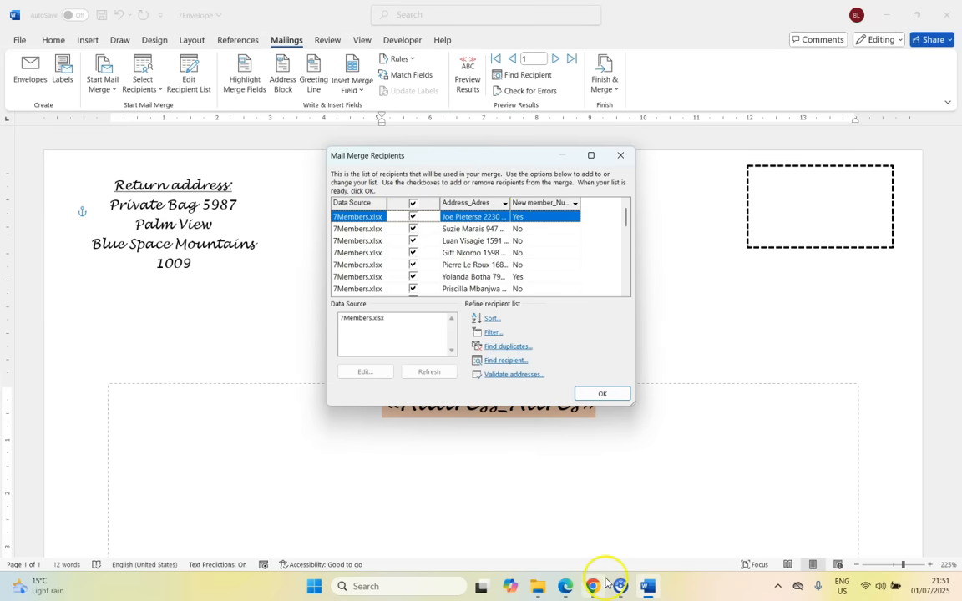
pyautogui.click(564, 585)
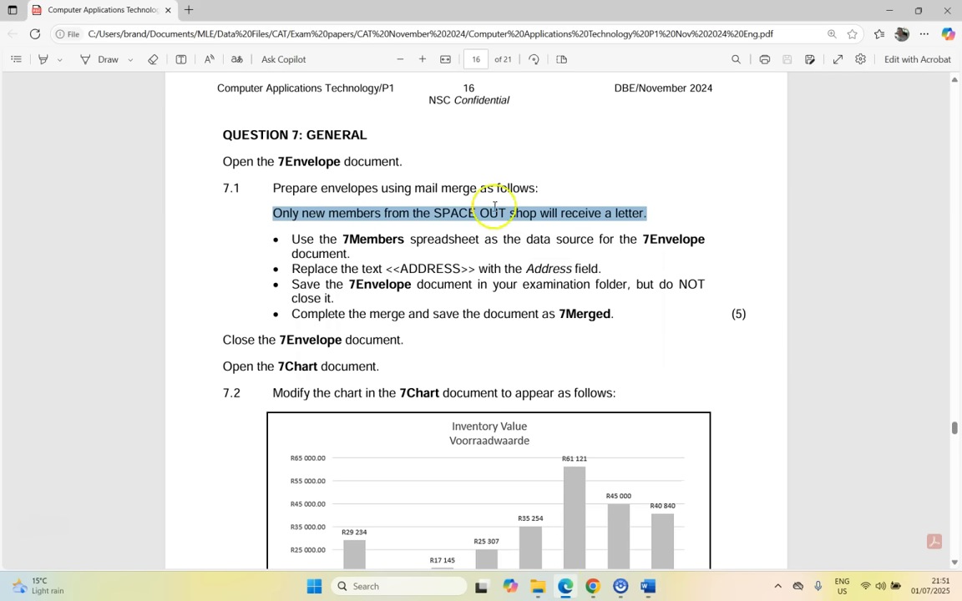
pyautogui.click(647, 584)
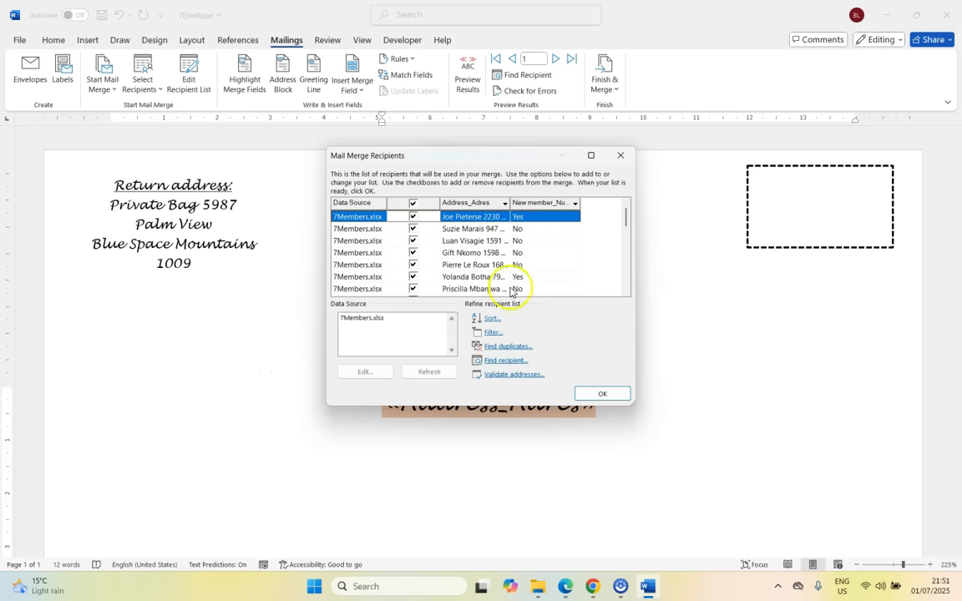
pyautogui.moveTo(516, 314)
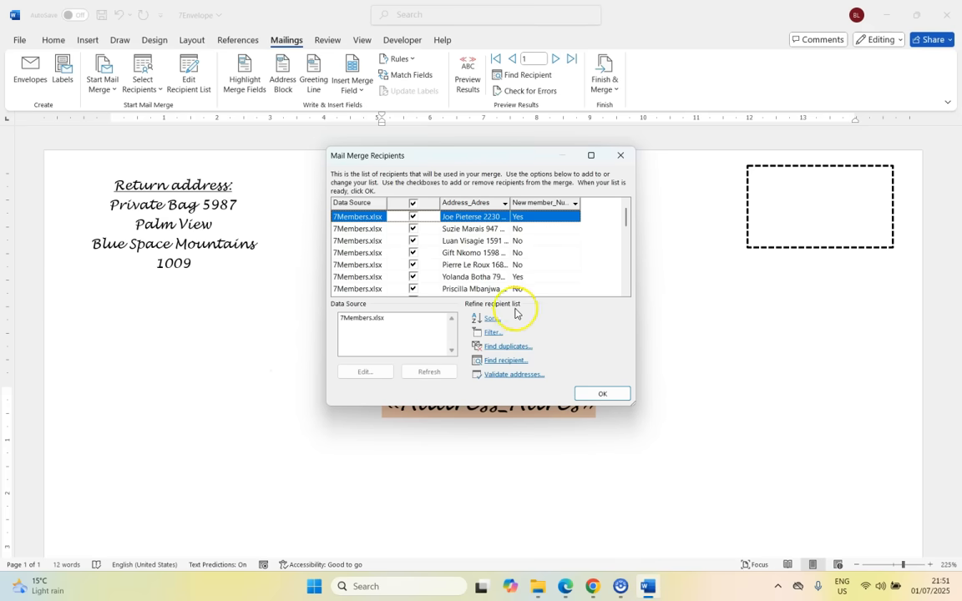
pyautogui.click(491, 331)
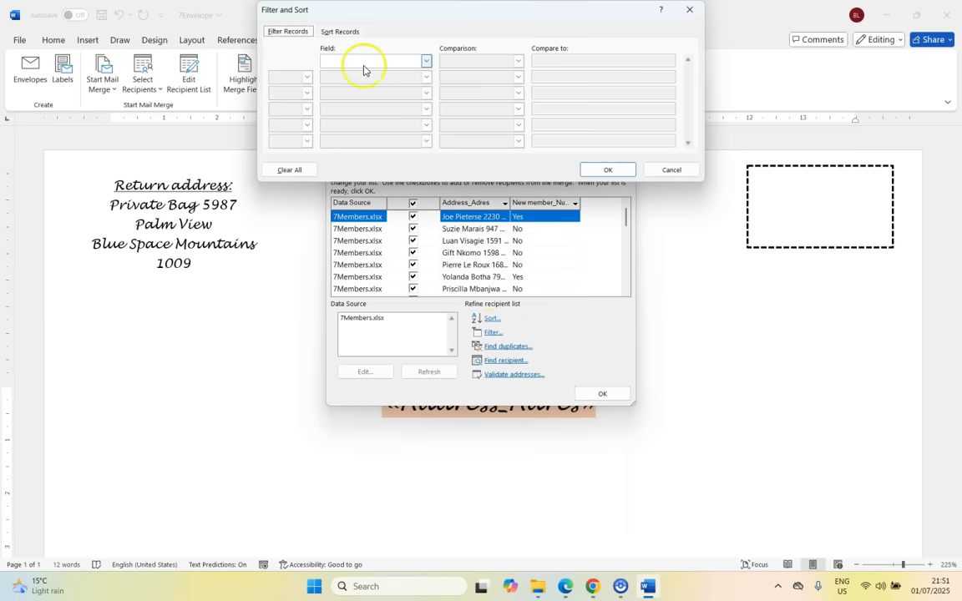
# Step: Filter recipients to New member_Nuwe lid Equal to Yes and confirm the list
pyautogui.click(426, 60)
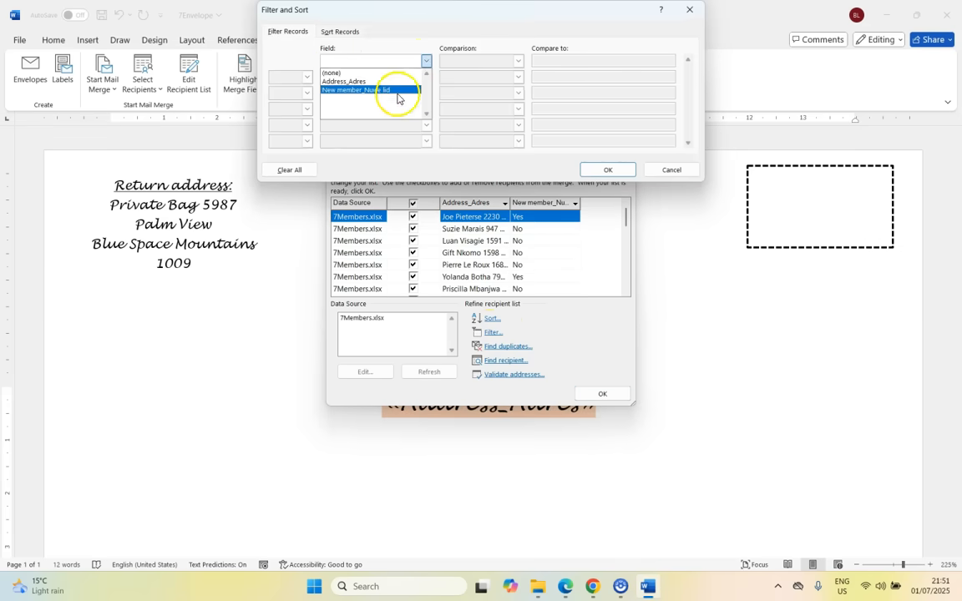
pyautogui.click(354, 90)
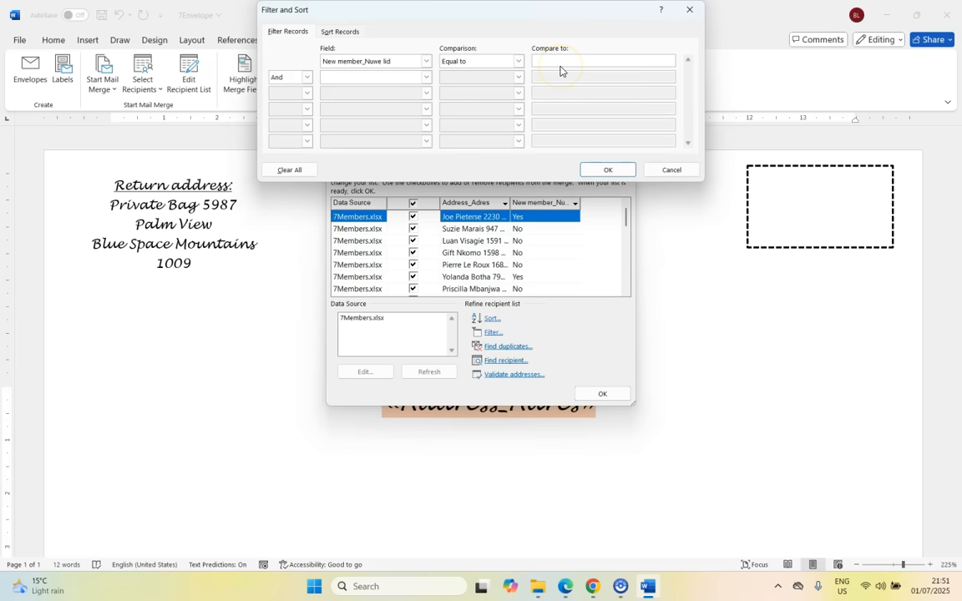
pyautogui.write('Yes')
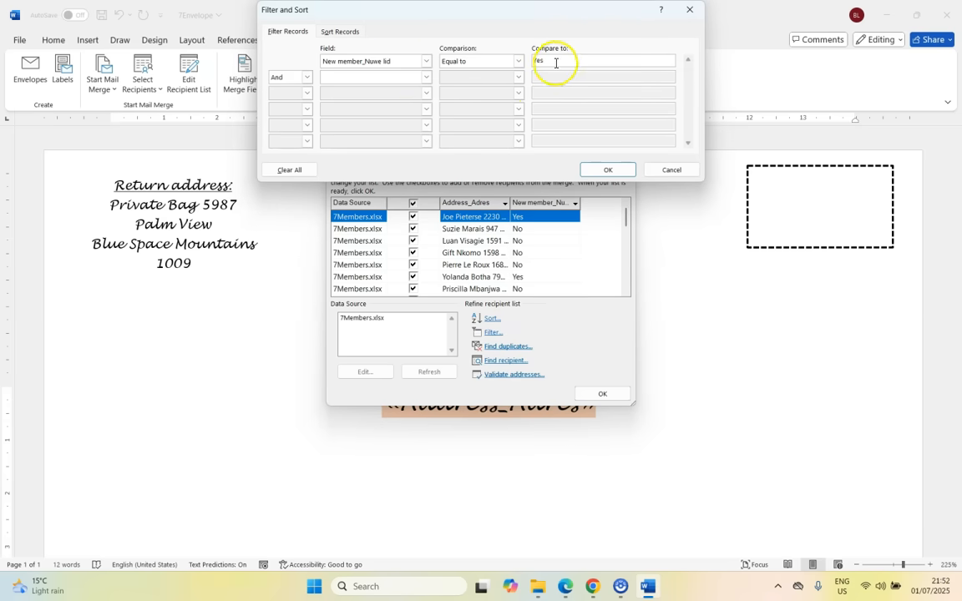
pyautogui.click(607, 170)
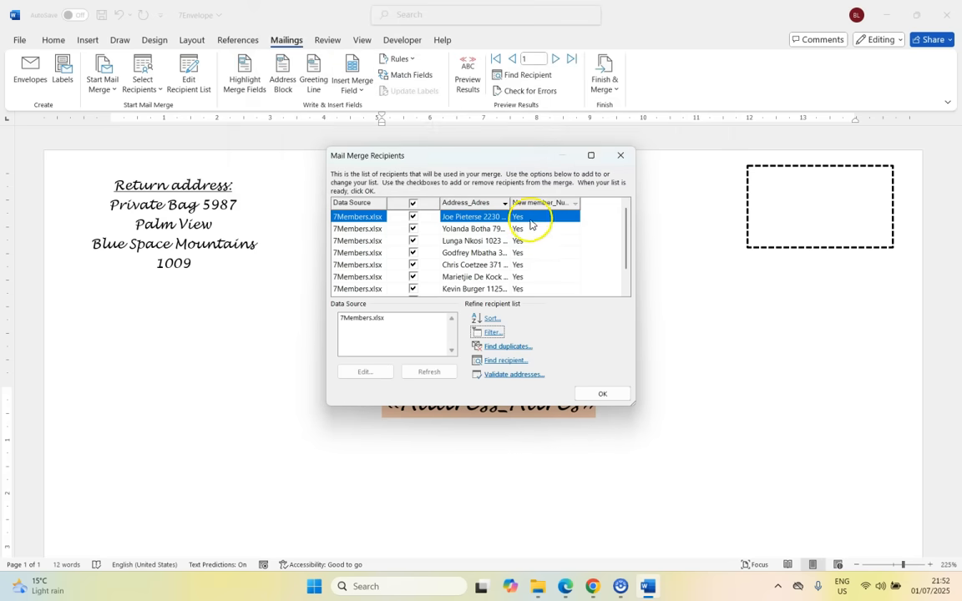
pyautogui.click(601, 394)
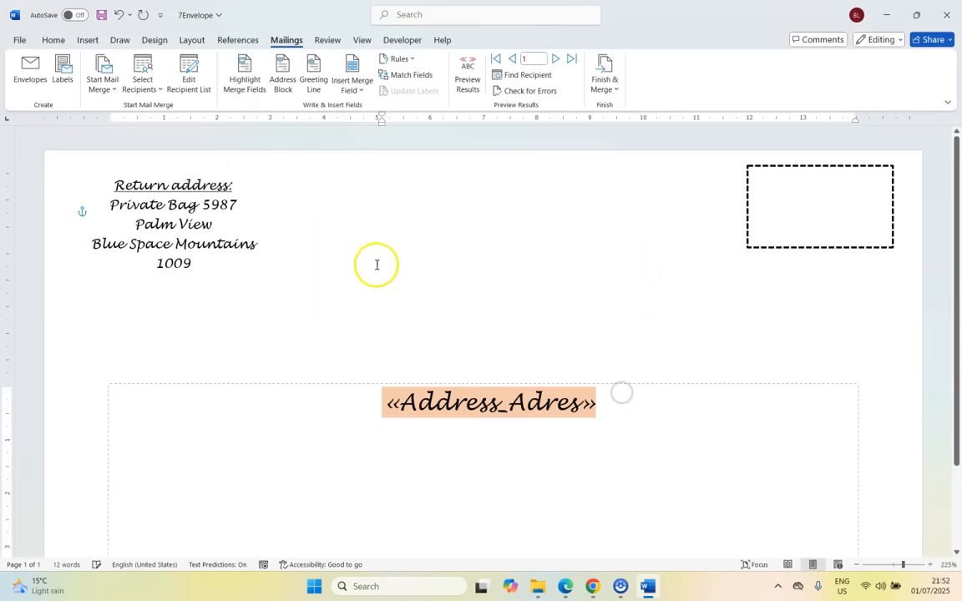
pyautogui.moveTo(321, 240)
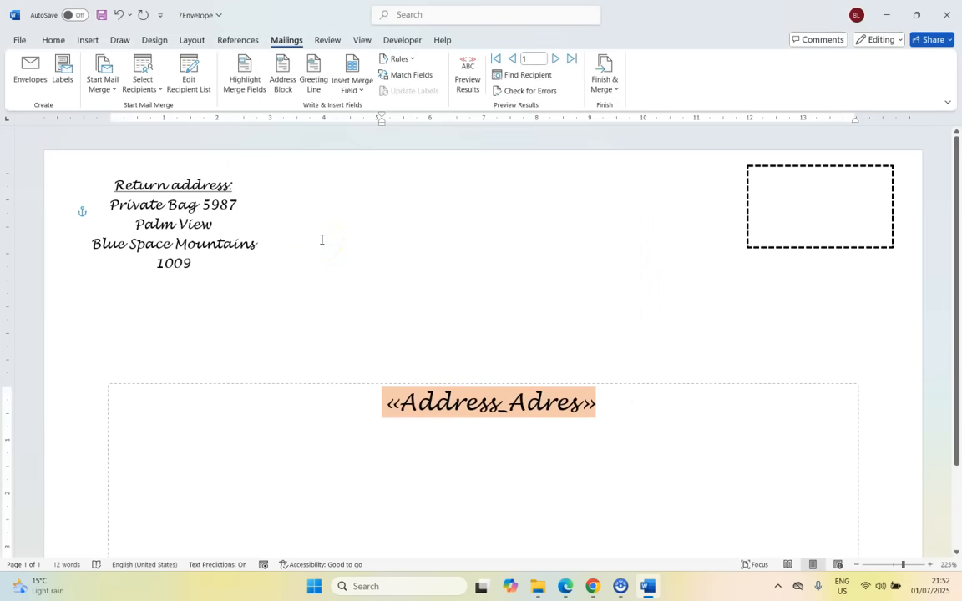
# Step: Reread the saving and merging instructions, then save the 7Envelope document
pyautogui.click(565, 584)
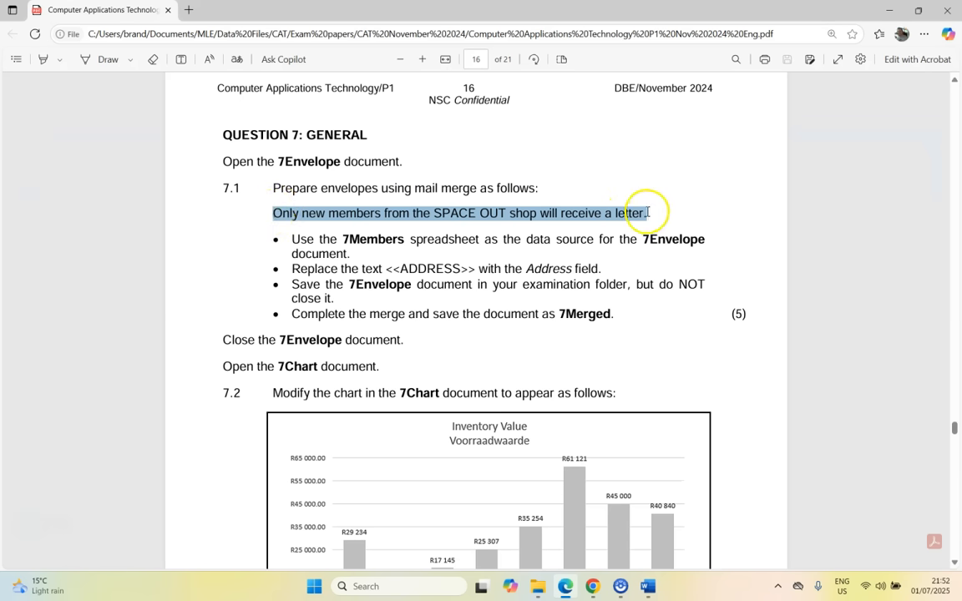
pyautogui.moveTo(304, 207)
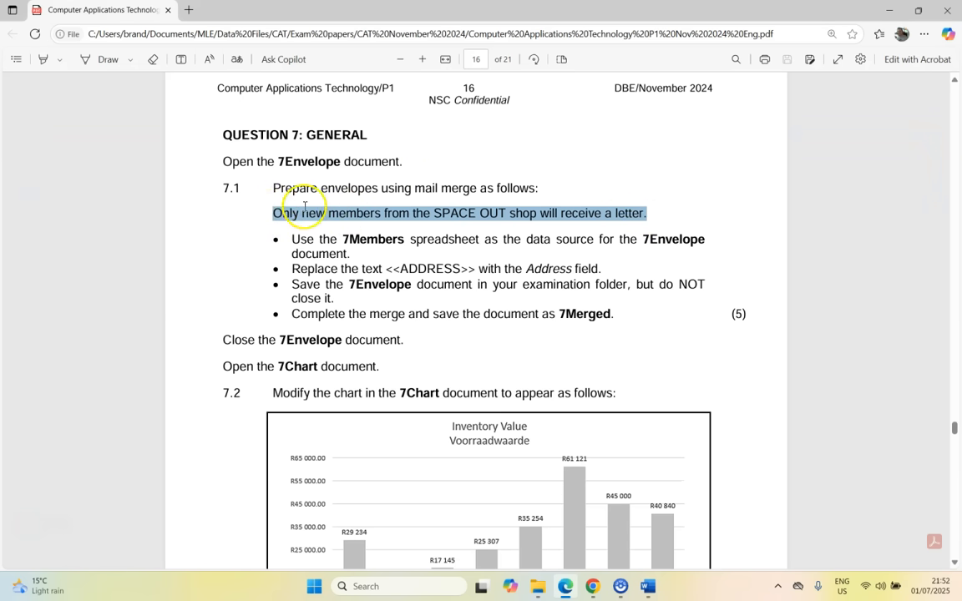
pyautogui.moveTo(461, 263)
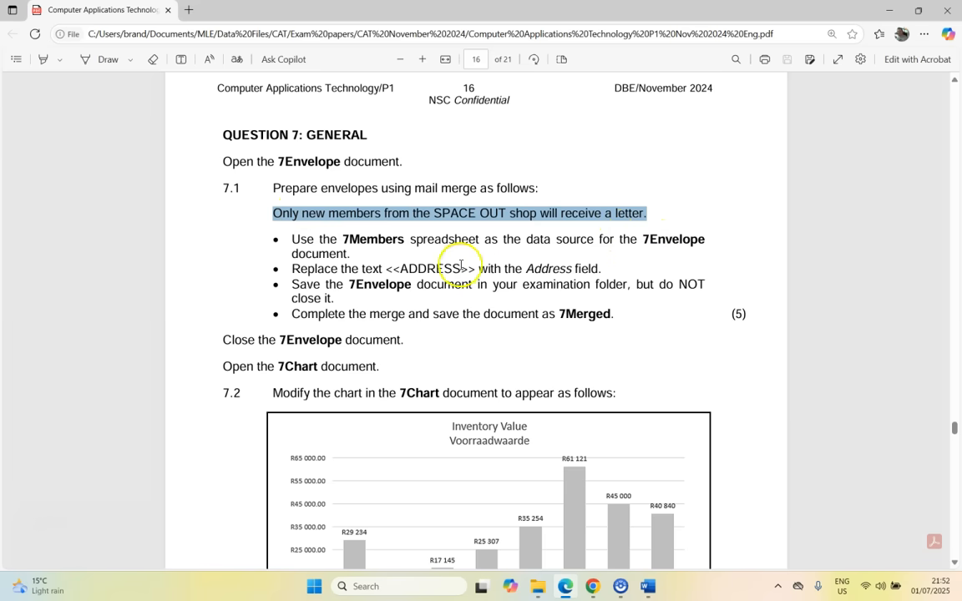
pyautogui.moveTo(688, 464)
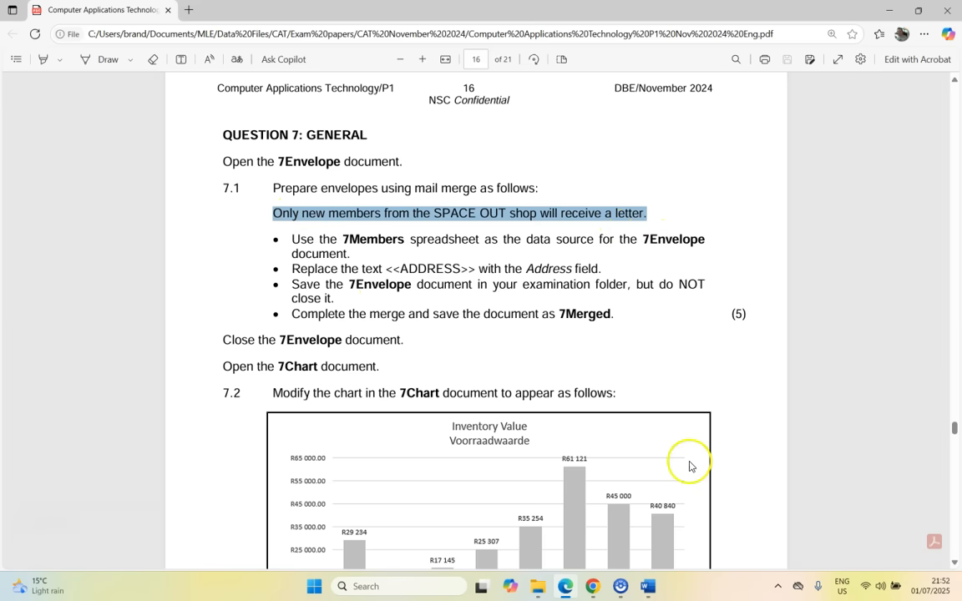
pyautogui.click(648, 584)
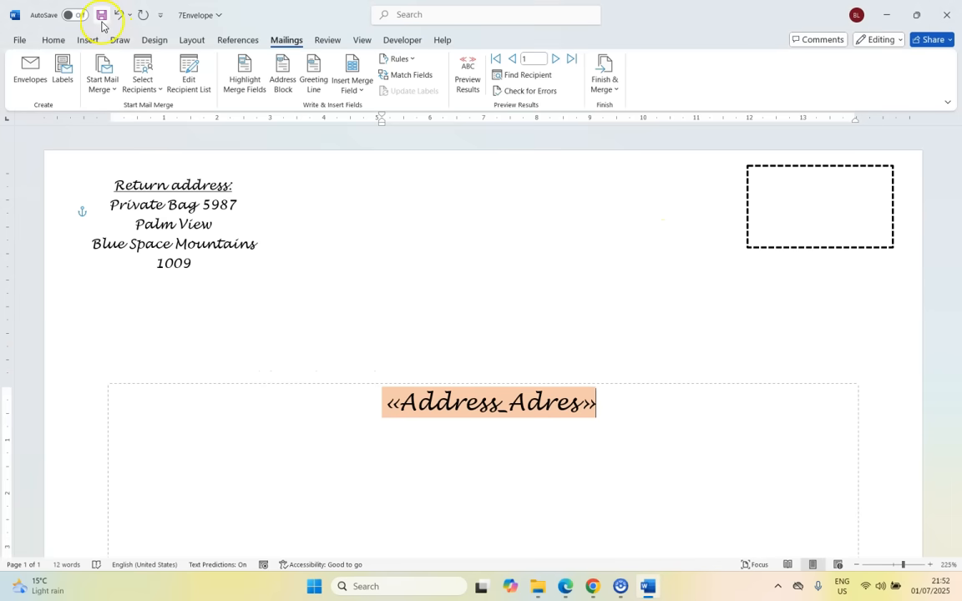
pyautogui.click(564, 584)
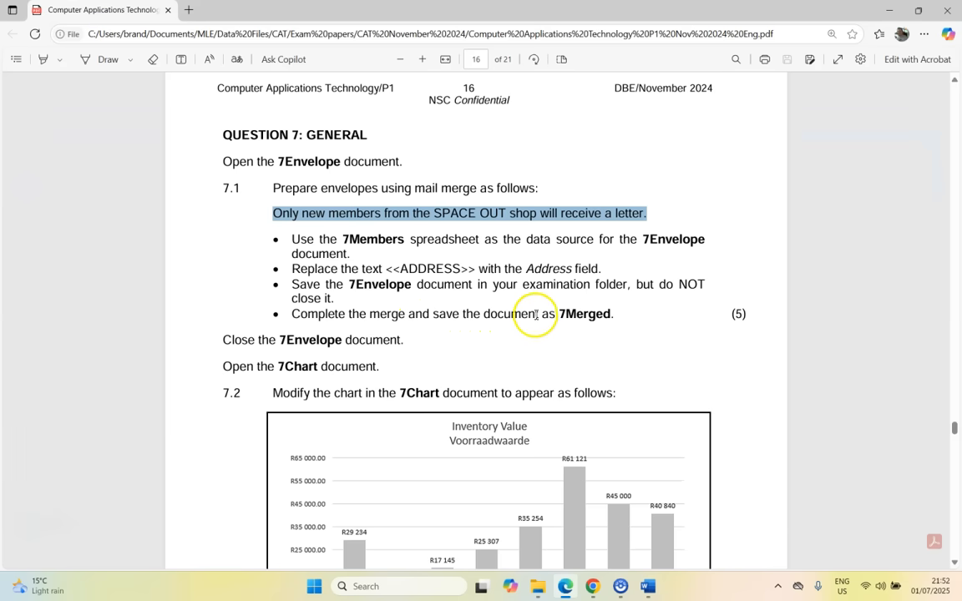
pyautogui.moveTo(614, 309)
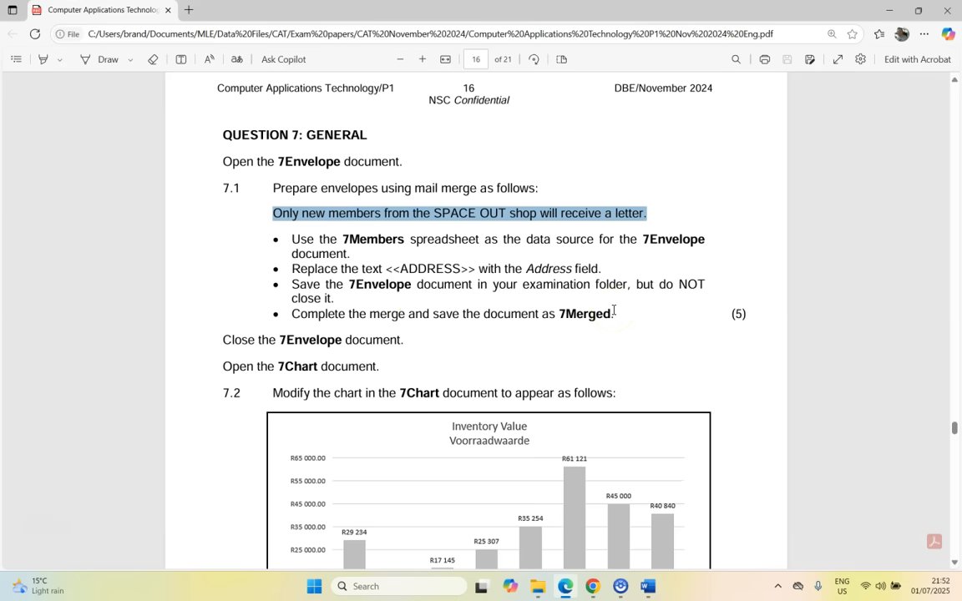
pyautogui.click(648, 585)
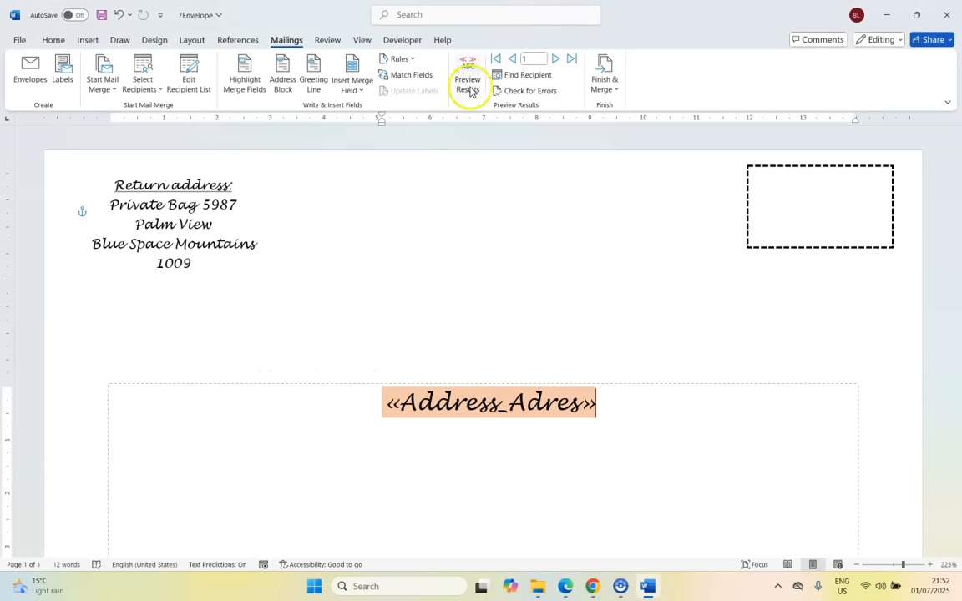
# Step: Preview the recipient addresses and merge all records into a new envelopes document
pyautogui.click(467, 74)
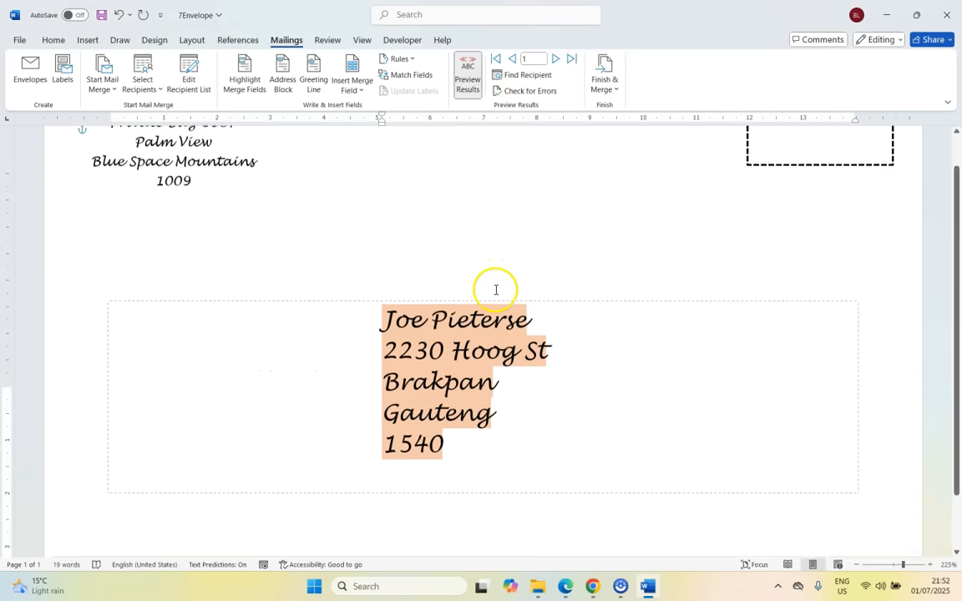
pyautogui.scroll(3)
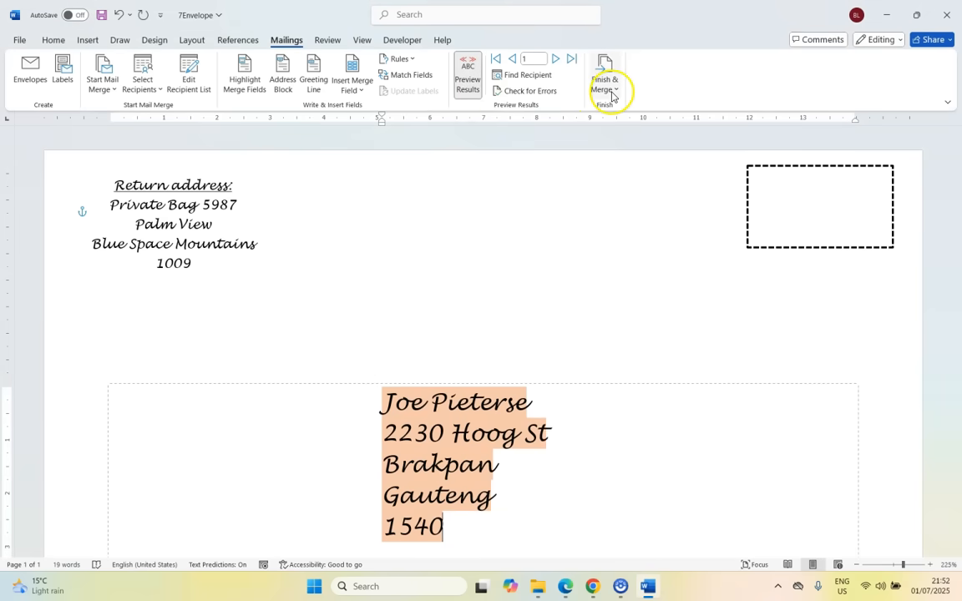
pyautogui.click(604, 75)
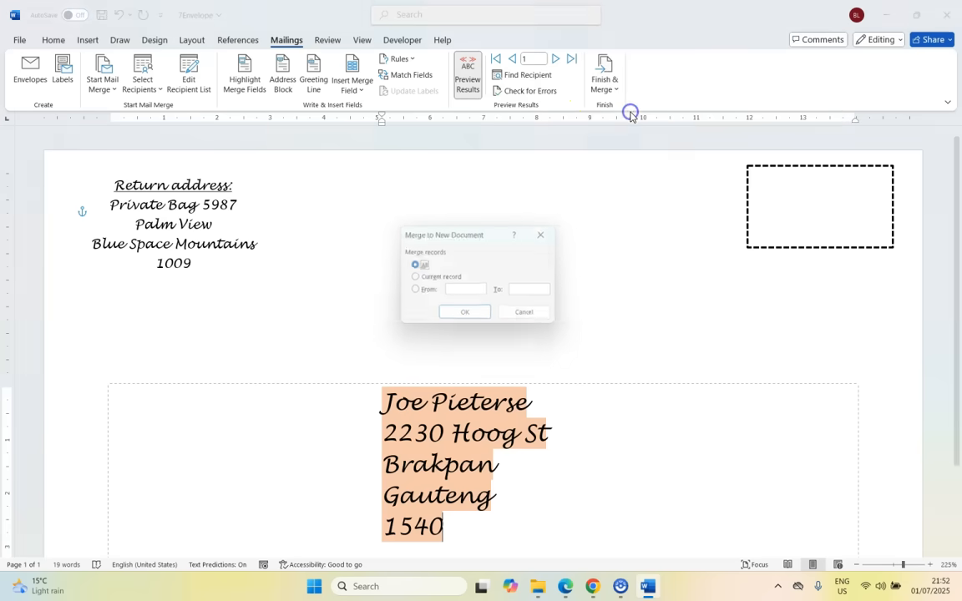
pyautogui.click(464, 312)
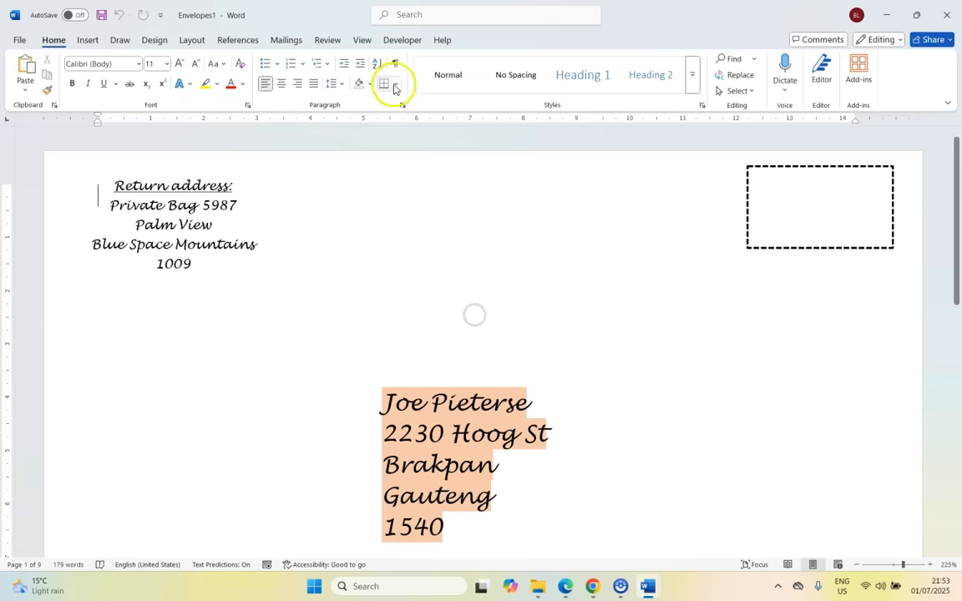
# Step: Scroll through Envelopes1 to check one envelope per new member
pyautogui.scroll(-3)
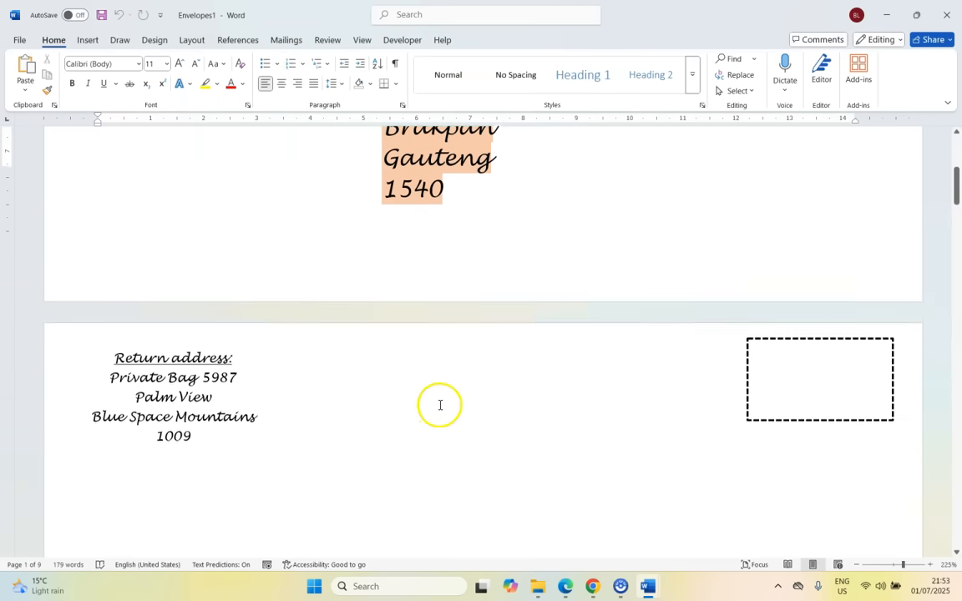
pyautogui.scroll(-3)
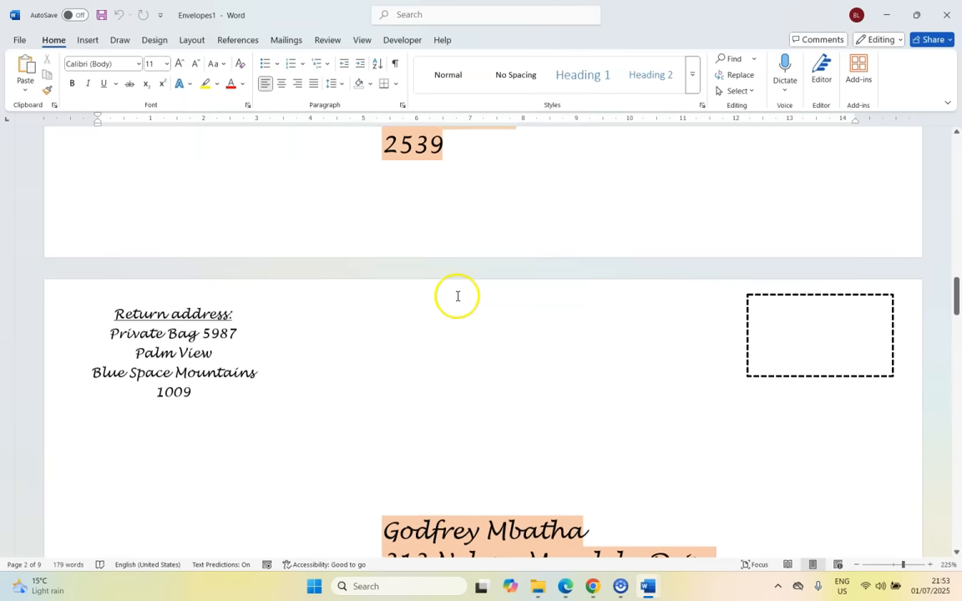
pyautogui.scroll(3)
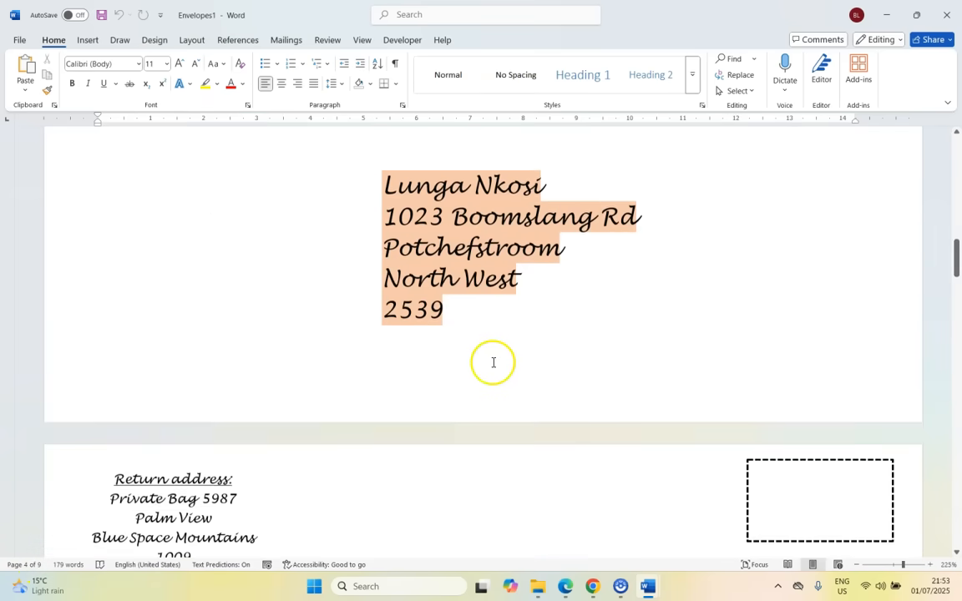
pyautogui.scroll(-3)
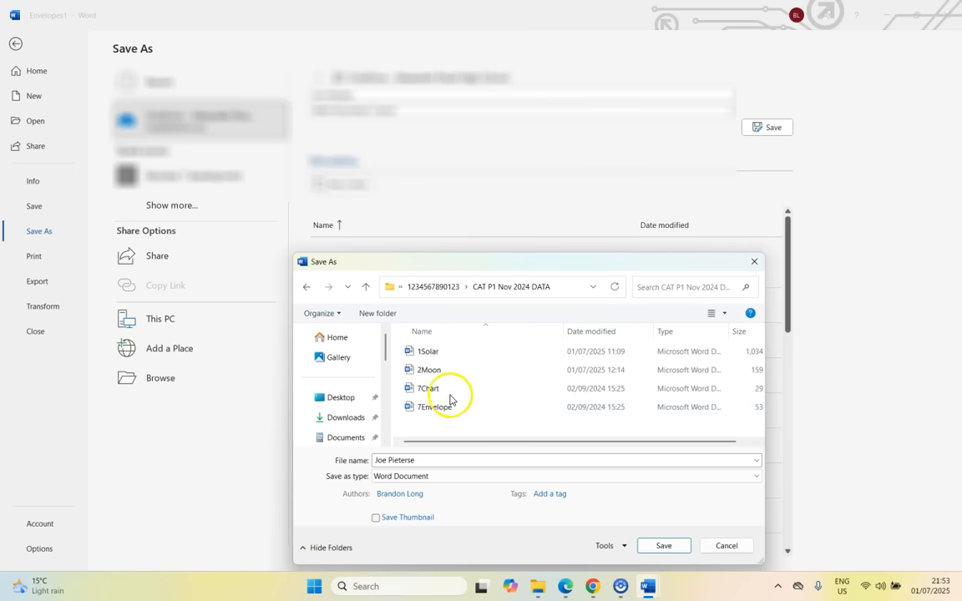
# Step: Save the merged envelopes document as 7Merged in the exam data folder
pyautogui.click(564, 584)
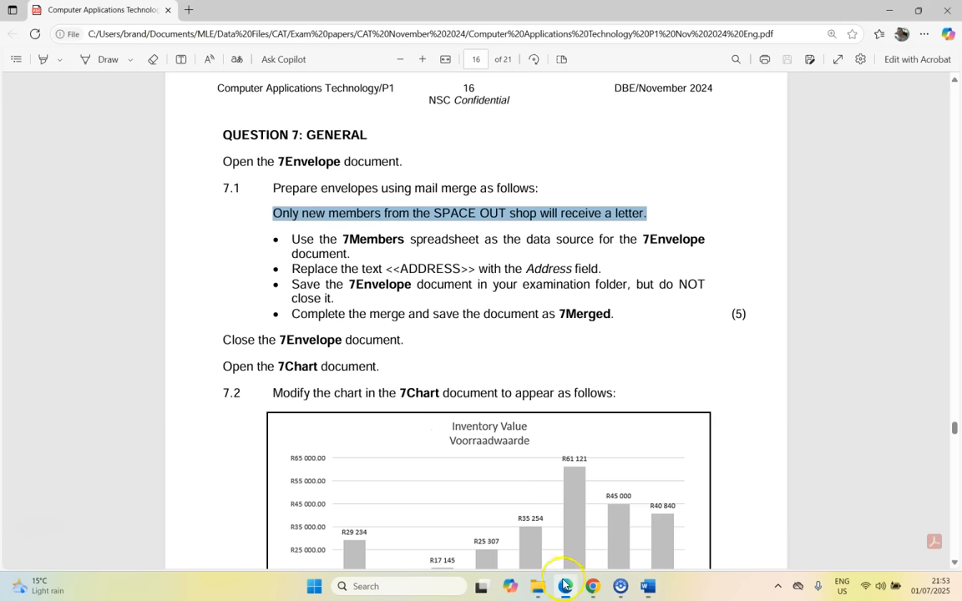
pyautogui.moveTo(648, 584)
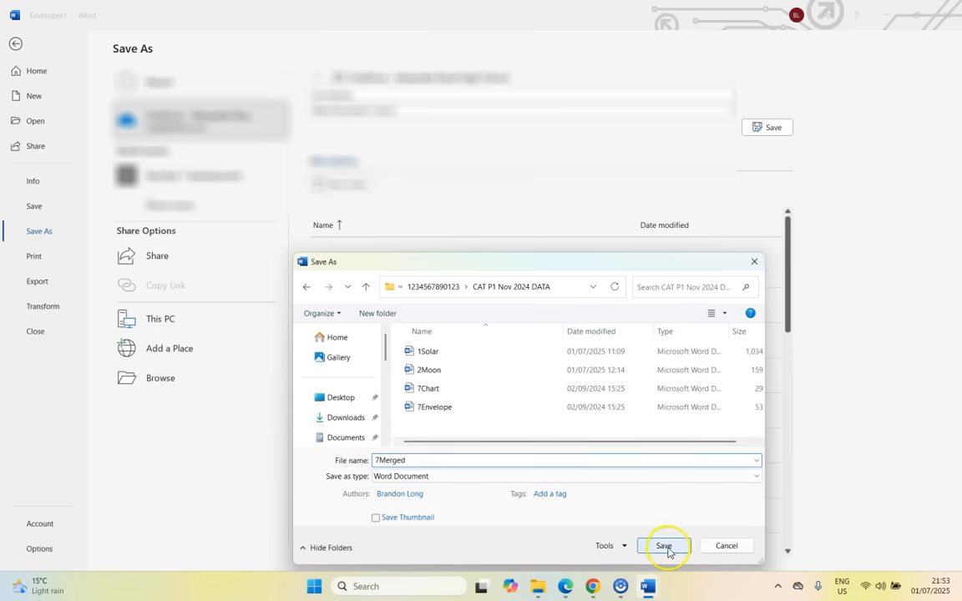
pyautogui.click(663, 545)
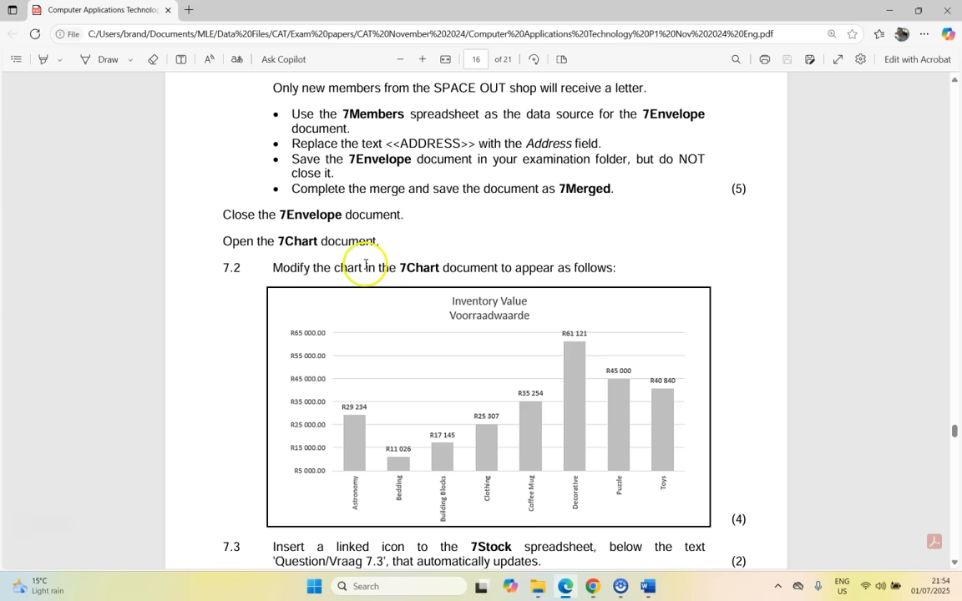
pyautogui.moveTo(571, 298)
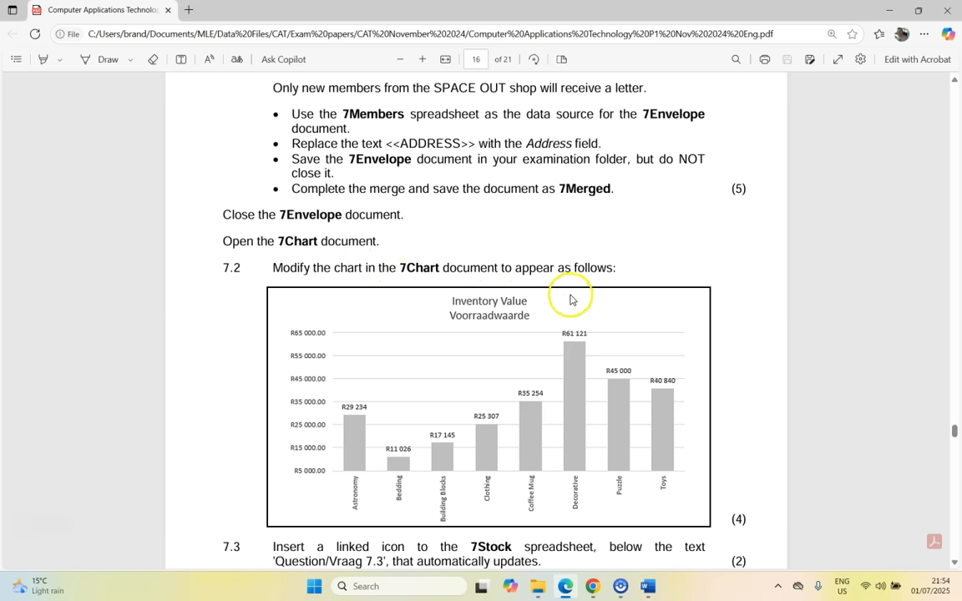
# Step: Scroll to Question 7.2's target column chart, then switch between the exam paper and 7Chart
pyautogui.scroll(-3)
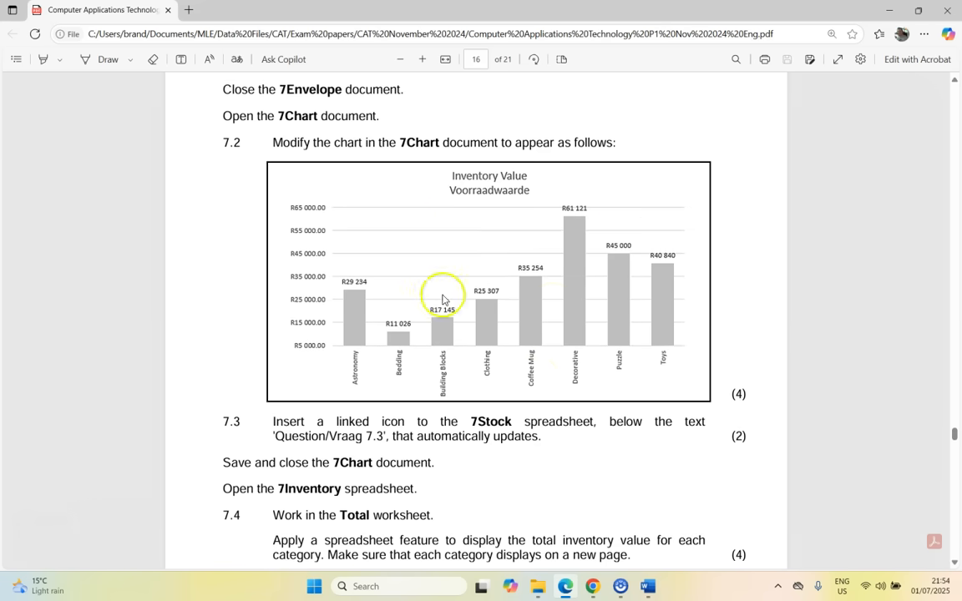
pyautogui.moveTo(554, 240)
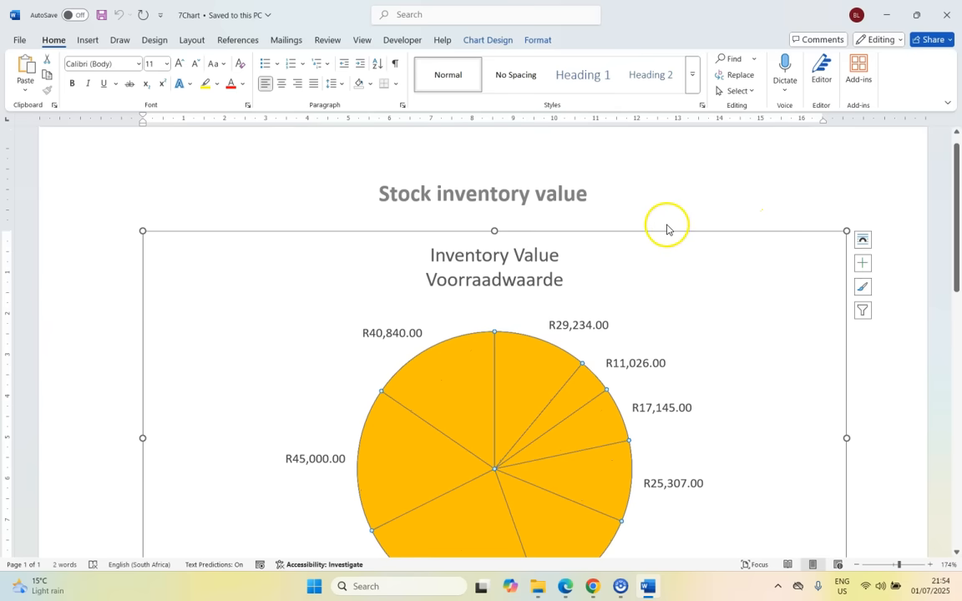
pyautogui.moveTo(811, 284)
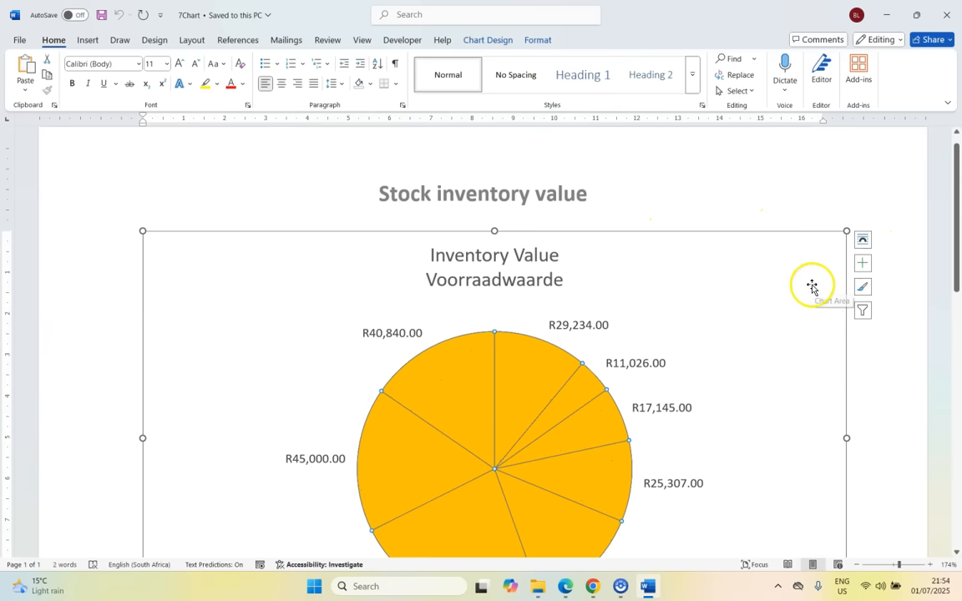
pyautogui.click(564, 585)
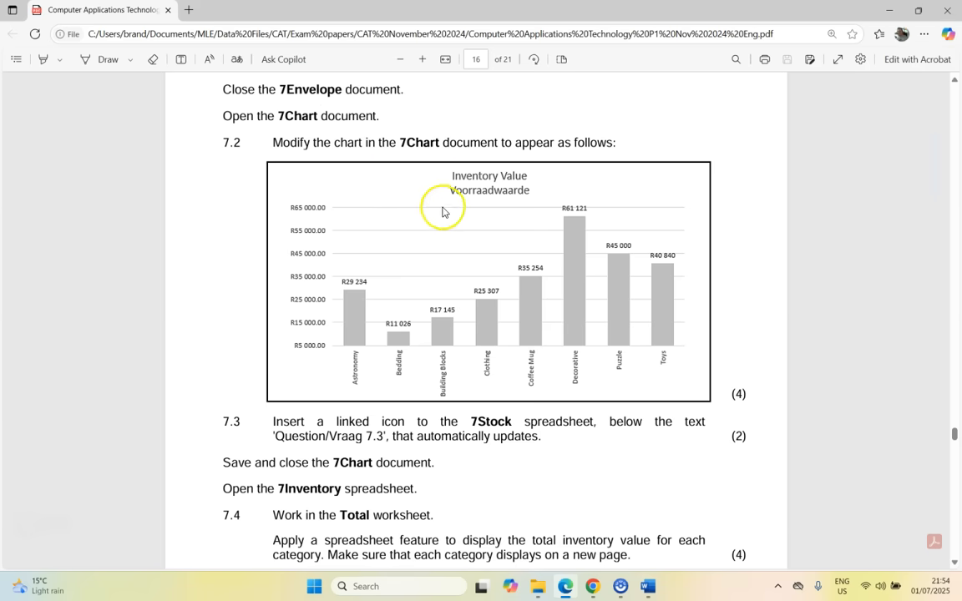
pyautogui.moveTo(371, 317)
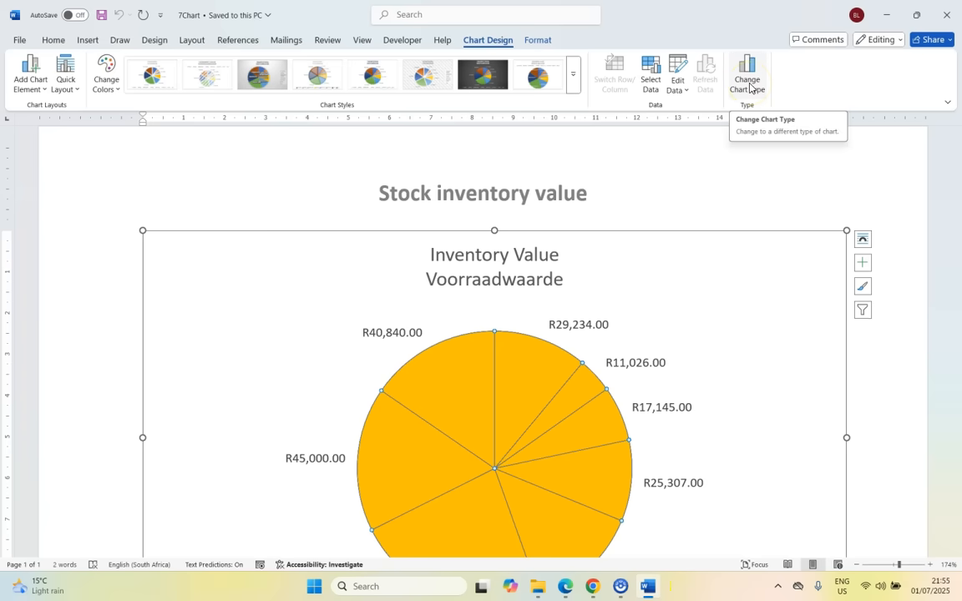
# Step: Change the Inventory Value pie chart to a clustered column chart and compare with the target
pyautogui.click(746, 75)
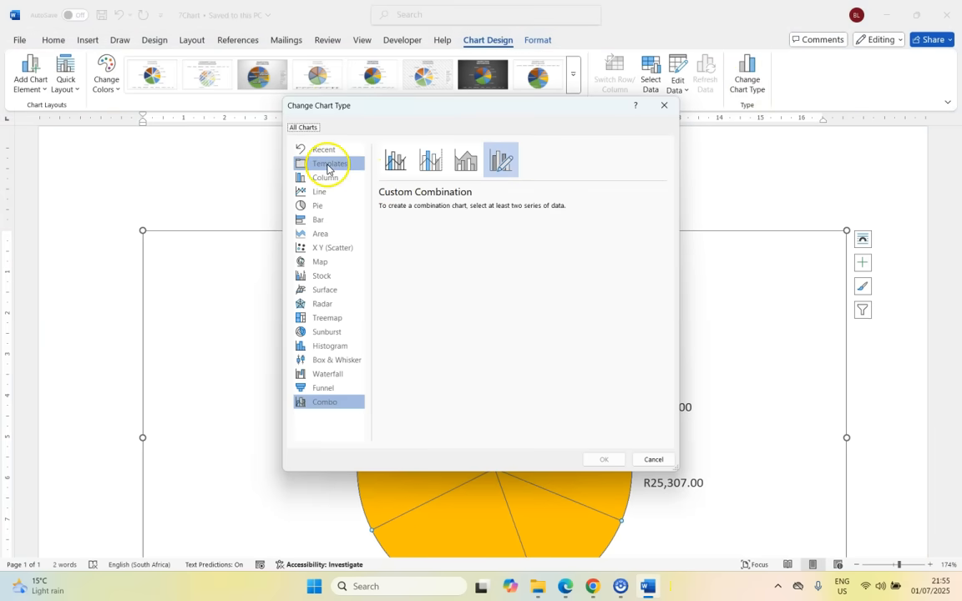
pyautogui.click(324, 177)
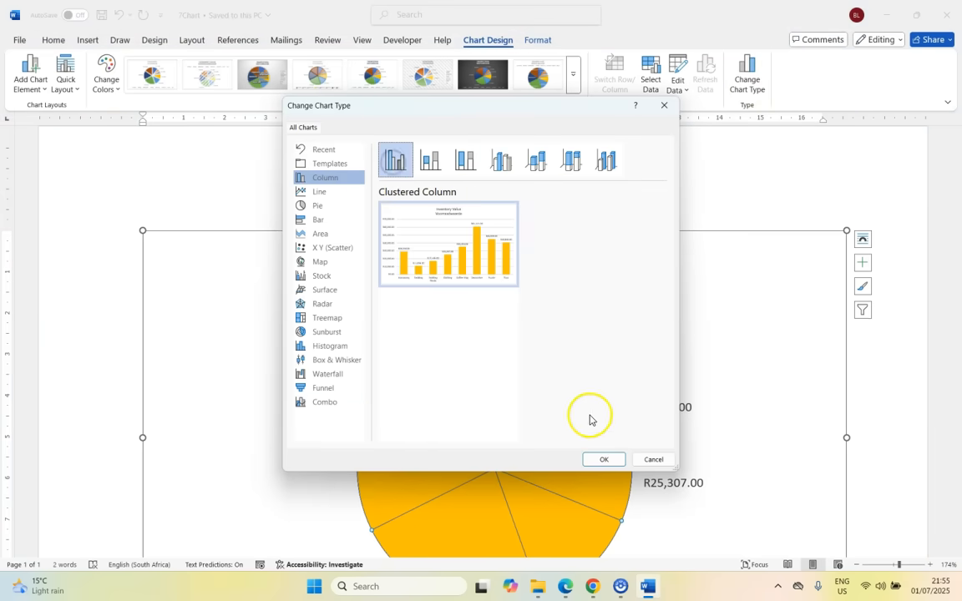
pyautogui.click(603, 459)
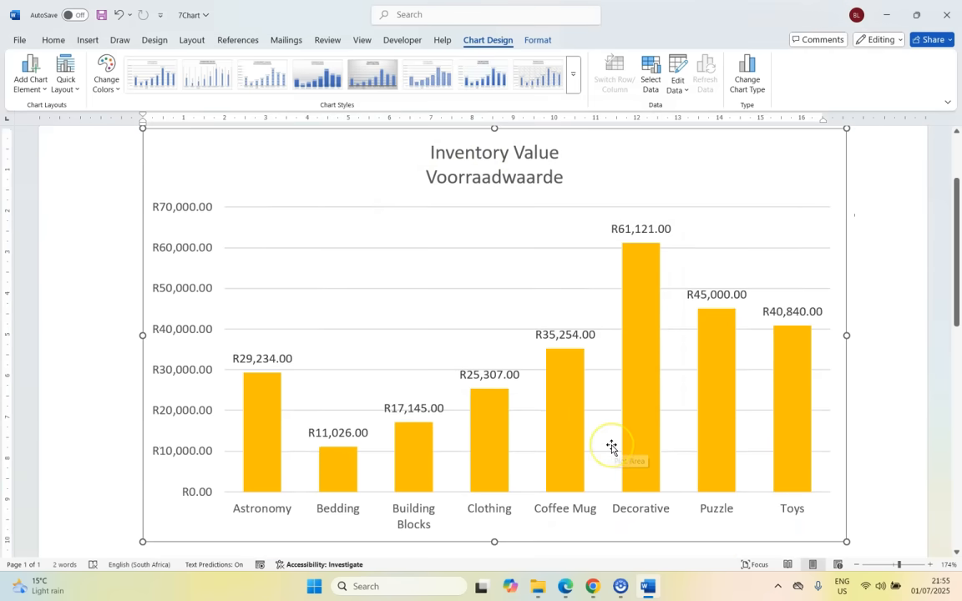
pyautogui.click(567, 584)
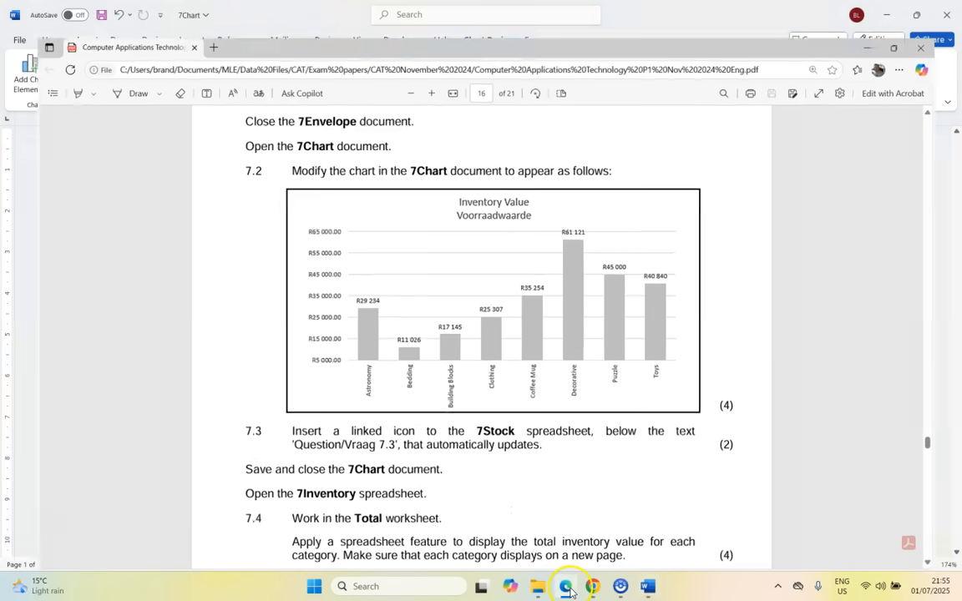
# Step: Set the value axis to run from R5,000 to R65,000 with a major unit of 10,000
pyautogui.click(648, 584)
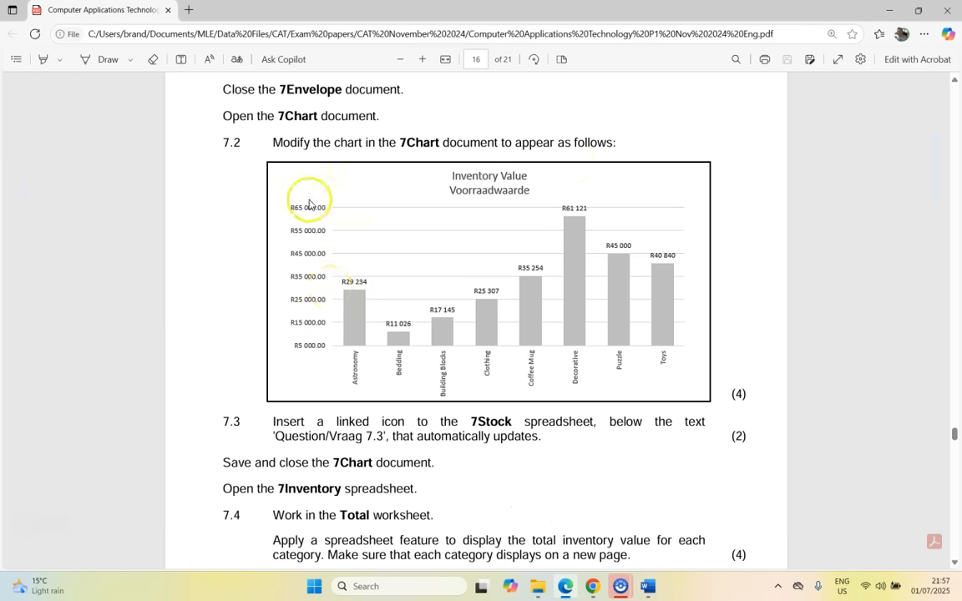
pyautogui.moveTo(309, 317)
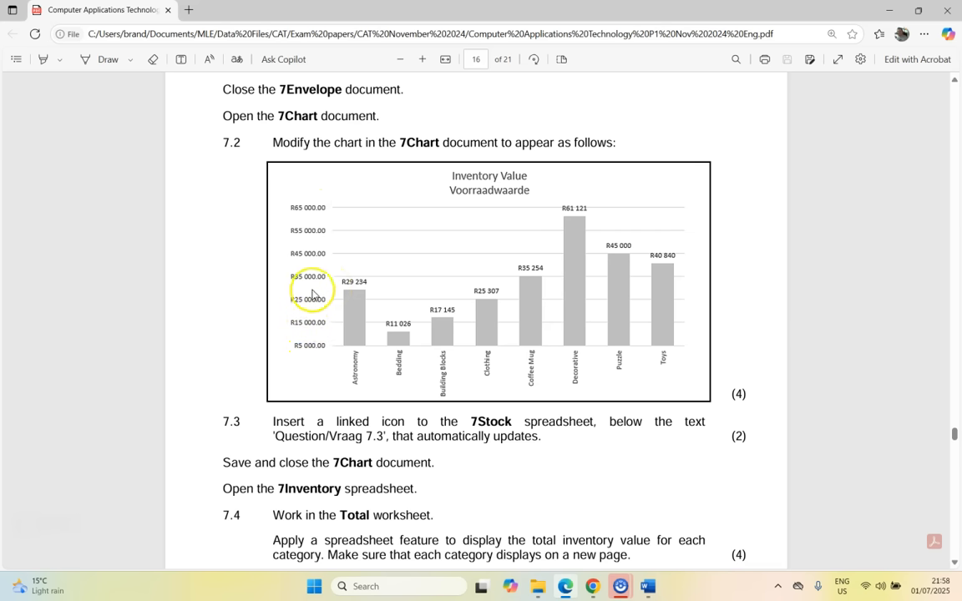
pyautogui.moveTo(310, 357)
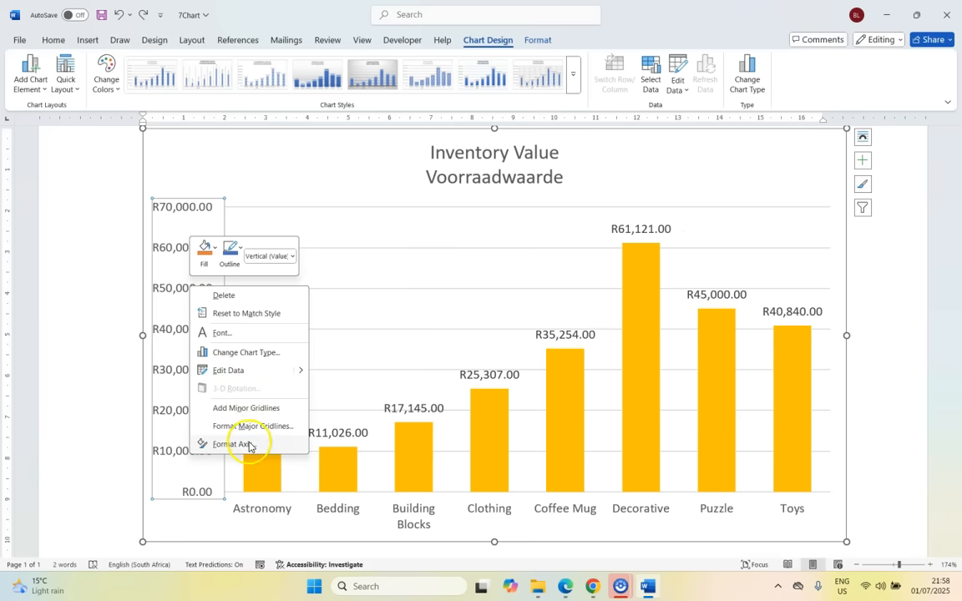
pyautogui.click(237, 444)
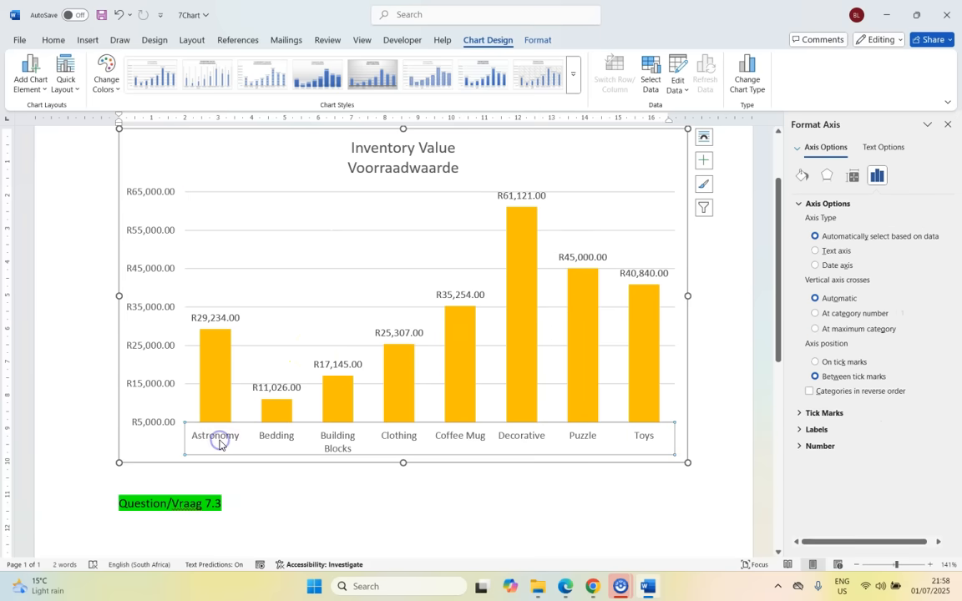
pyautogui.moveTo(598, 505)
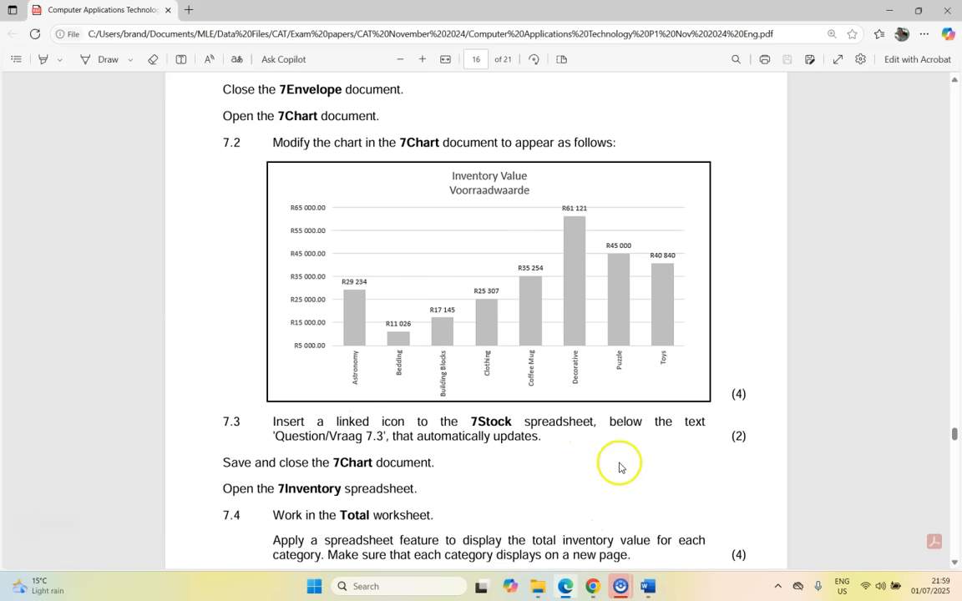
# Step: Show the Text Box options for the horizontal axis labels in the Format Axis pane
pyautogui.click(648, 584)
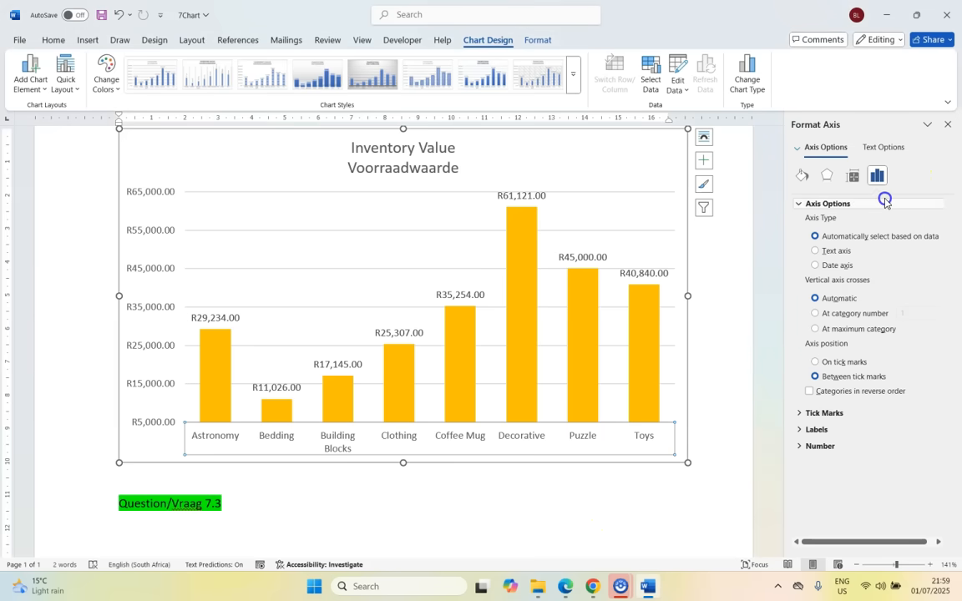
pyautogui.click(882, 147)
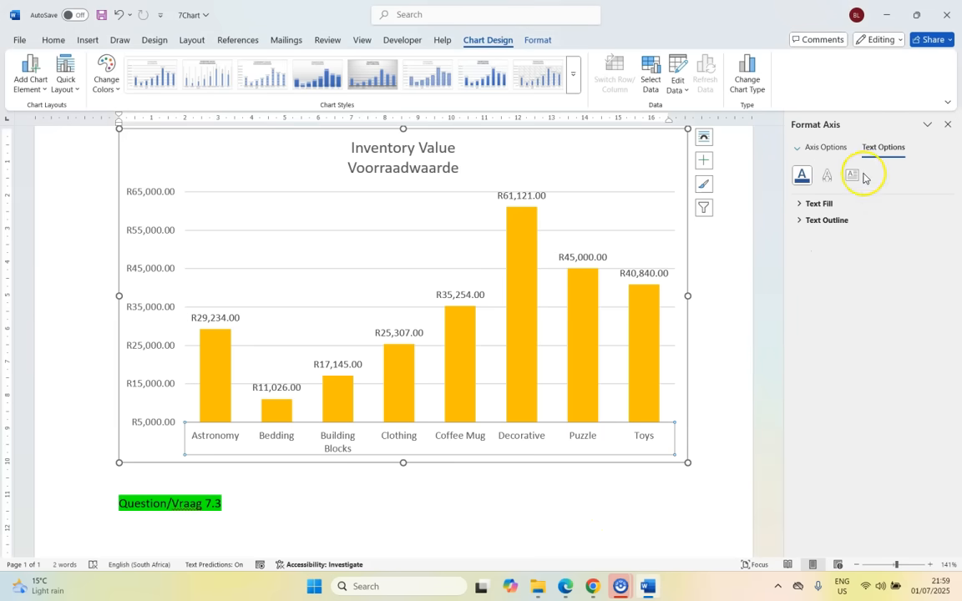
pyautogui.click(852, 175)
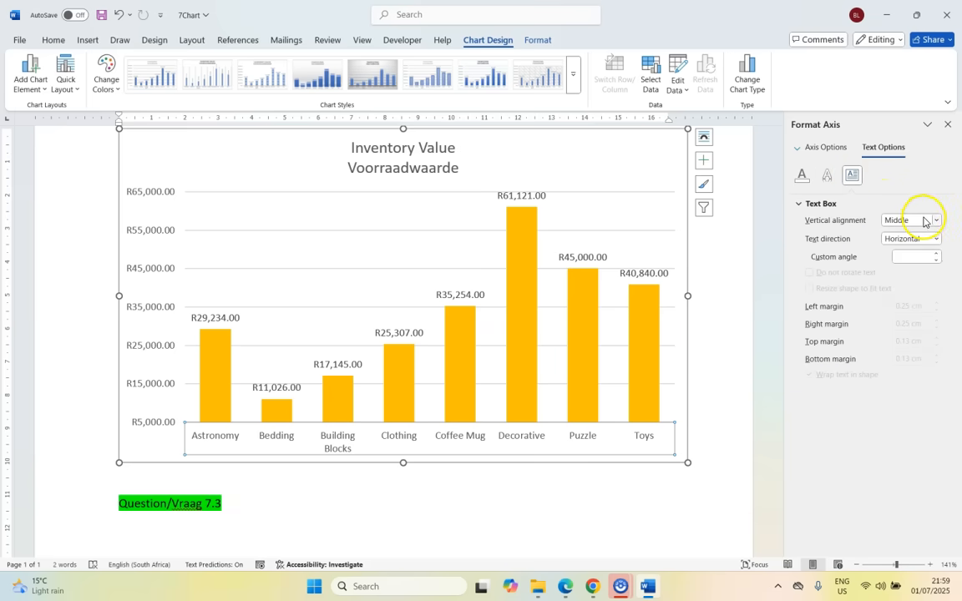
pyautogui.click(935, 239)
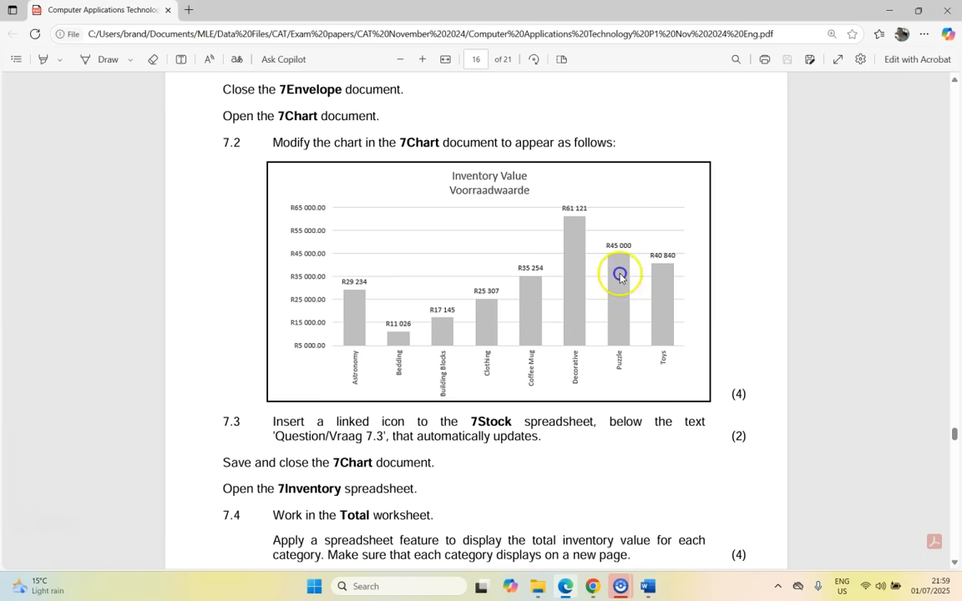
pyautogui.moveTo(299, 344)
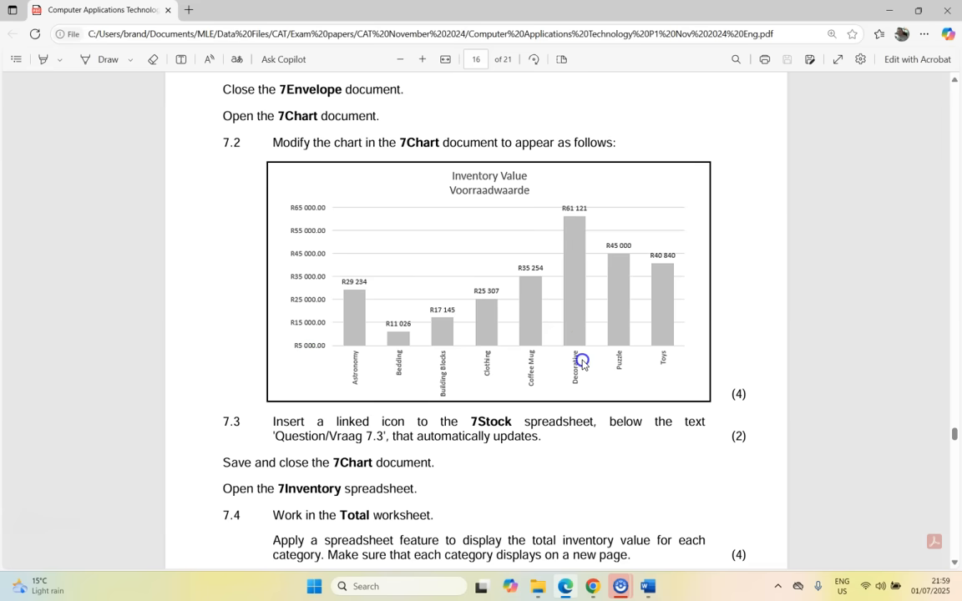
pyautogui.moveTo(437, 309)
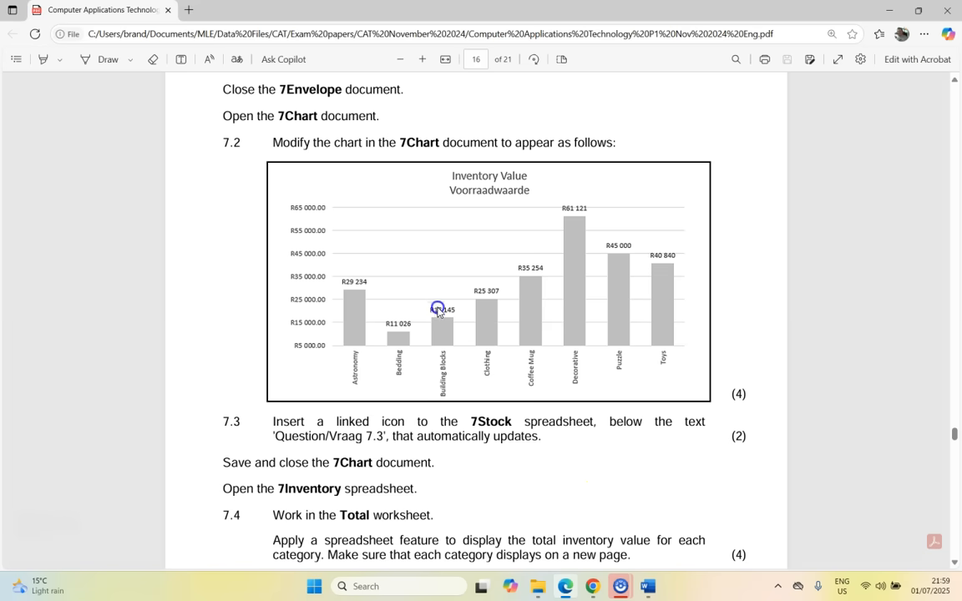
# Step: Set the category axis text direction to Rotate all text 270°
pyautogui.click(650, 584)
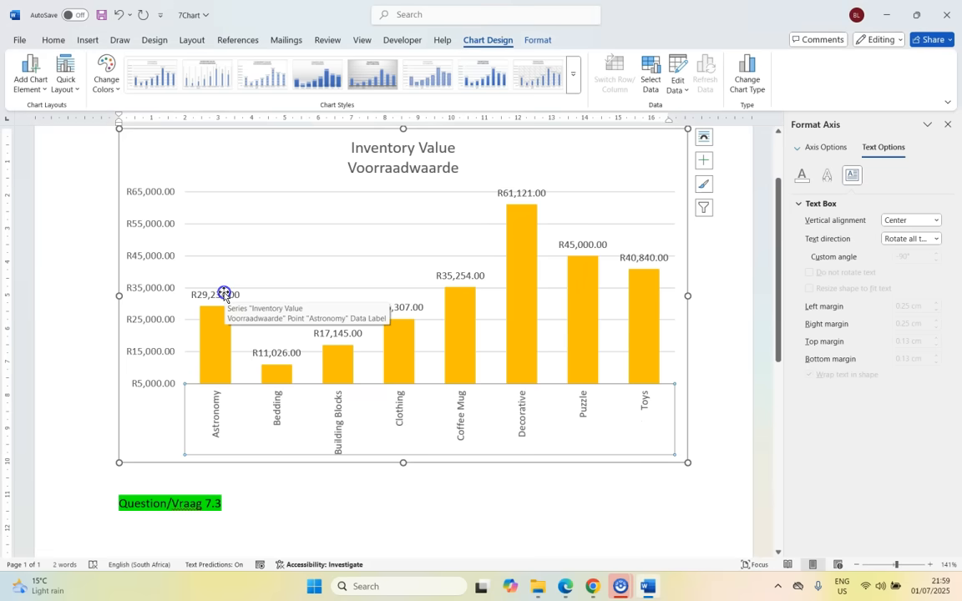
# Step: Format the chart's data labels with the Currency number category
pyautogui.click(215, 294)
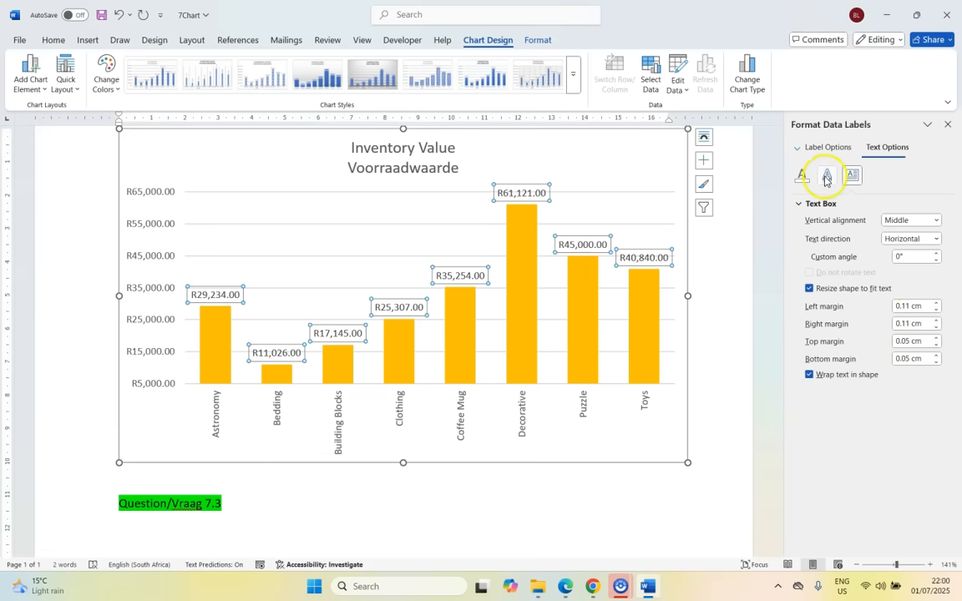
pyautogui.click(824, 147)
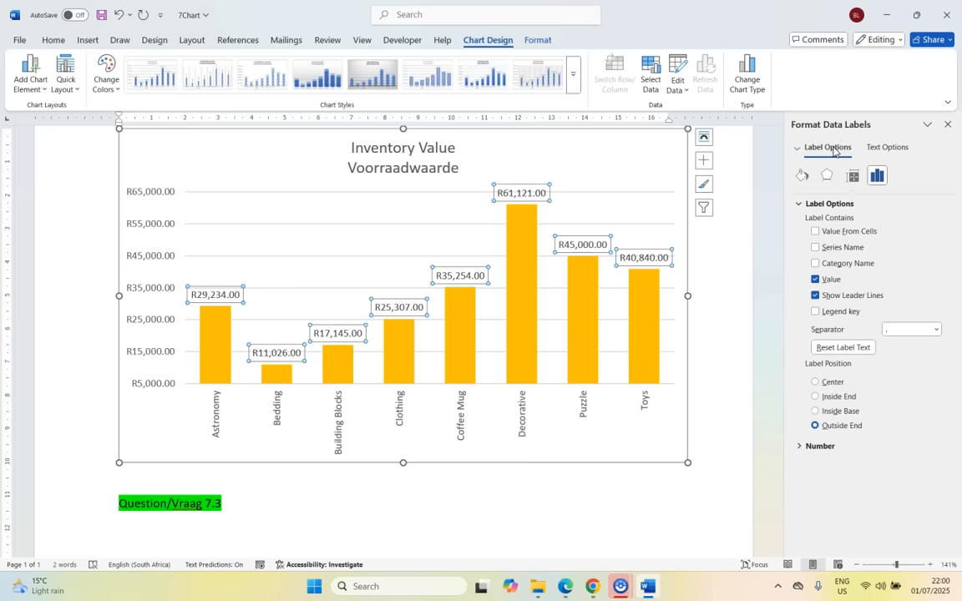
pyautogui.click(820, 444)
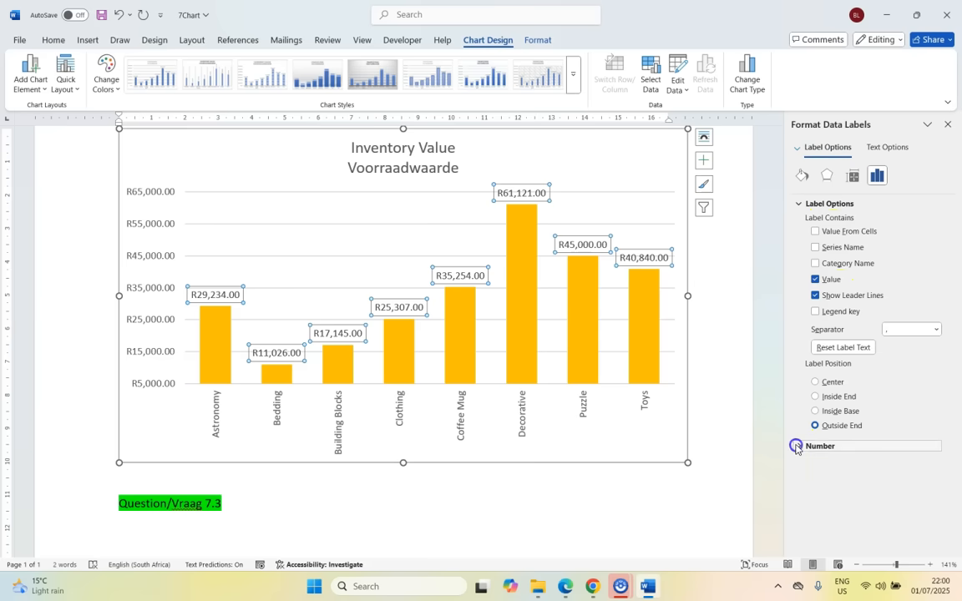
pyautogui.click(795, 444)
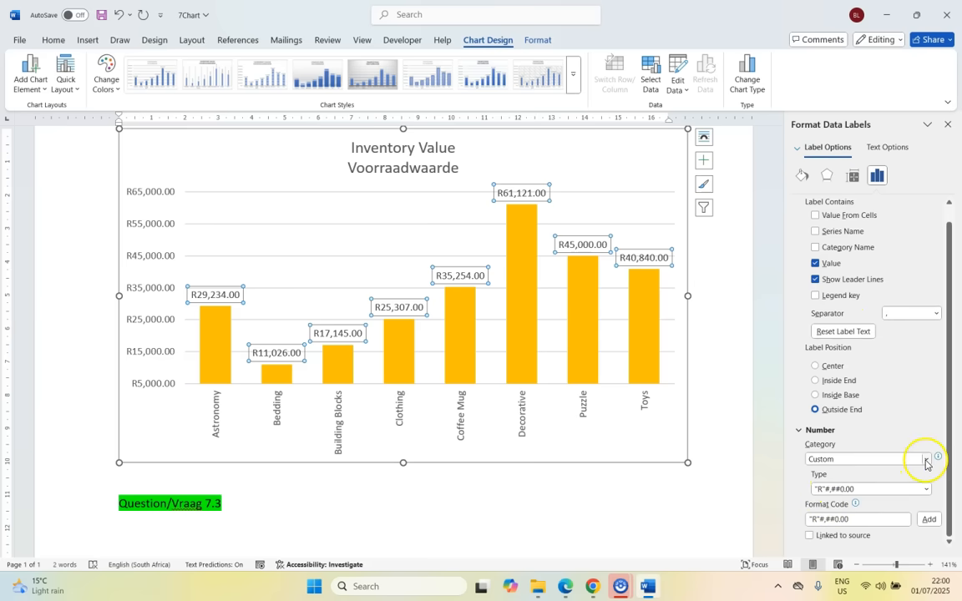
pyautogui.click(925, 459)
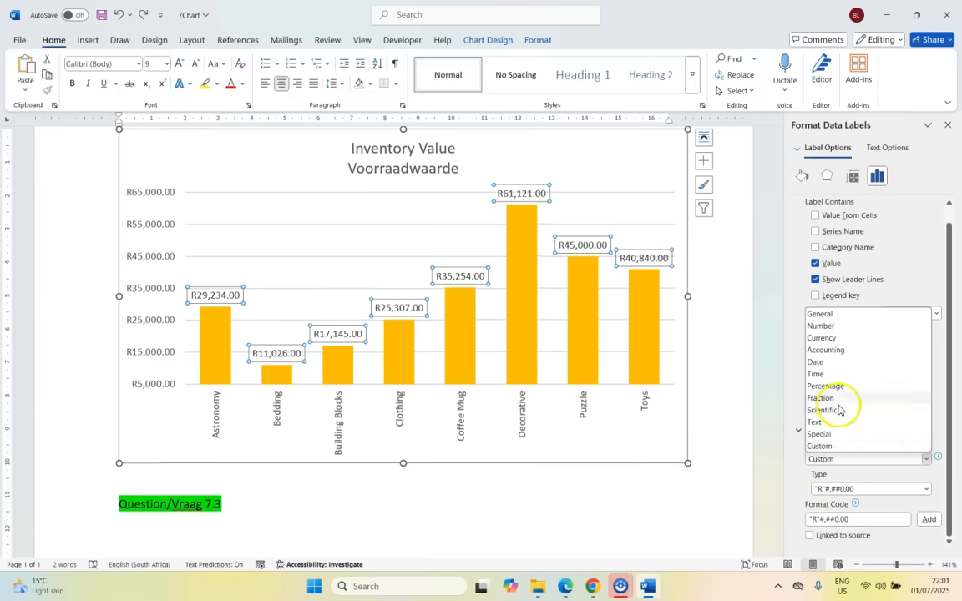
pyautogui.click(822, 338)
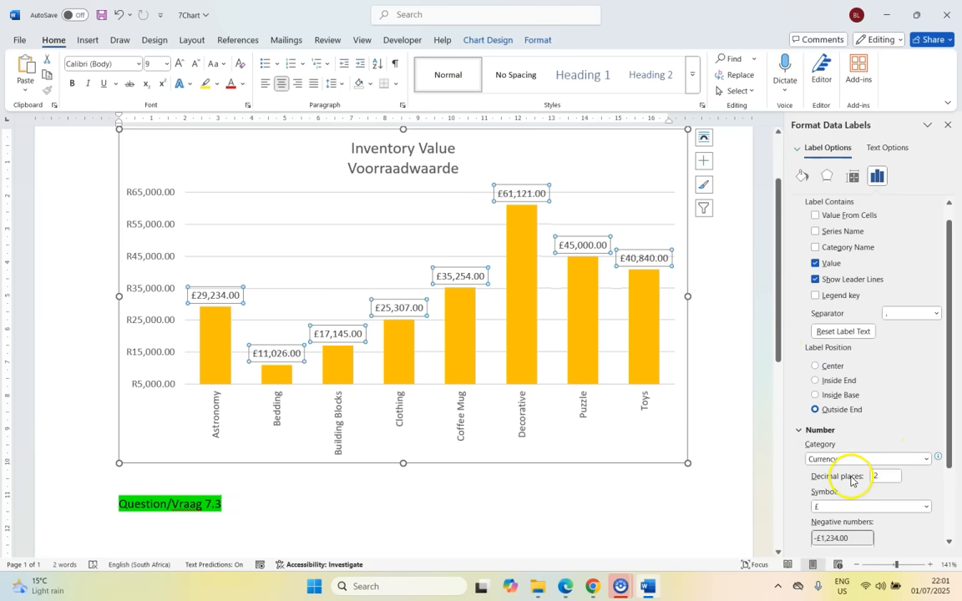
pyautogui.moveTo(915, 509)
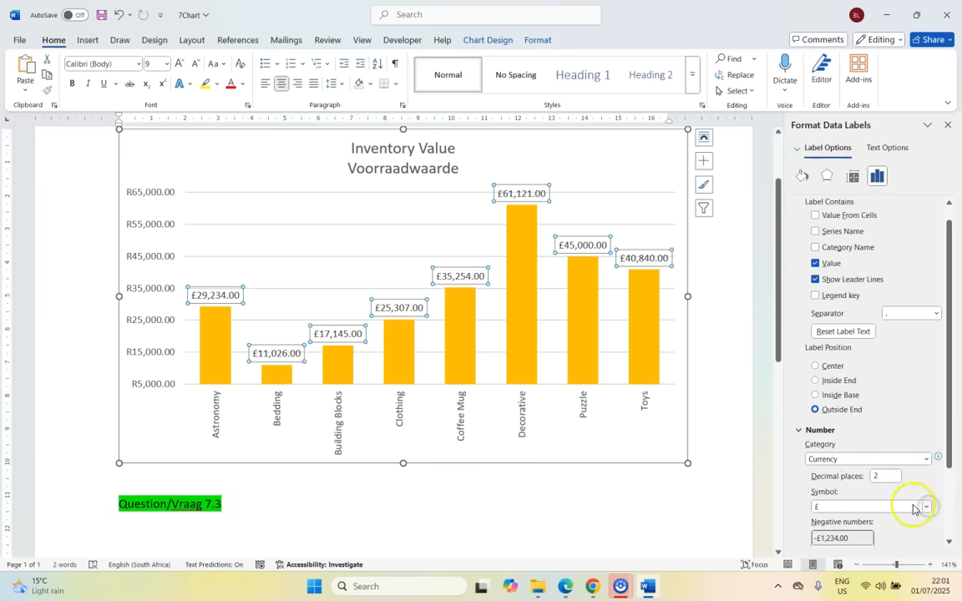
# Step: Choose the R English (South Africa) symbol with 0 decimal places, e.g. R29,234
pyautogui.click(925, 507)
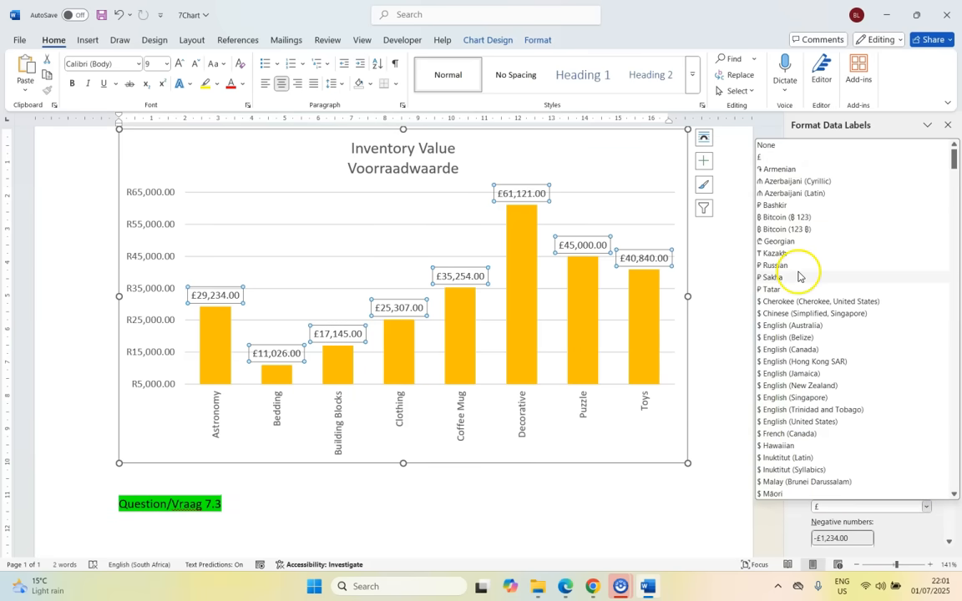
pyautogui.scroll(-3)
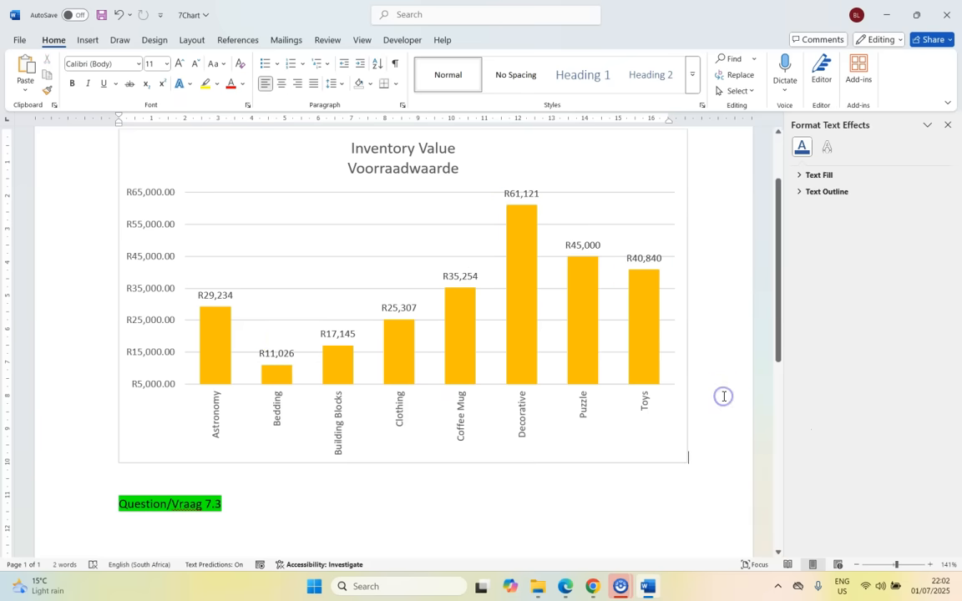
pyautogui.moveTo(237, 304)
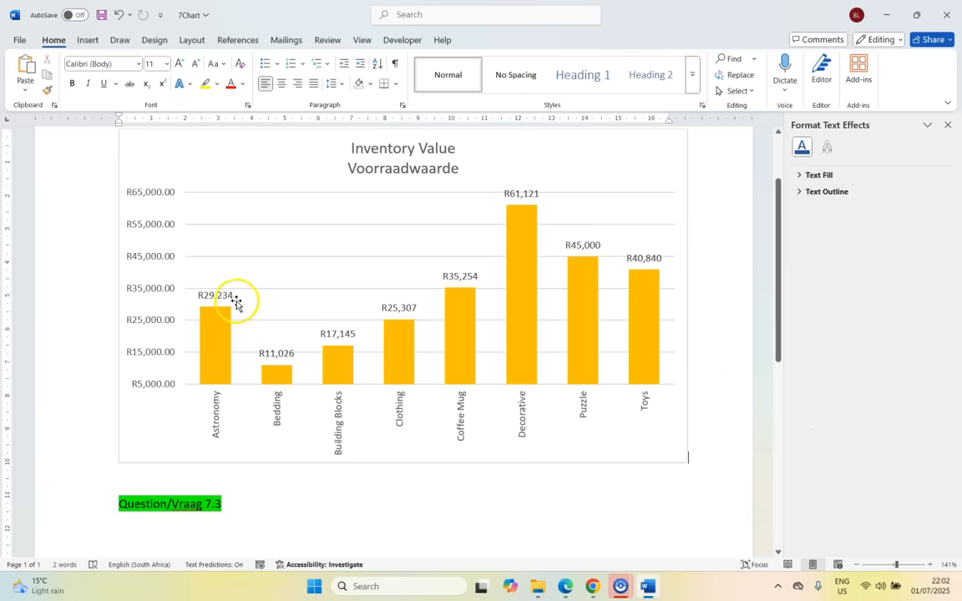
pyautogui.moveTo(571, 584)
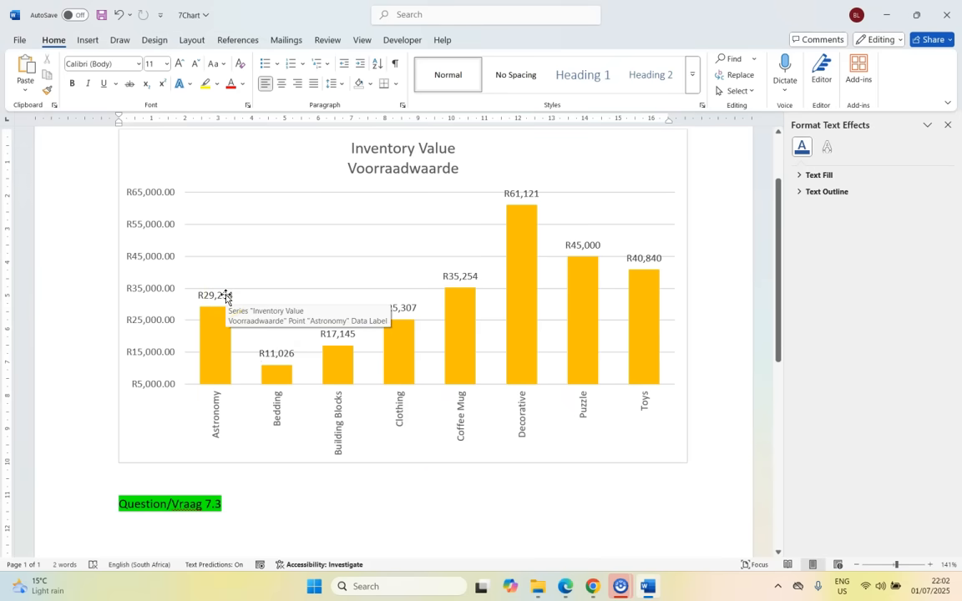
pyautogui.click(214, 294)
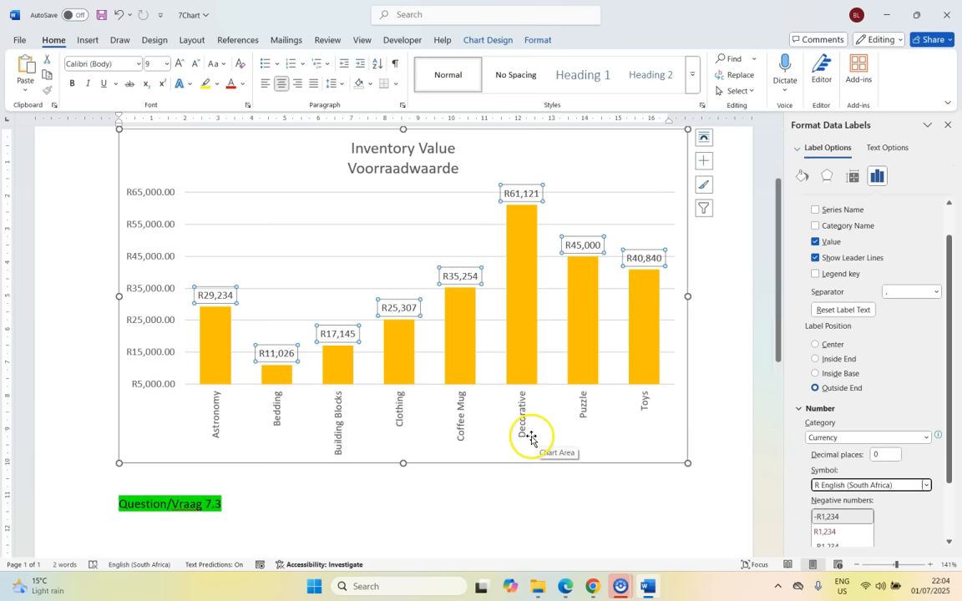
pyautogui.click(214, 294)
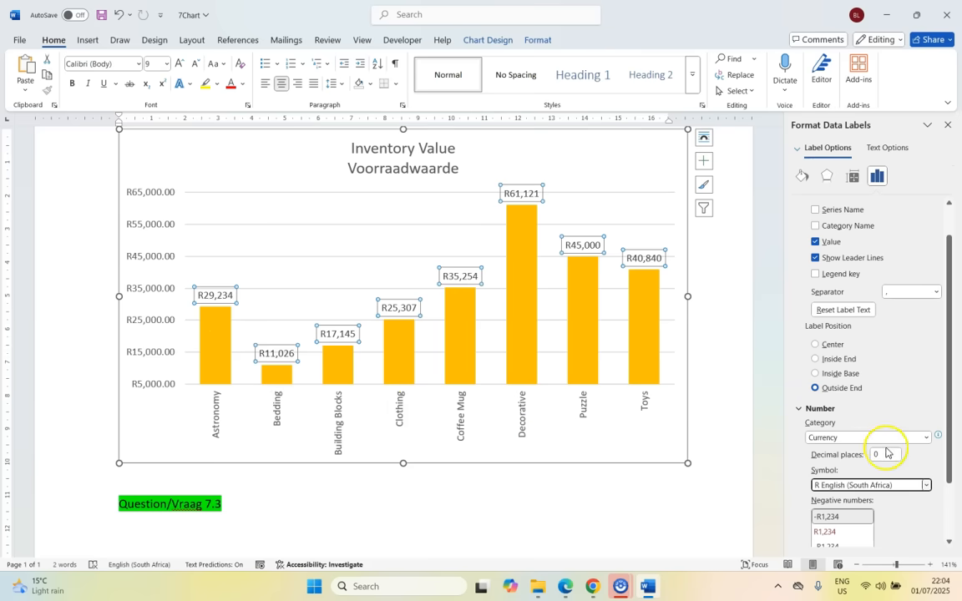
pyautogui.click(564, 585)
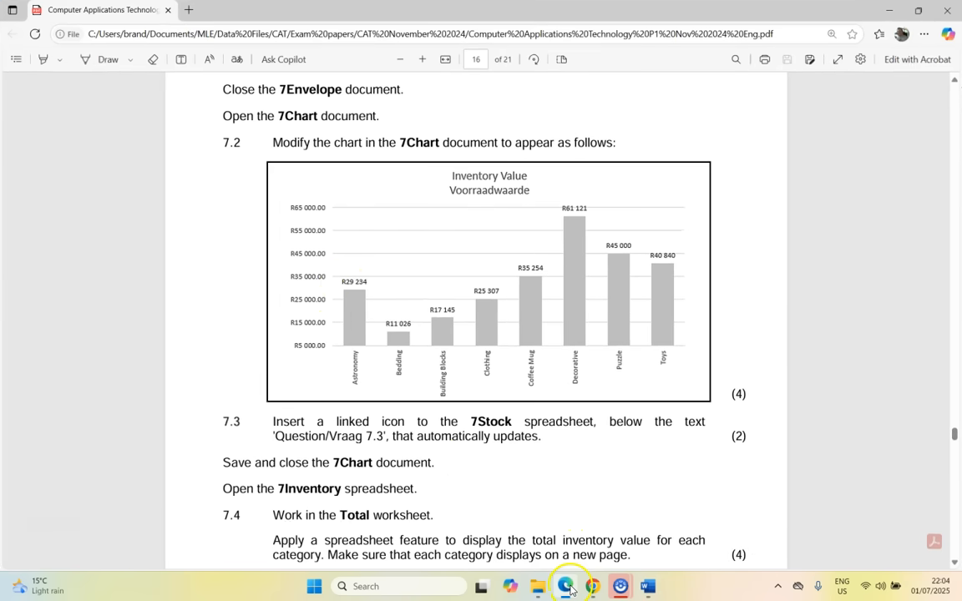
pyautogui.moveTo(434, 315)
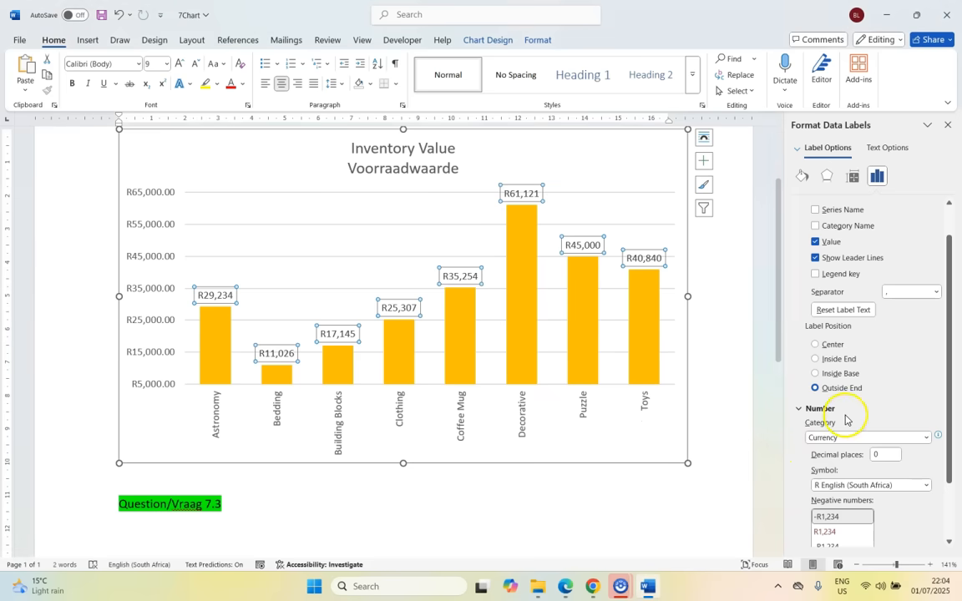
pyautogui.moveTo(364, 326)
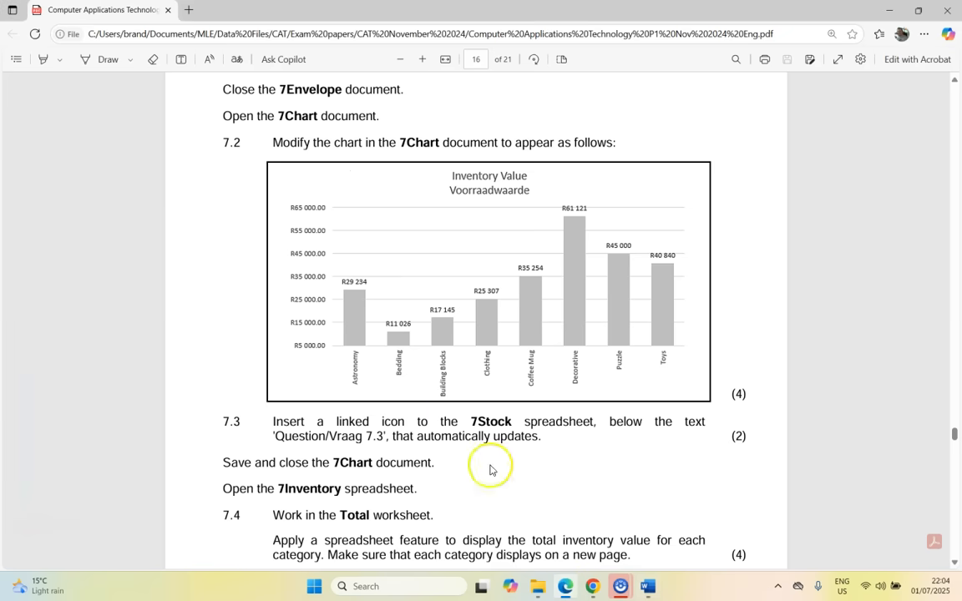
pyautogui.moveTo(388, 287)
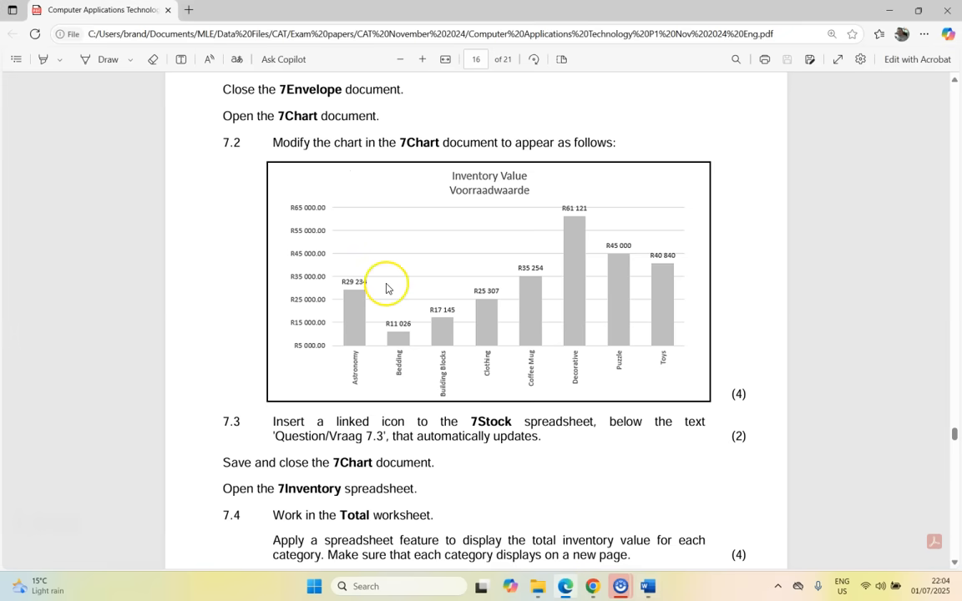
pyautogui.moveTo(421, 292)
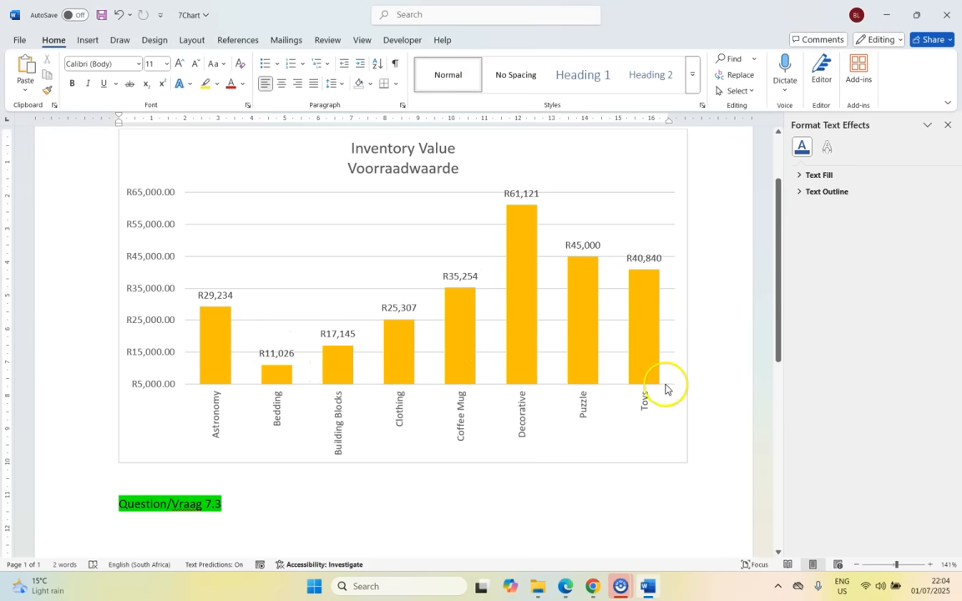
pyautogui.moveTo(493, 359)
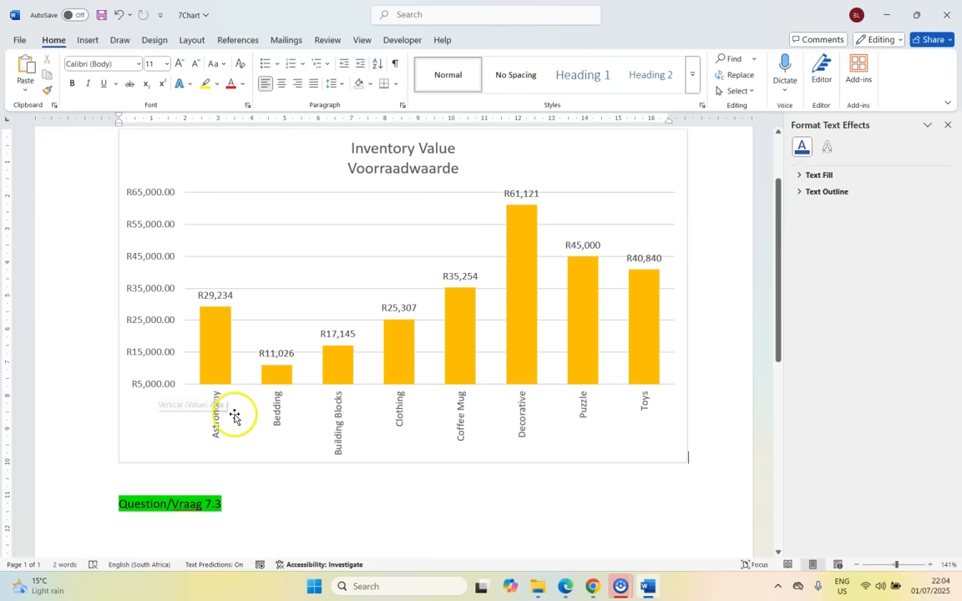
pyautogui.moveTo(617, 418)
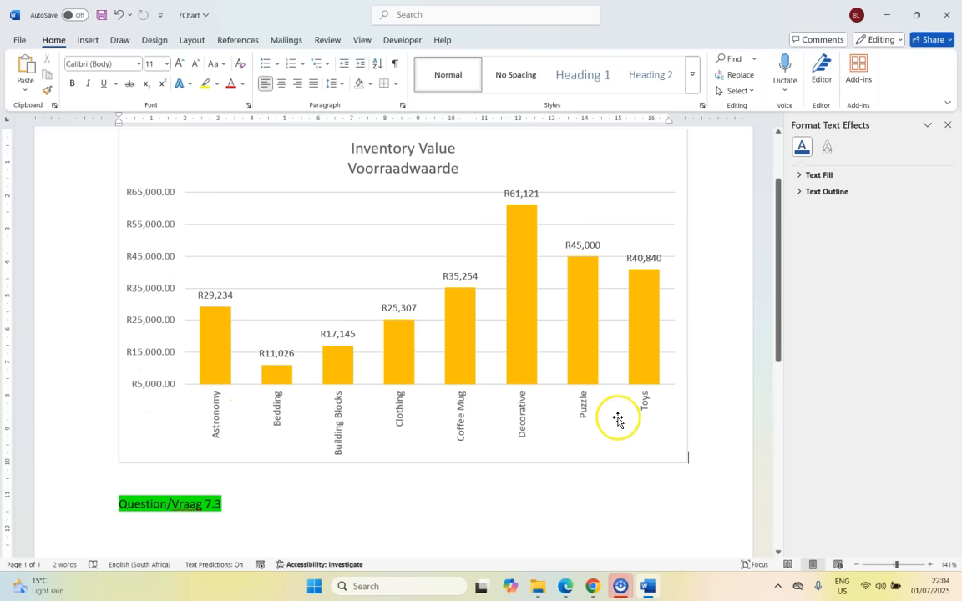
pyautogui.moveTo(364, 315)
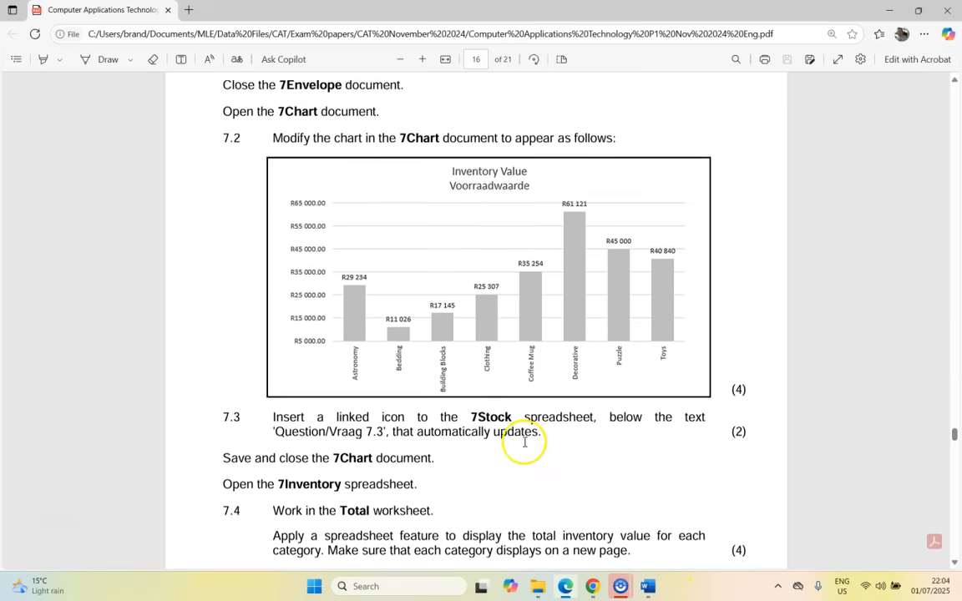
# Step: Read questions 7.3 and 7.4 in the PDF, then return to the 7Chart document
pyautogui.scroll(-3)
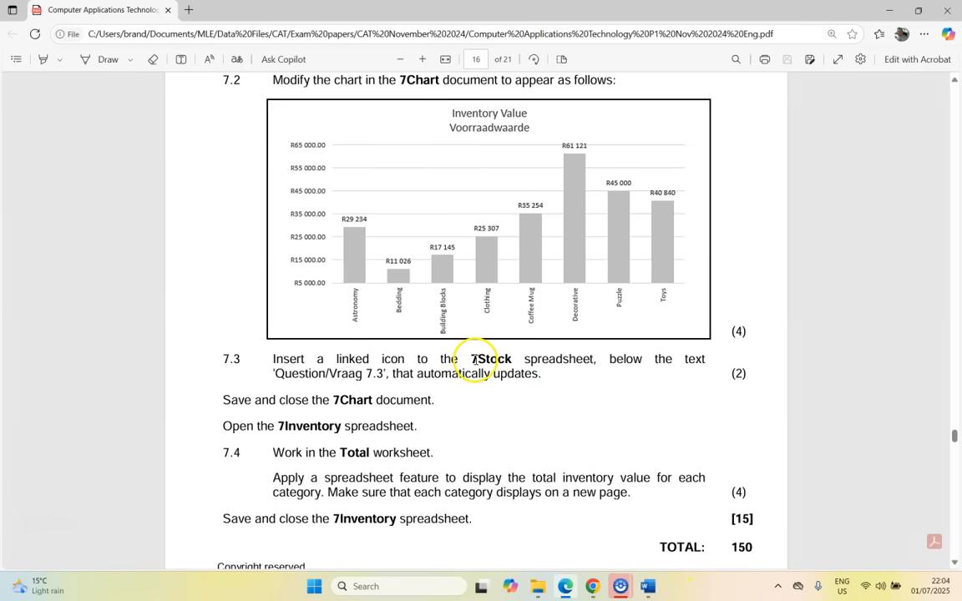
pyautogui.moveTo(627, 367)
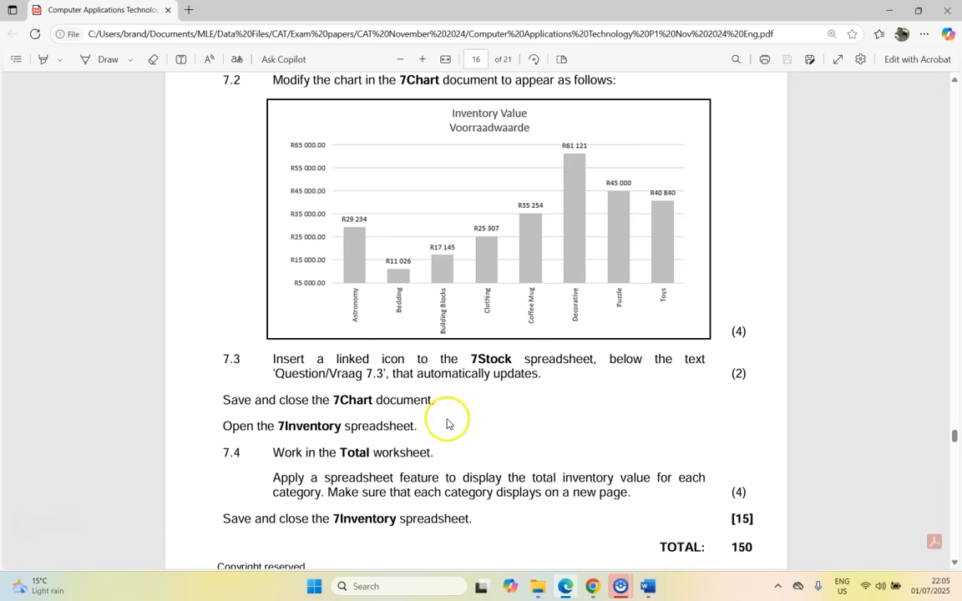
pyautogui.click(648, 585)
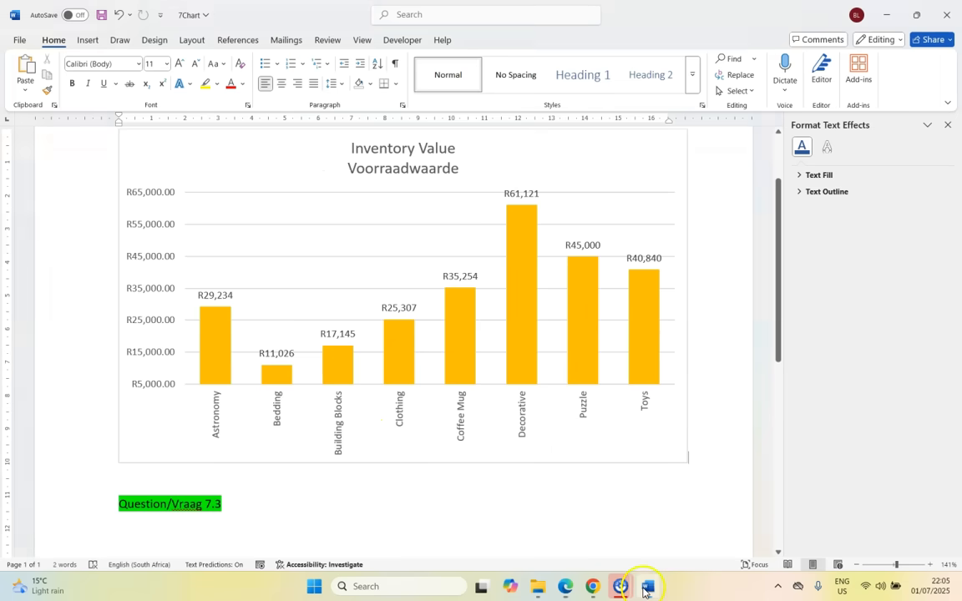
# Step: Start inserting an object from file below Question 7.3, choosing the 7Stock spreadsheet
pyautogui.scroll(-3)
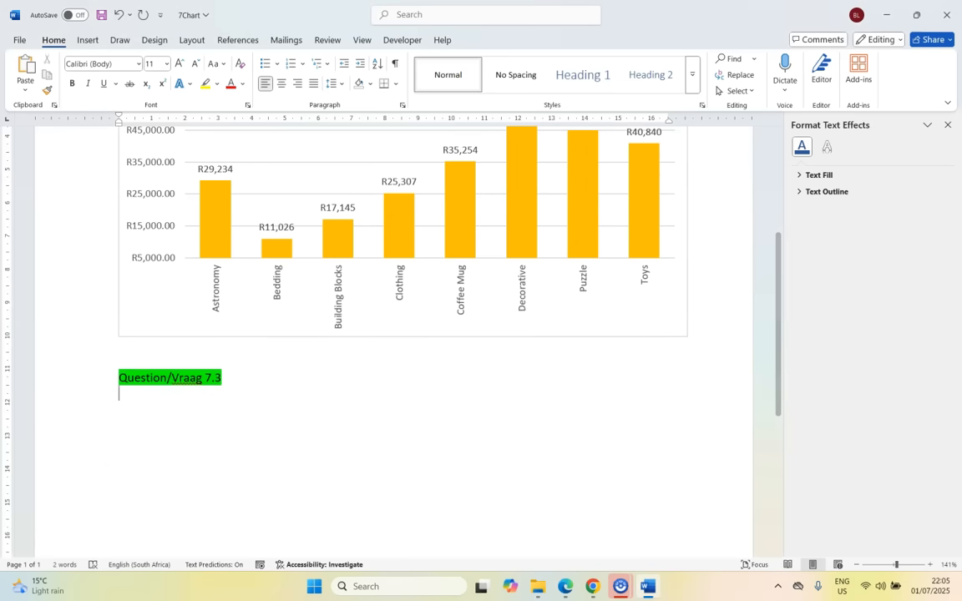
pyautogui.click(87, 40)
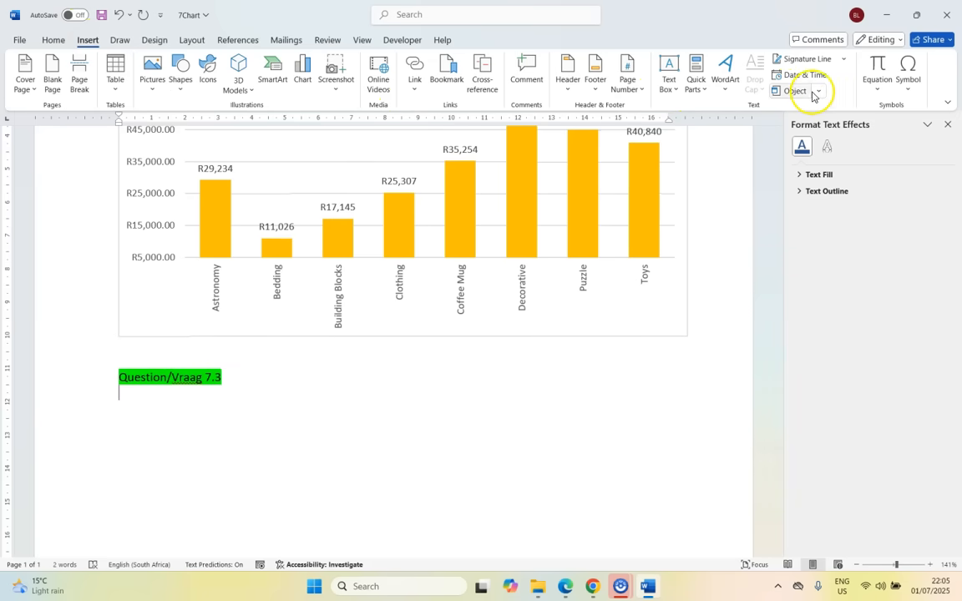
pyautogui.click(799, 90)
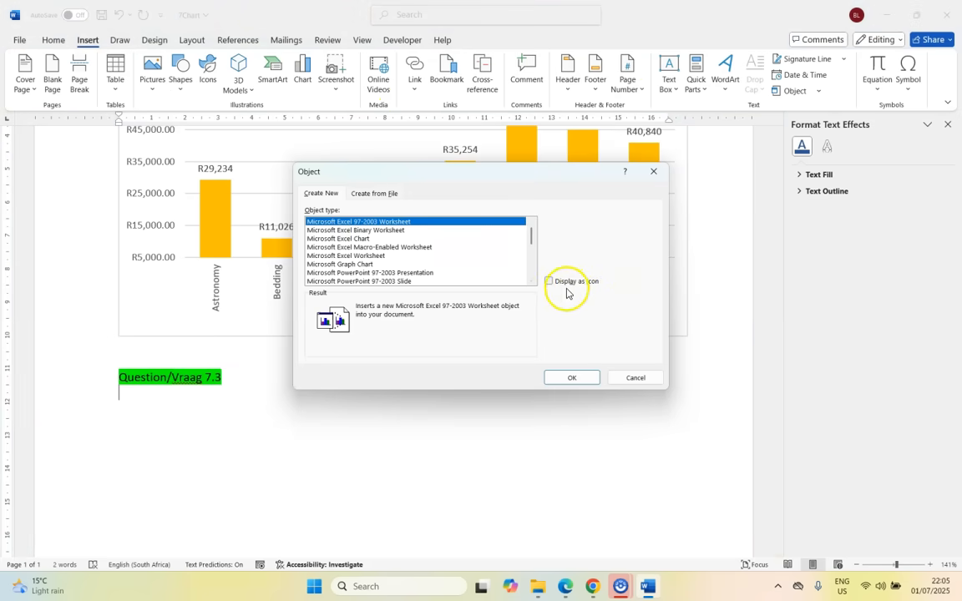
pyautogui.moveTo(521, 284)
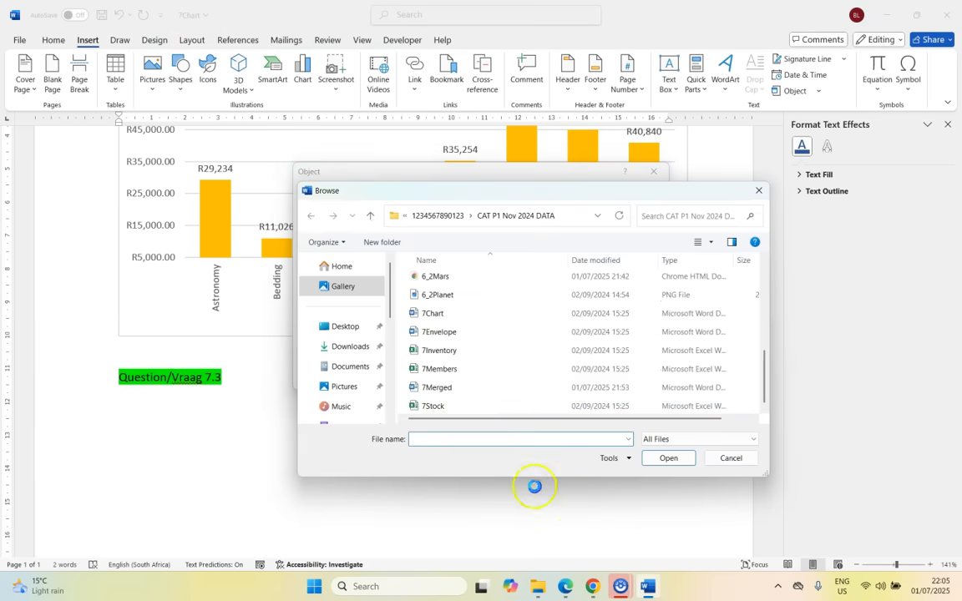
pyautogui.click(432, 406)
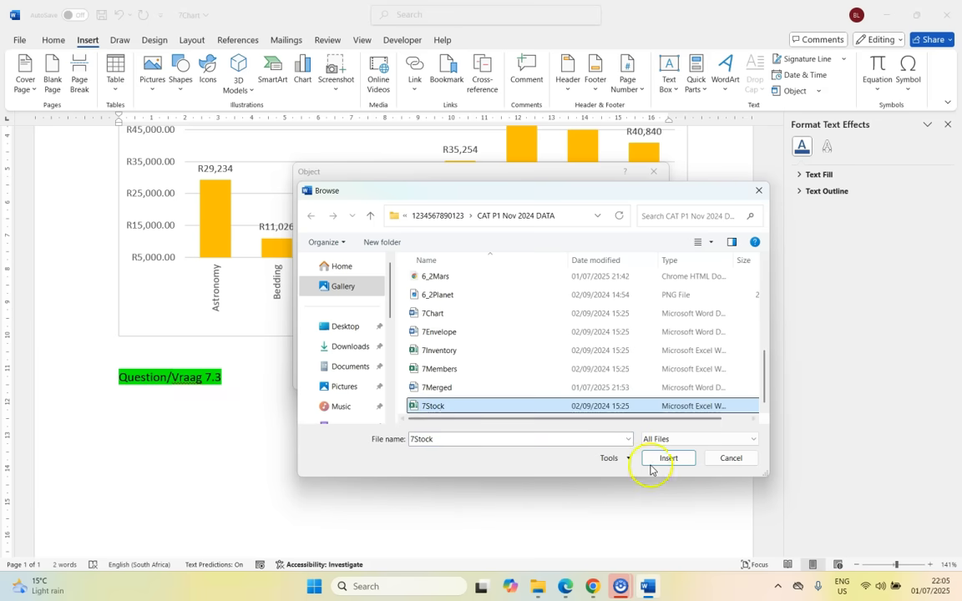
pyautogui.click(668, 457)
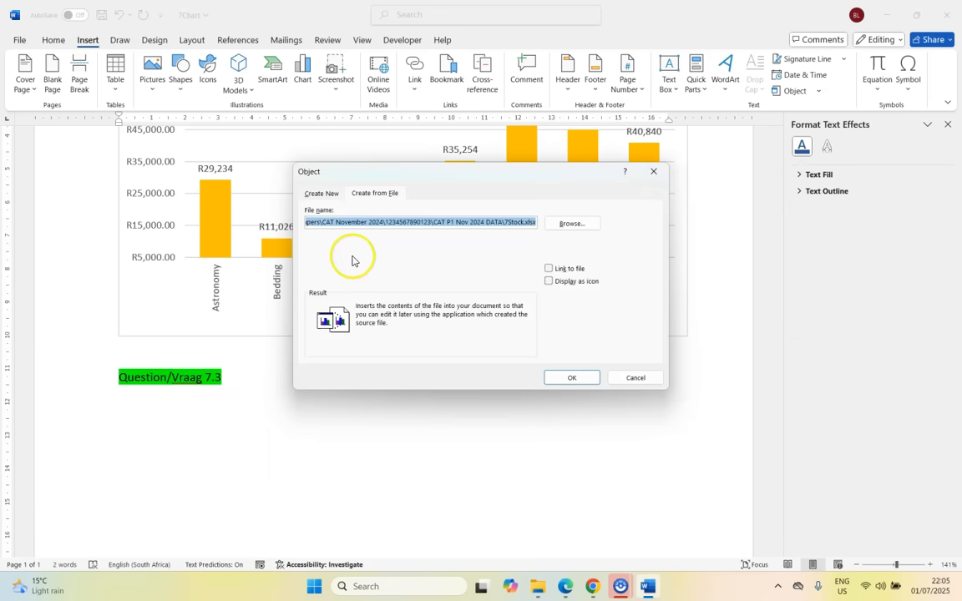
pyautogui.moveTo(561, 253)
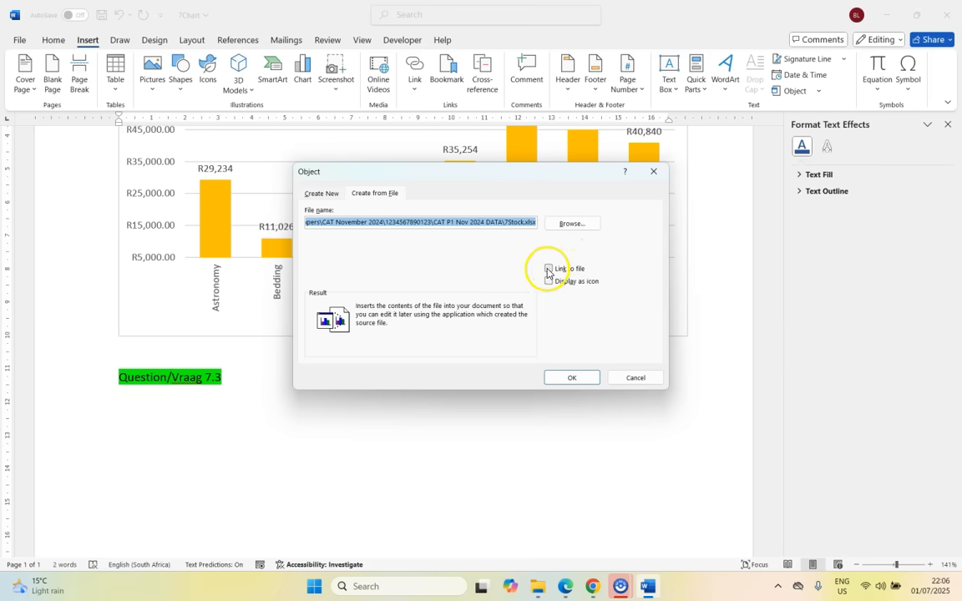
# Step: Turn on Link to file and Display as icon for the 7Stock object
pyautogui.click(549, 267)
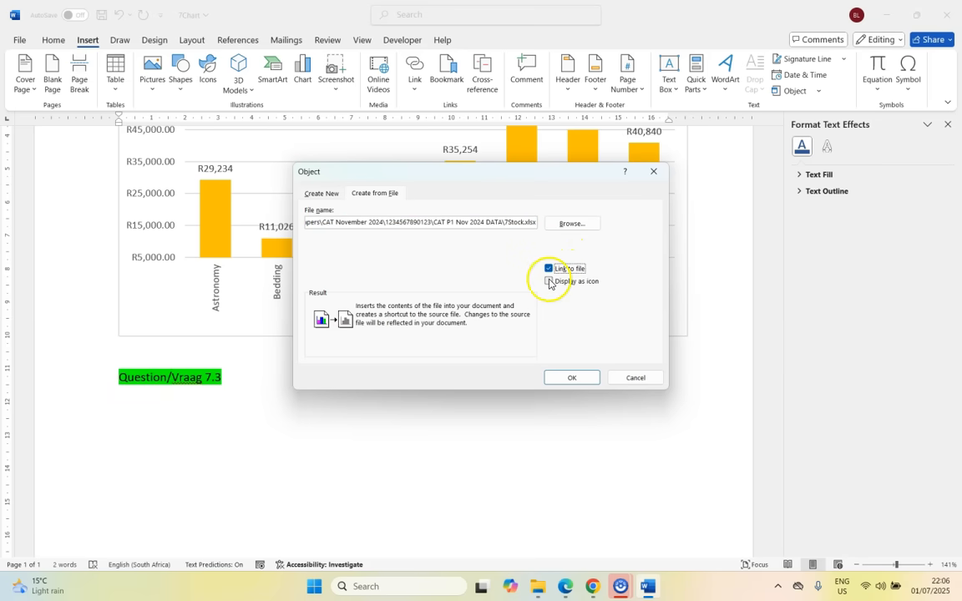
pyautogui.click(571, 377)
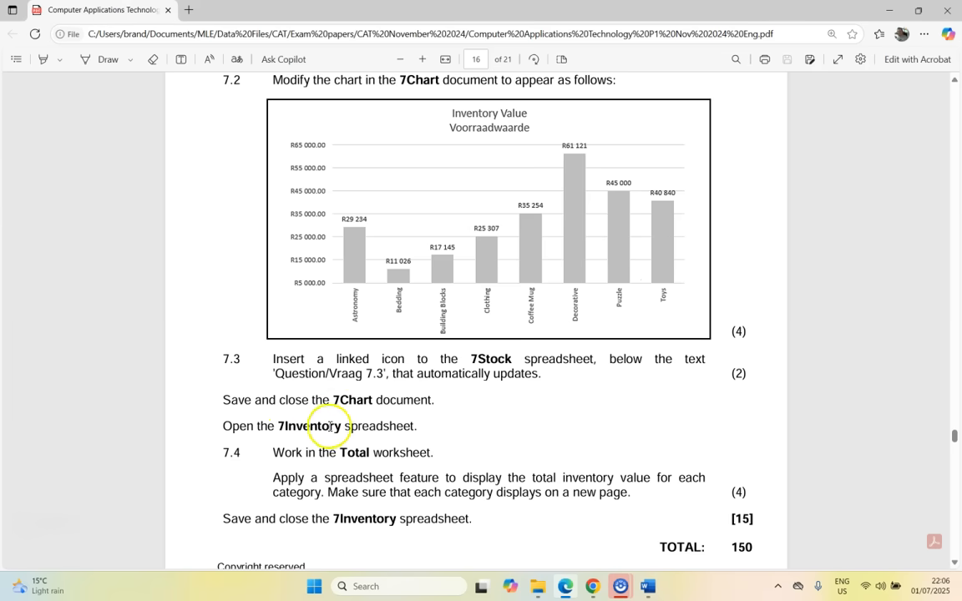
pyautogui.moveTo(611, 544)
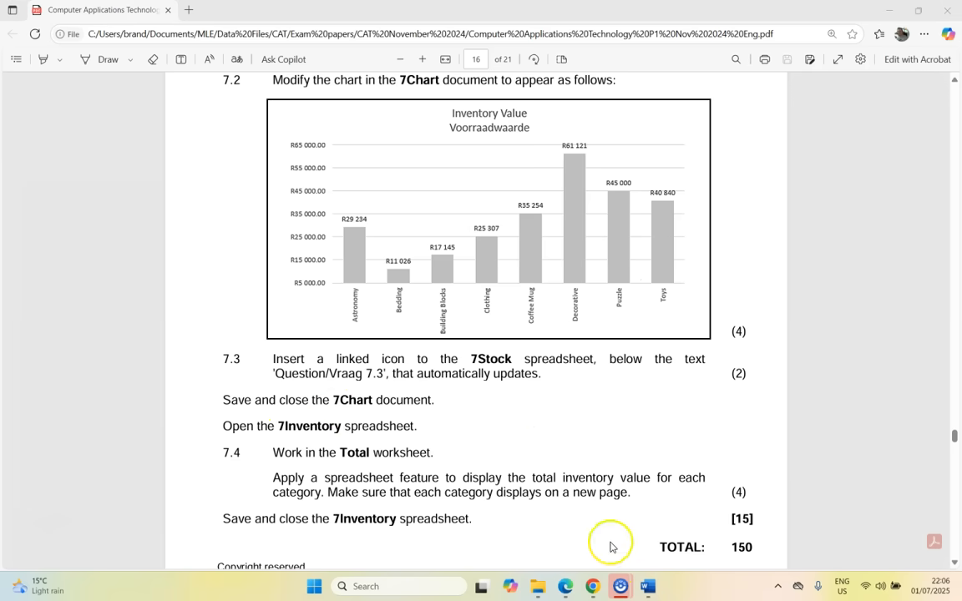
pyautogui.moveTo(748, 369)
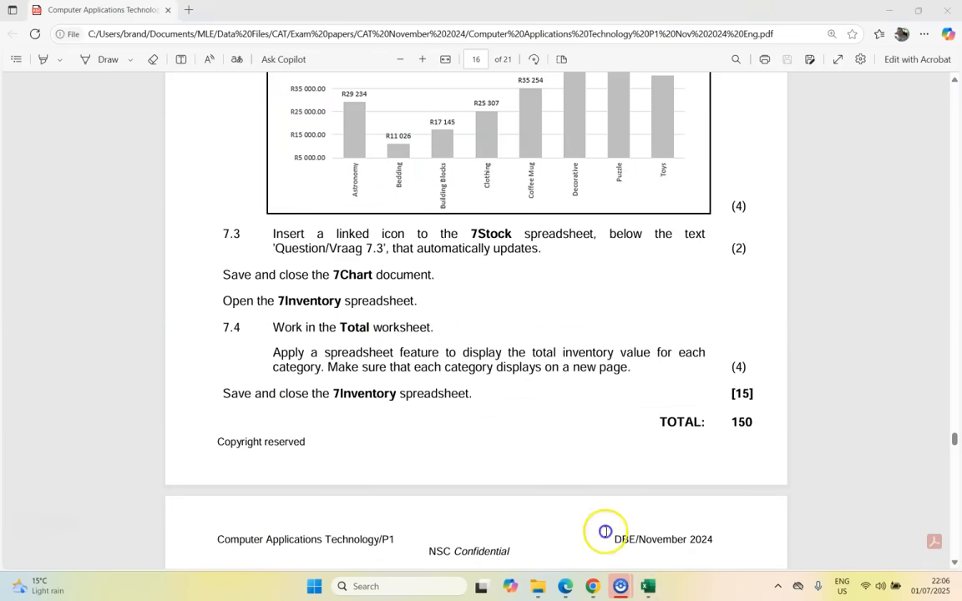
# Step: Read question 7.4, then select the product data on the 7Inventory Total sheet
pyautogui.click(648, 585)
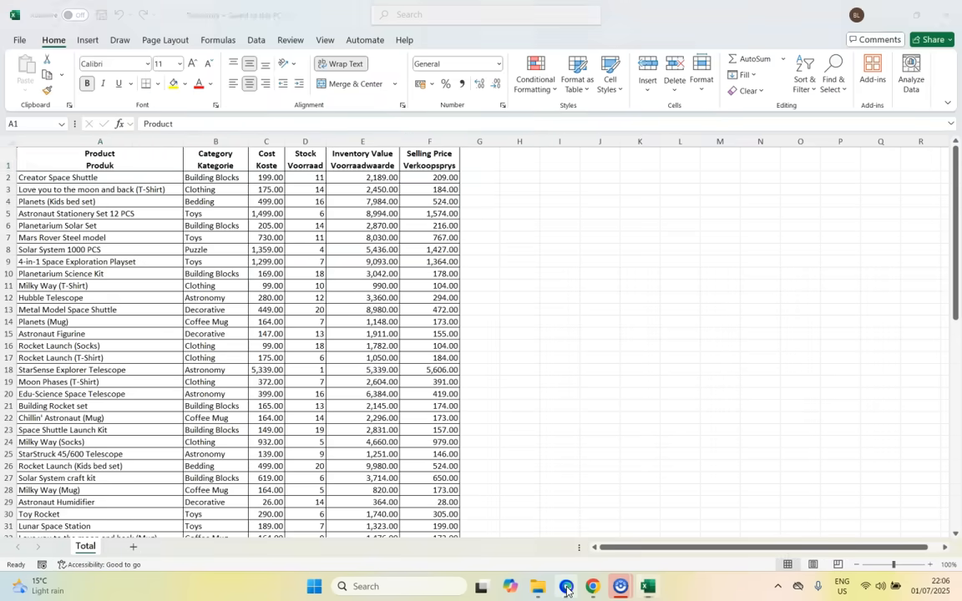
pyautogui.click(566, 585)
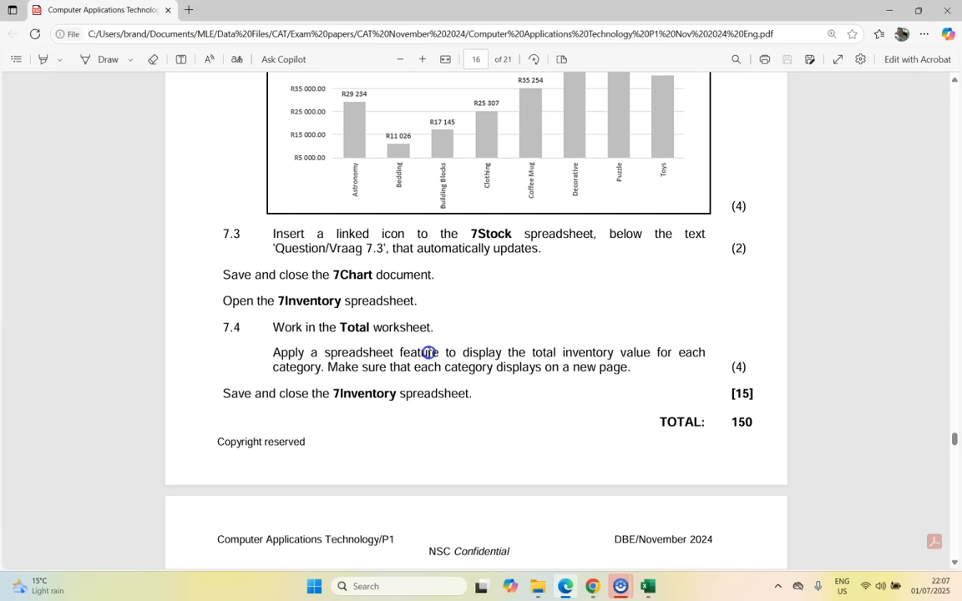
pyautogui.click(647, 584)
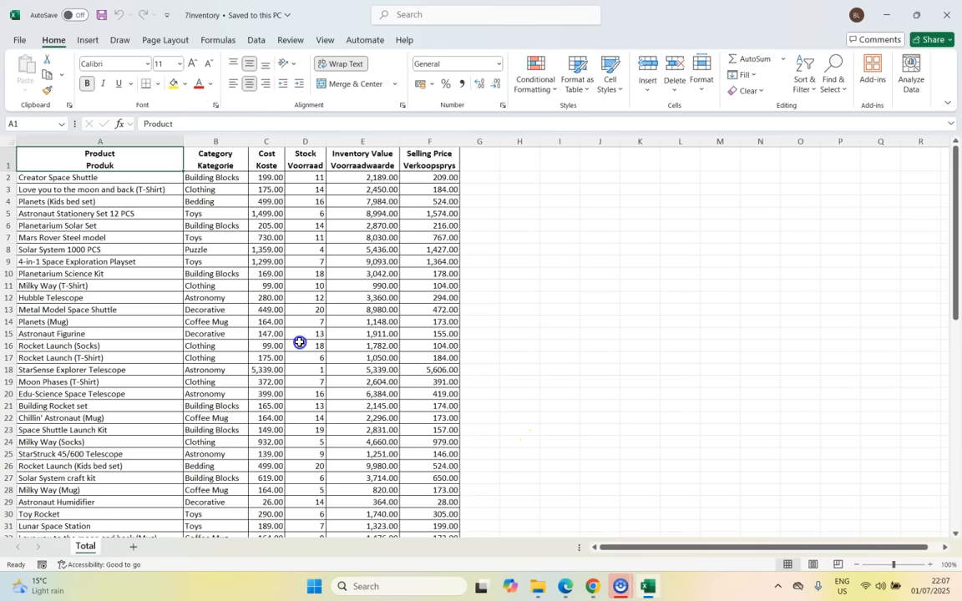
pyautogui.click(564, 584)
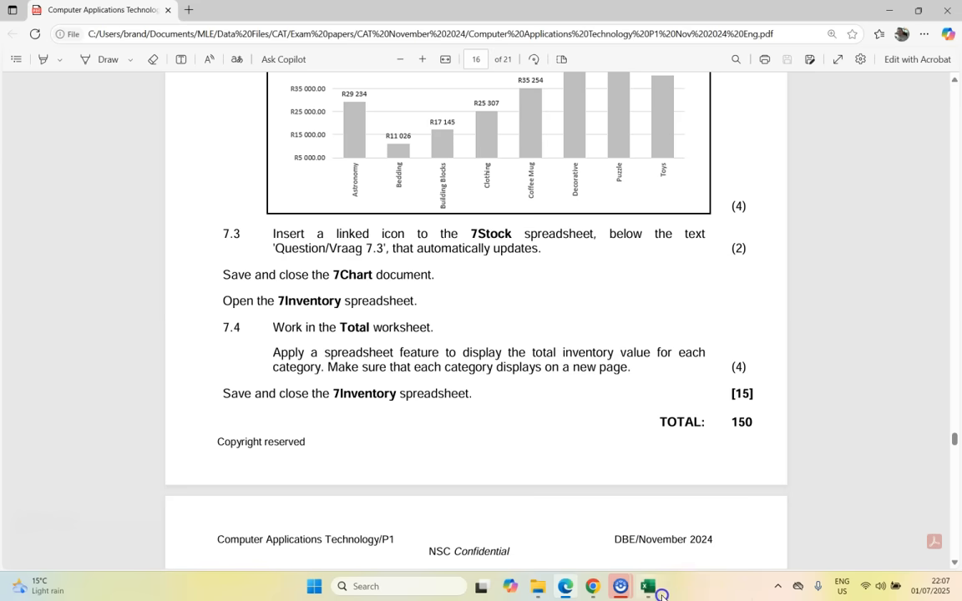
pyautogui.click(648, 584)
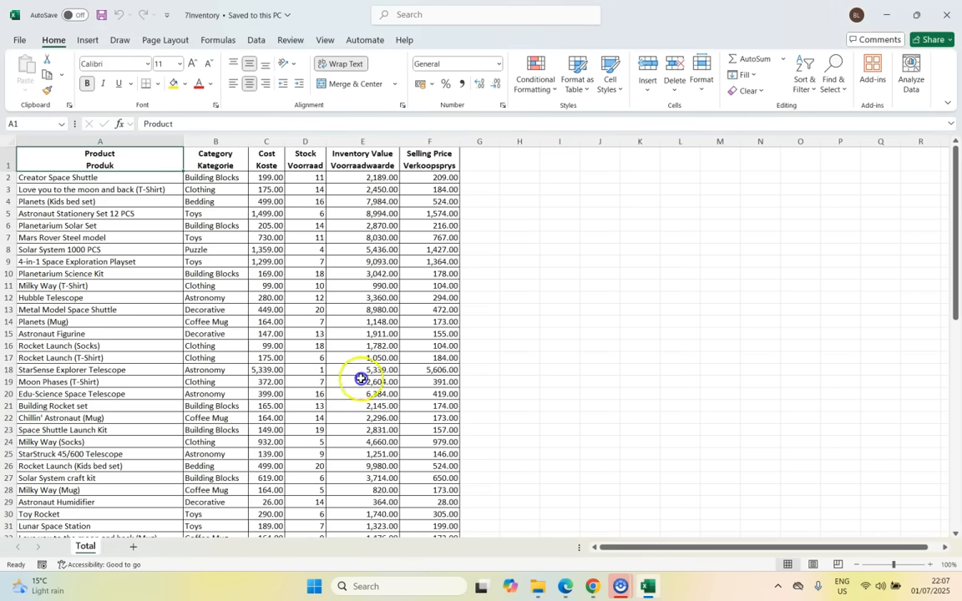
pyautogui.click(216, 159)
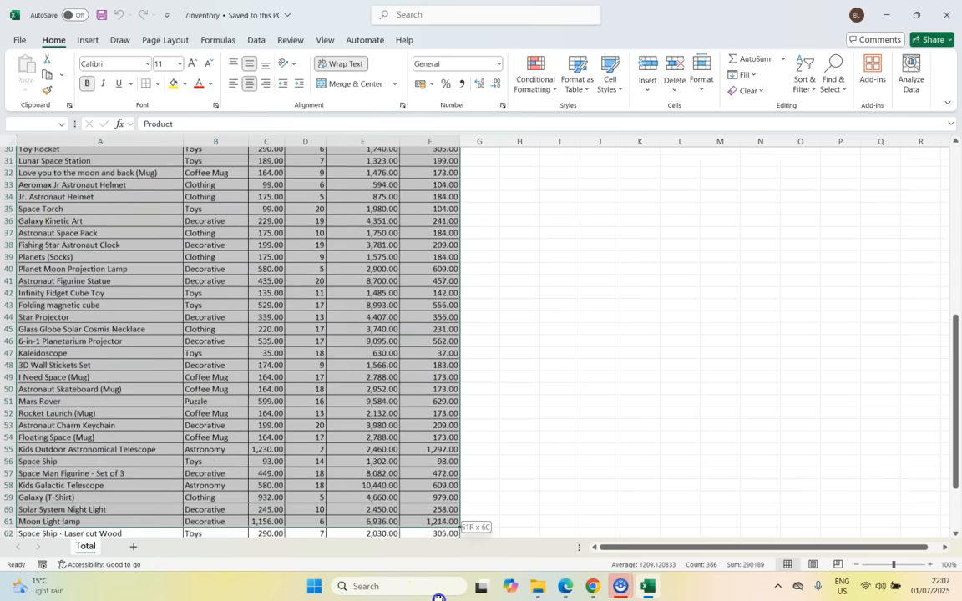
# Step: Custom-sort the inventory list by Category Kategorie, cell values A to Z
pyautogui.click(803, 73)
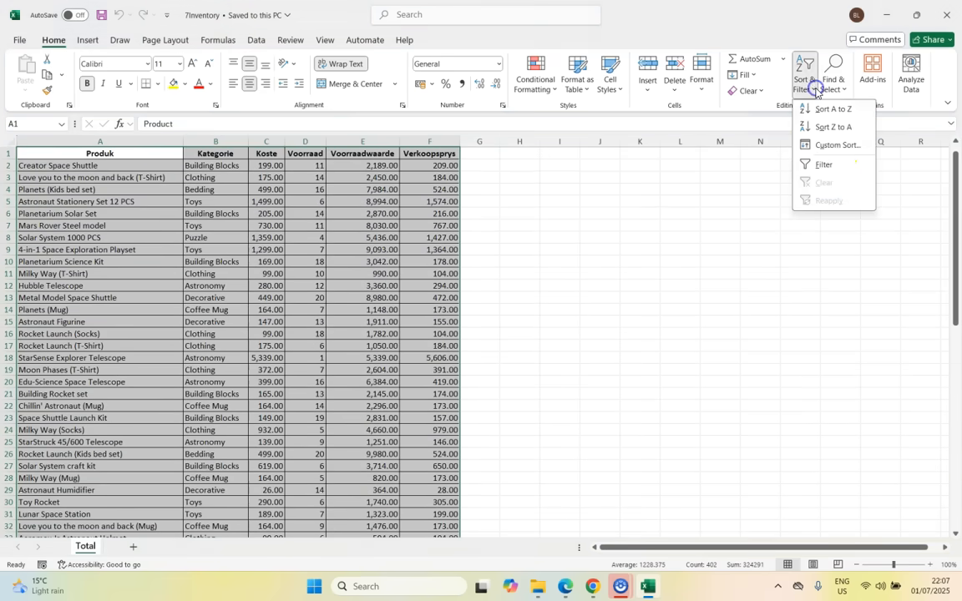
pyautogui.click(837, 144)
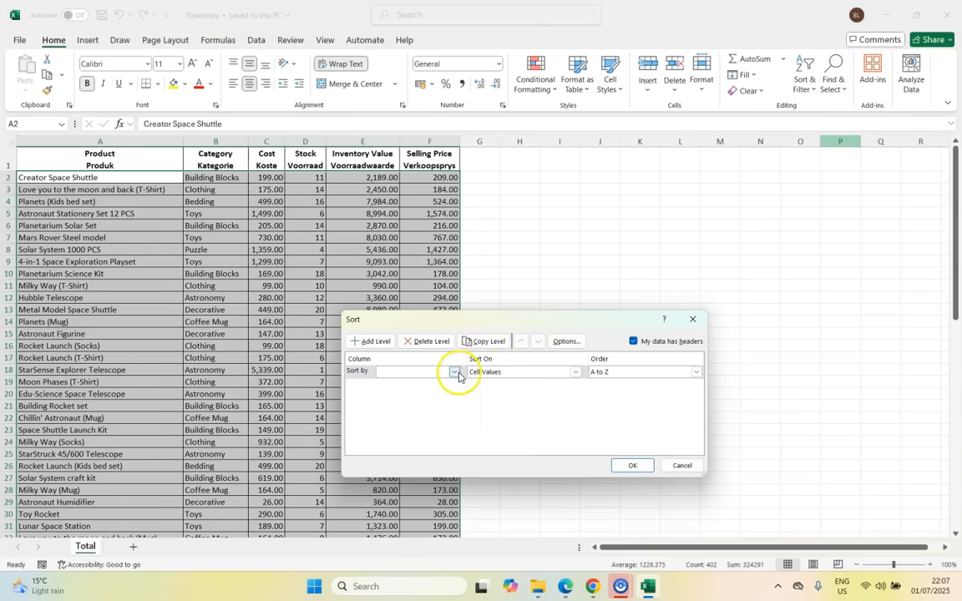
pyautogui.click(455, 371)
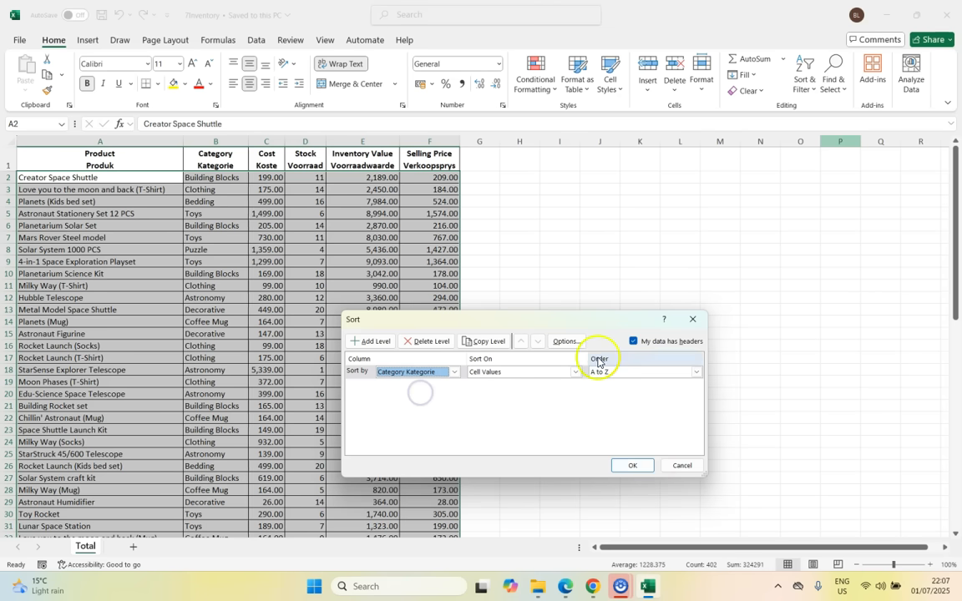
pyautogui.click(631, 465)
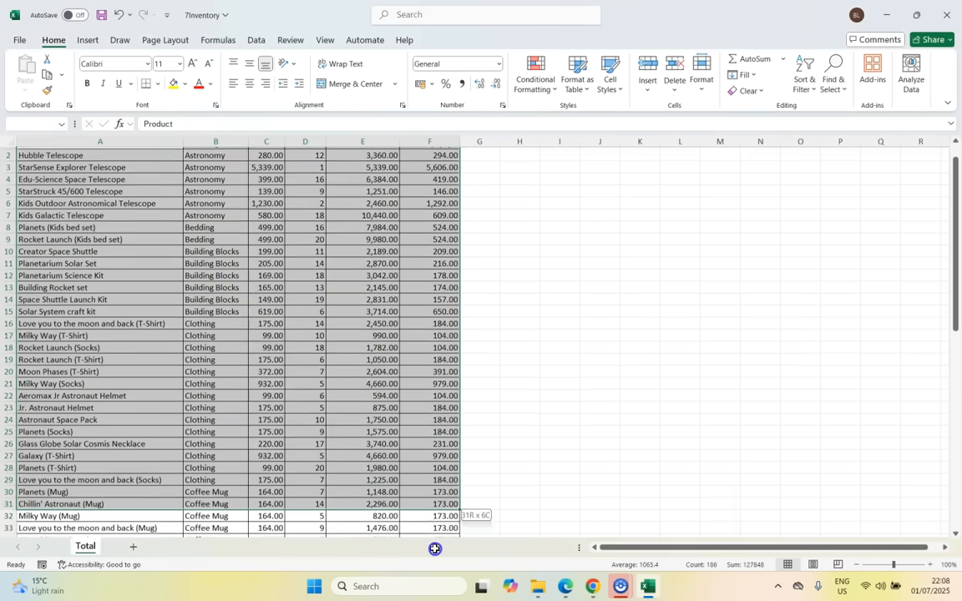
# Step: In the Subtotal dialog, sum Inventory Value instead of Selling Price
pyautogui.click(257, 40)
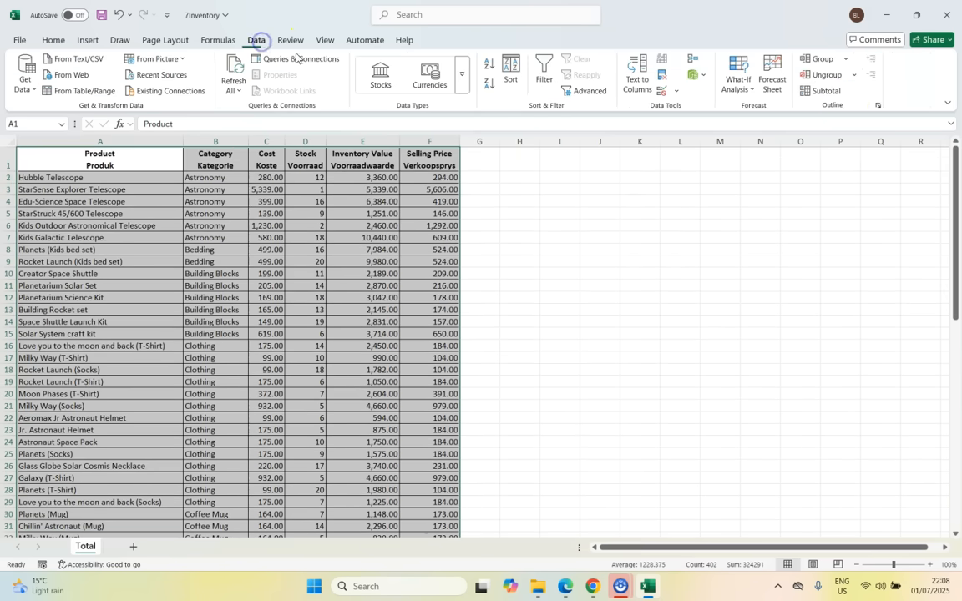
pyautogui.click(825, 90)
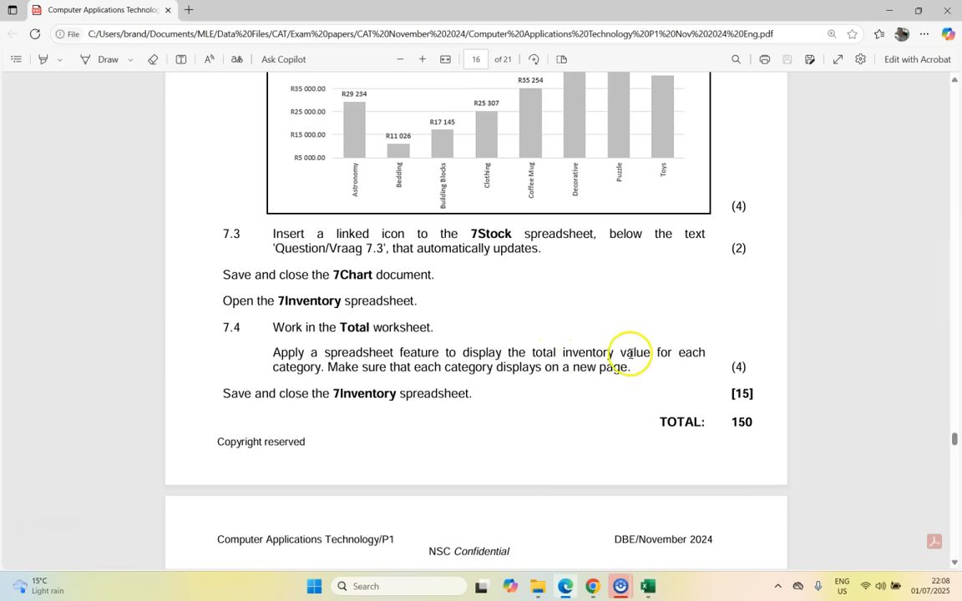
pyautogui.moveTo(588, 367)
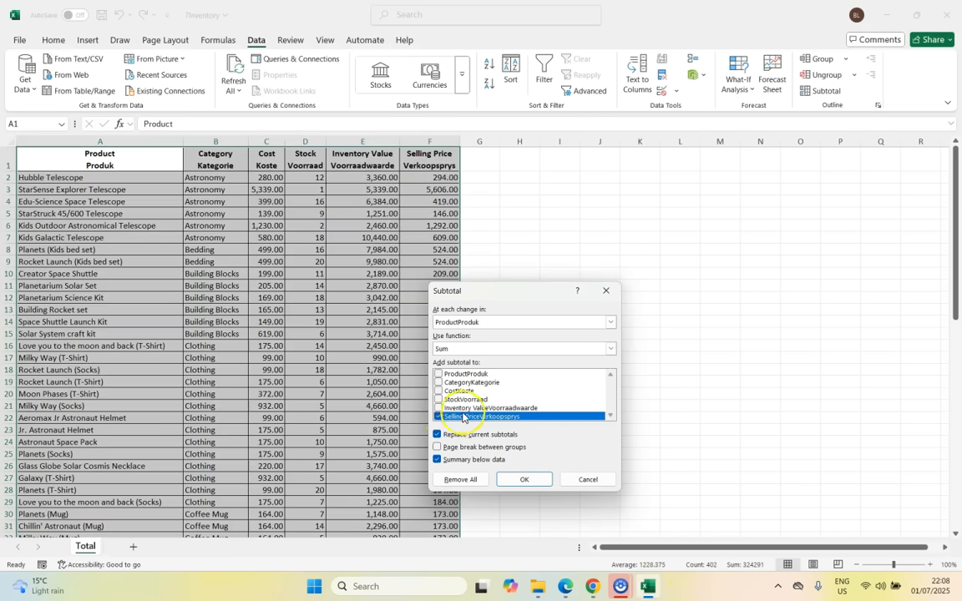
pyautogui.click(439, 416)
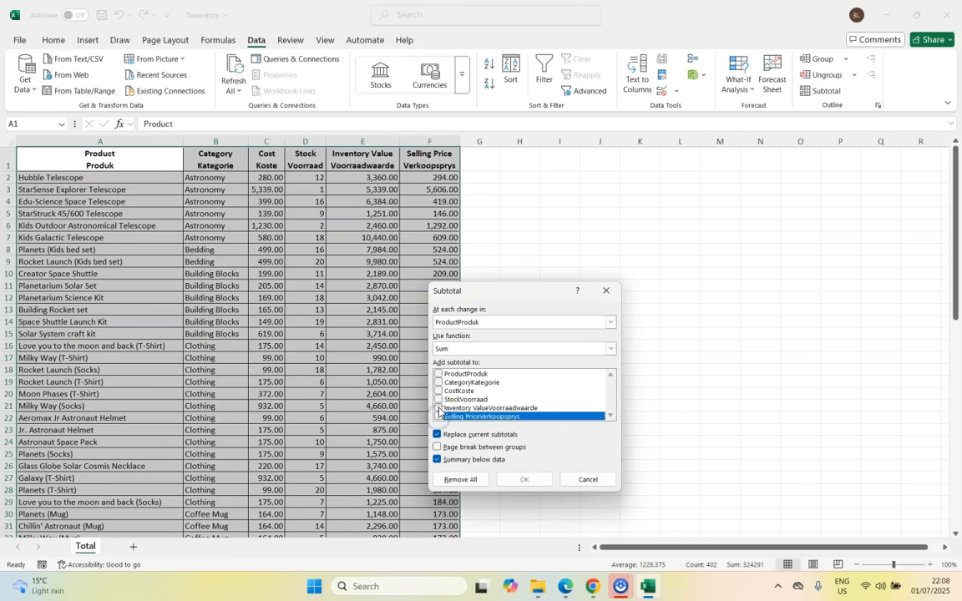
pyautogui.click(438, 407)
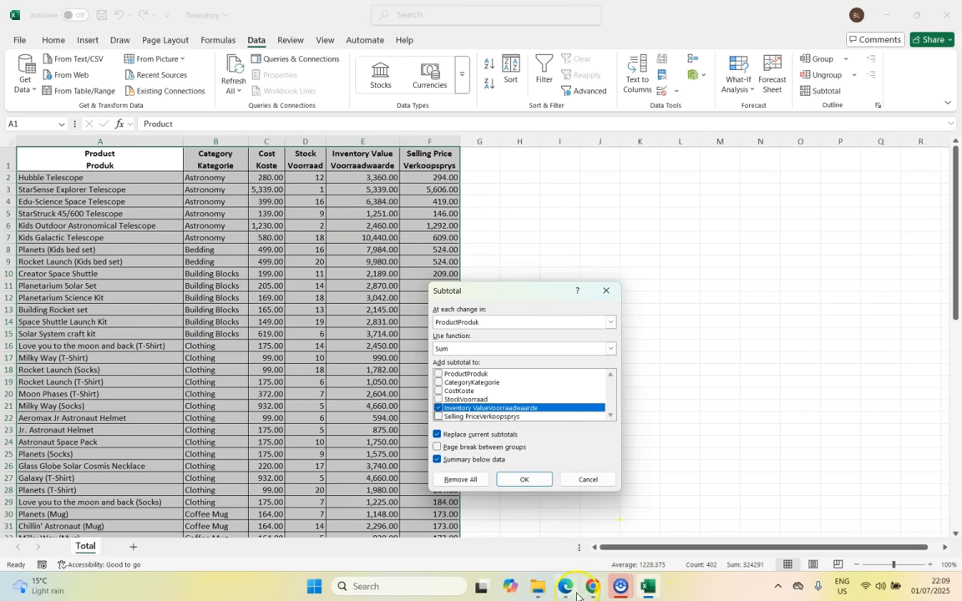
pyautogui.click(564, 584)
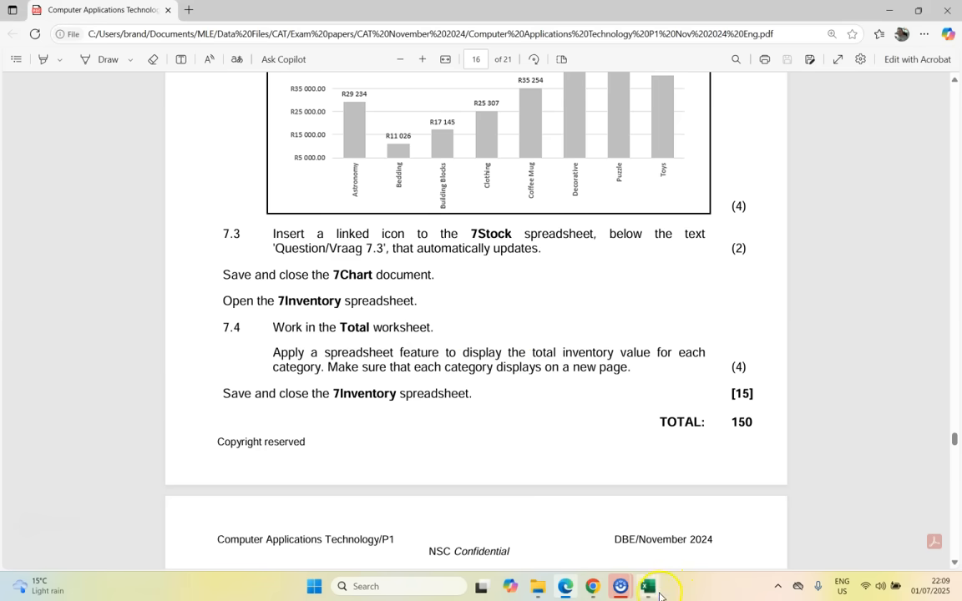
pyautogui.click(648, 585)
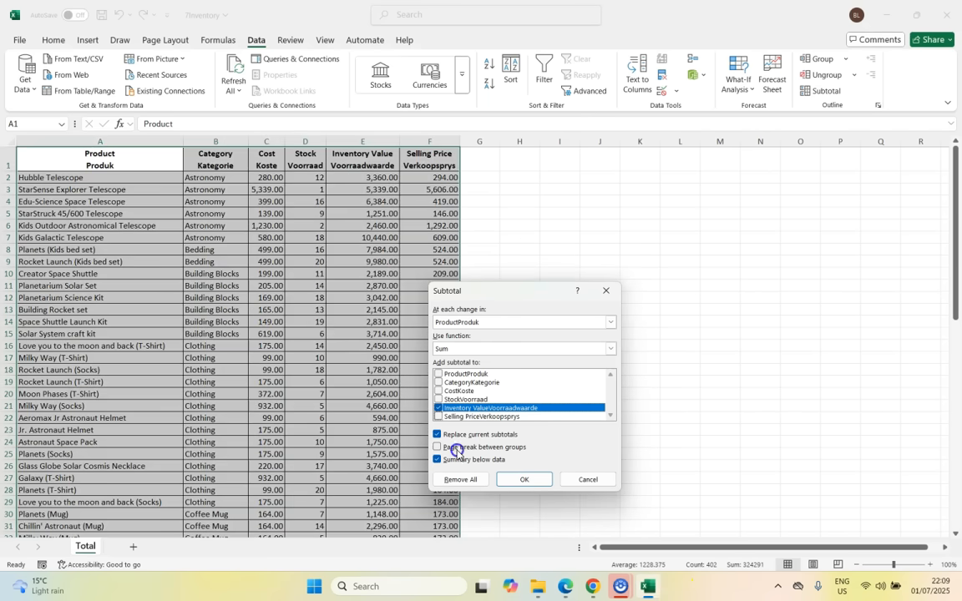
# Step: Subtotal at each change in Category with page breaks between groups, and apply
pyautogui.click(437, 447)
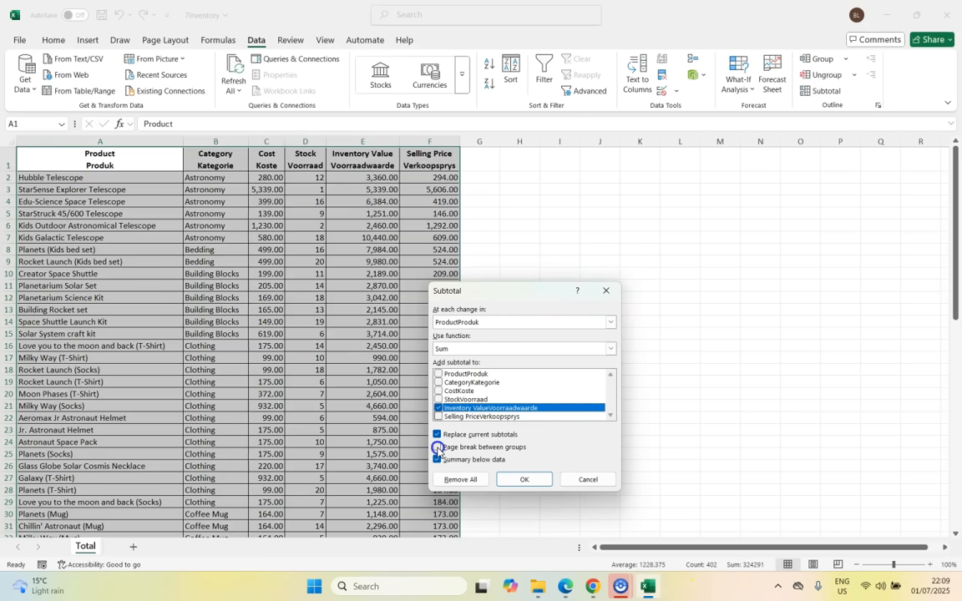
pyautogui.click(438, 448)
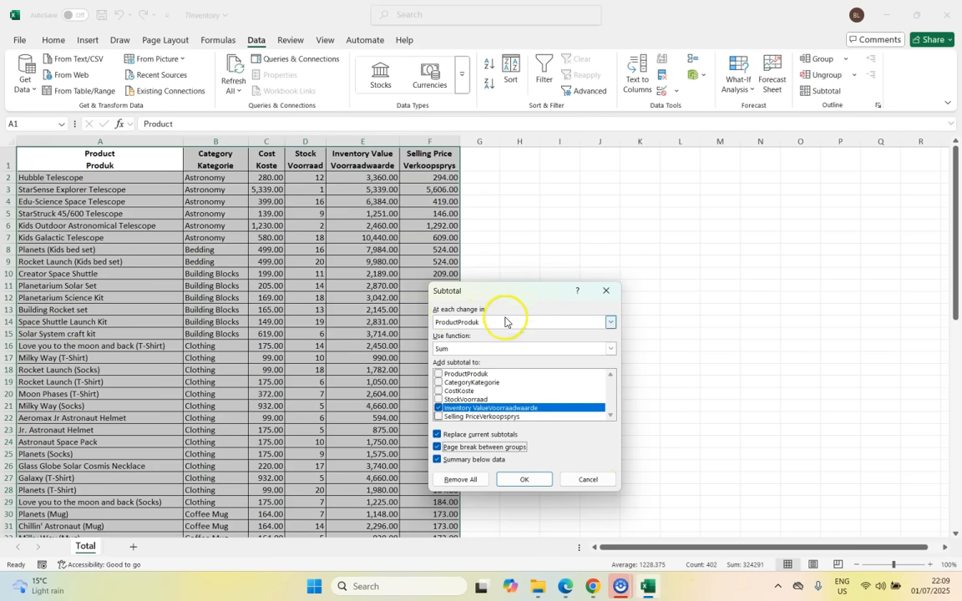
pyautogui.click(611, 322)
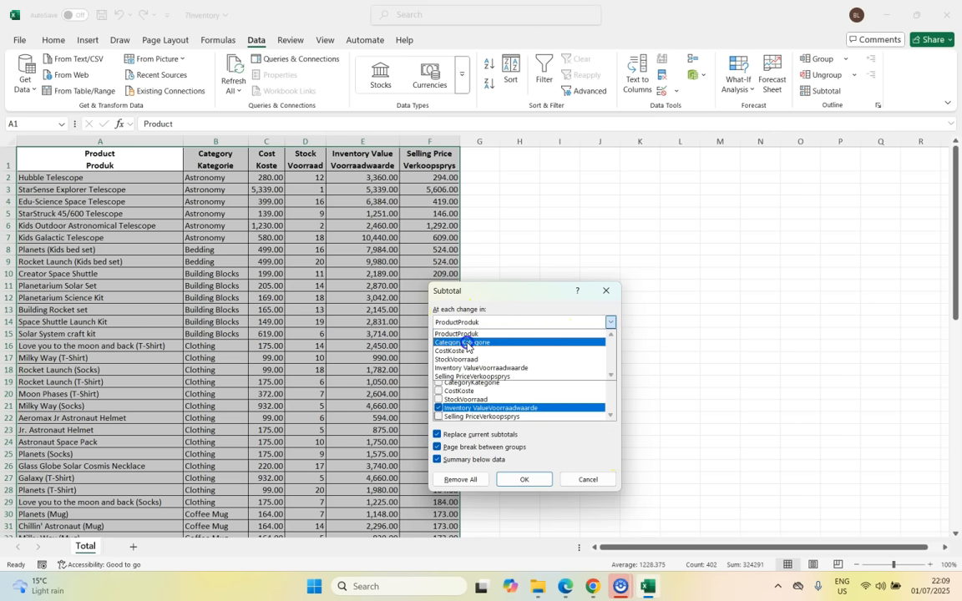
pyautogui.click(461, 342)
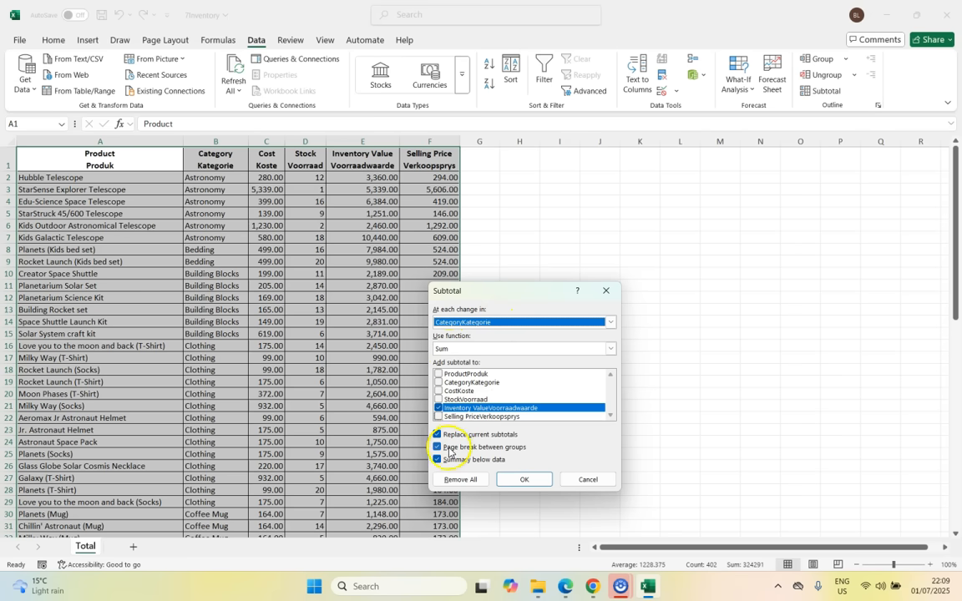
pyautogui.moveTo(511, 451)
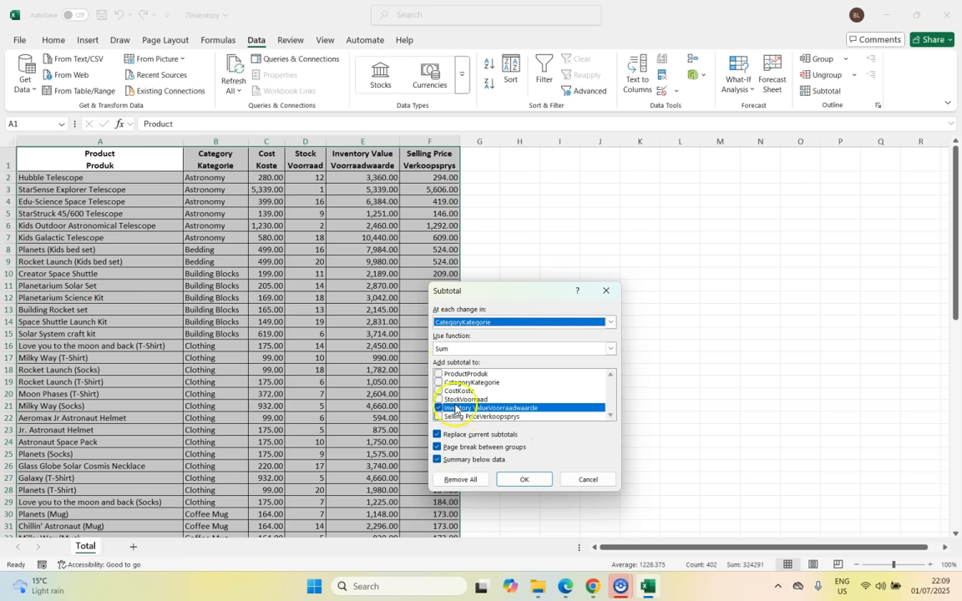
pyautogui.click(524, 478)
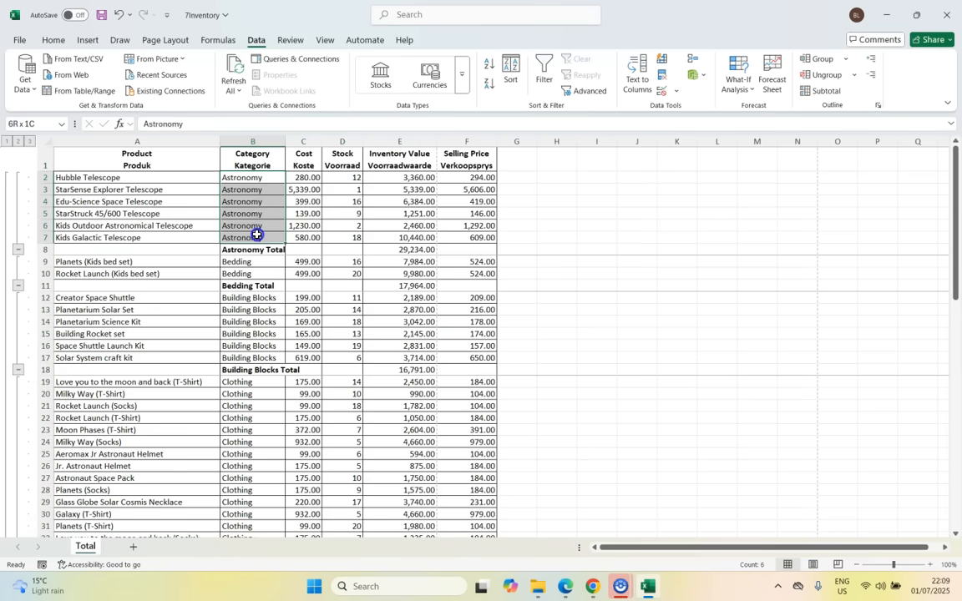
# Step: Inspect the Bedding subtotal rows and recheck the Subtotal settings without changing them
pyautogui.click(399, 249)
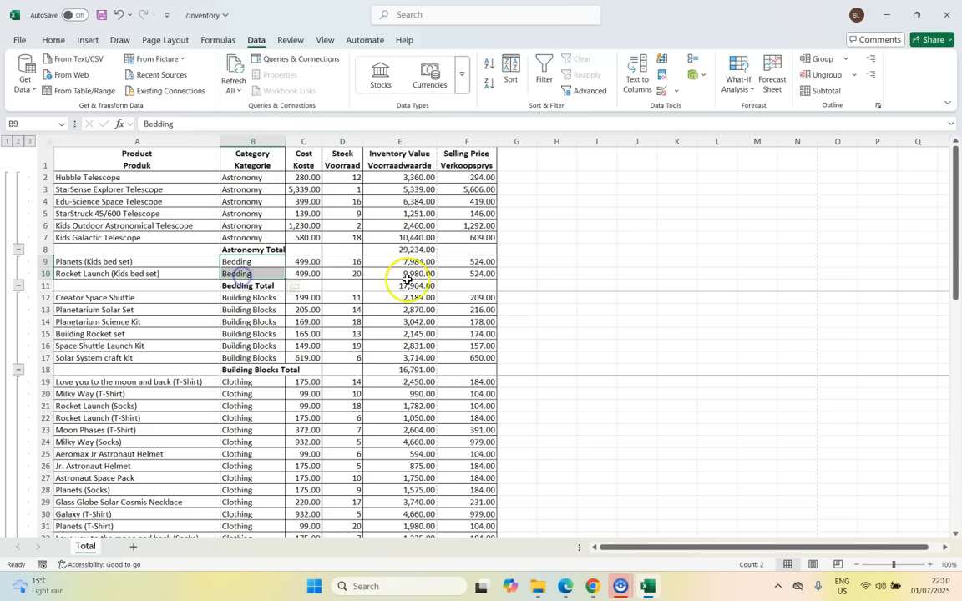
pyautogui.click(18, 41)
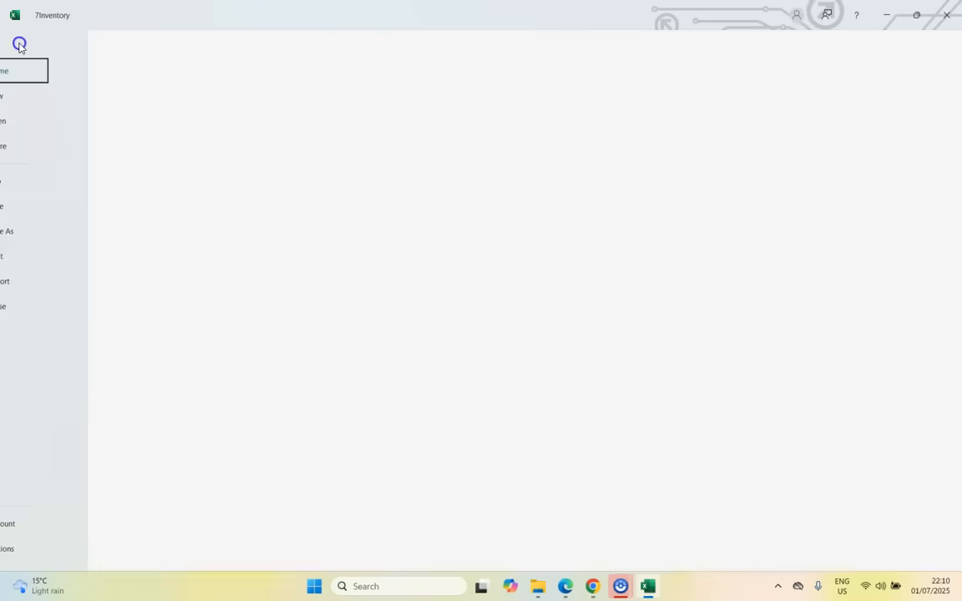
pyautogui.click(34, 257)
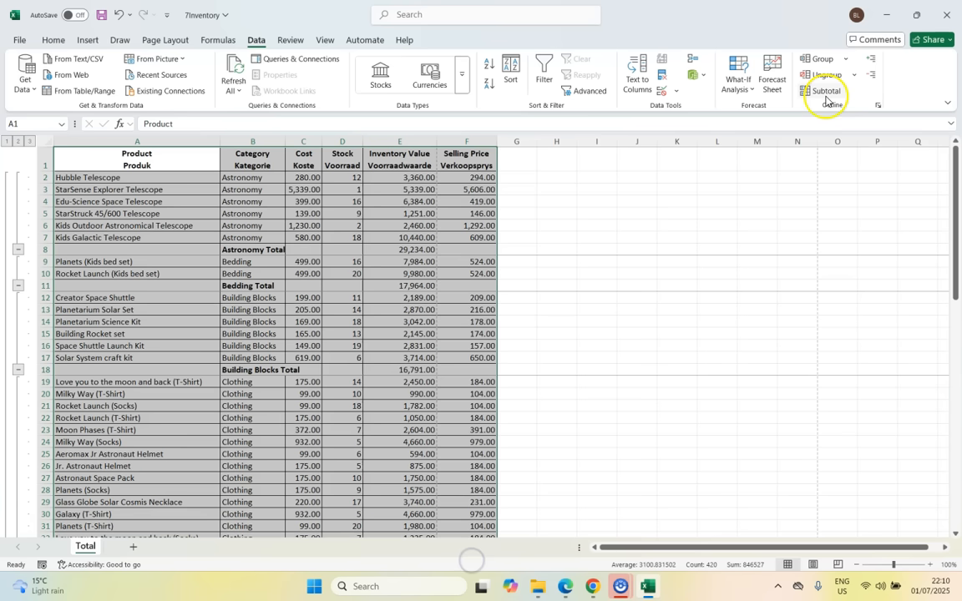
pyautogui.click(825, 90)
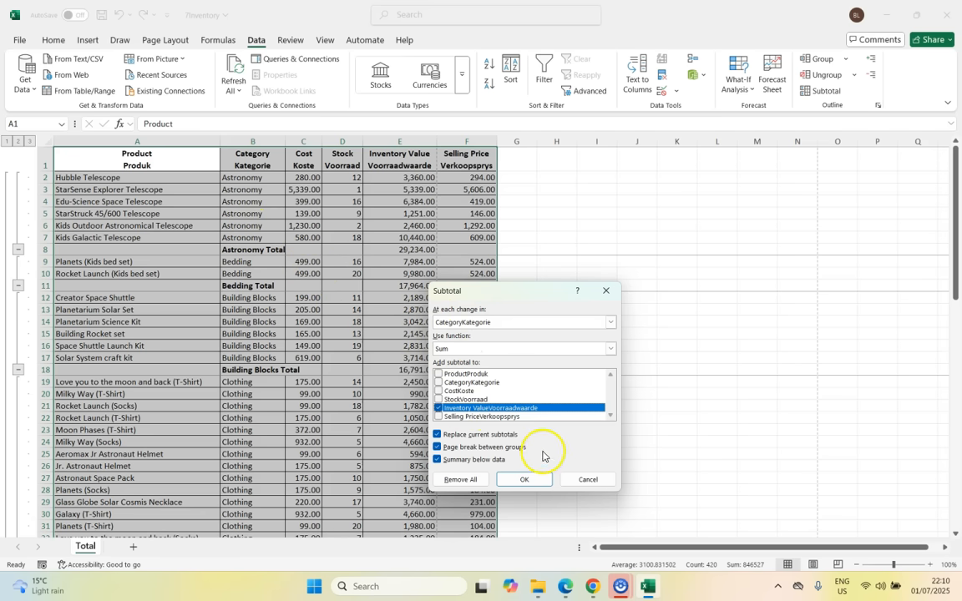
pyautogui.click(524, 478)
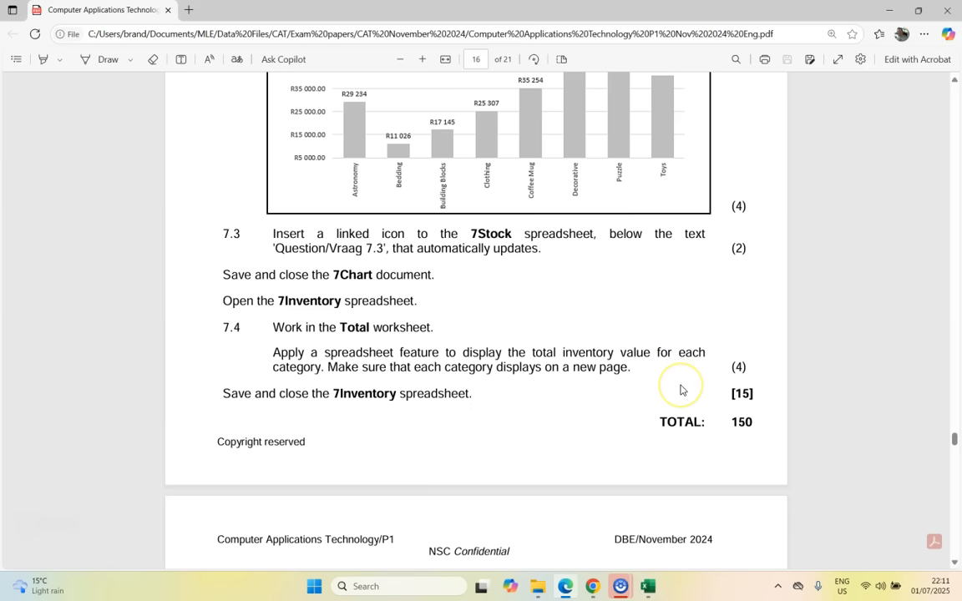
pyautogui.moveTo(681, 390)
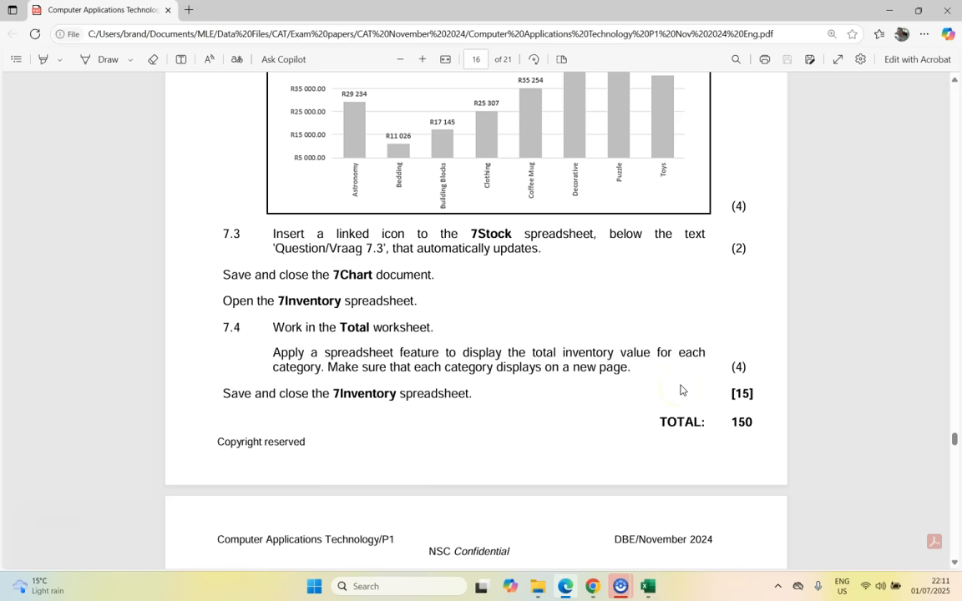